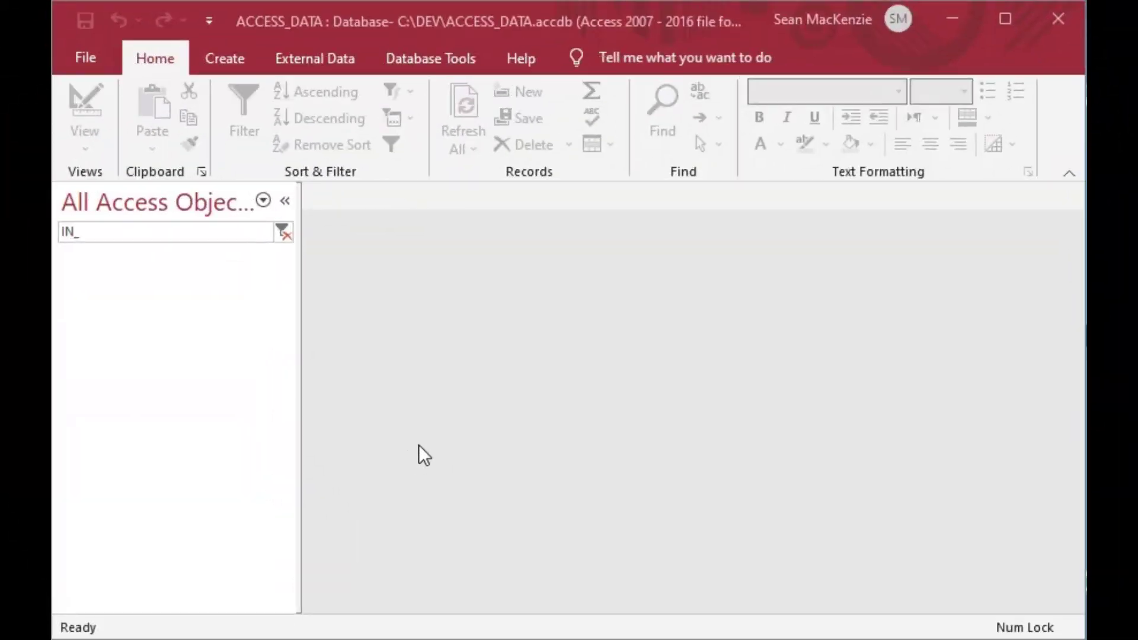
mouse_move(484, 378)
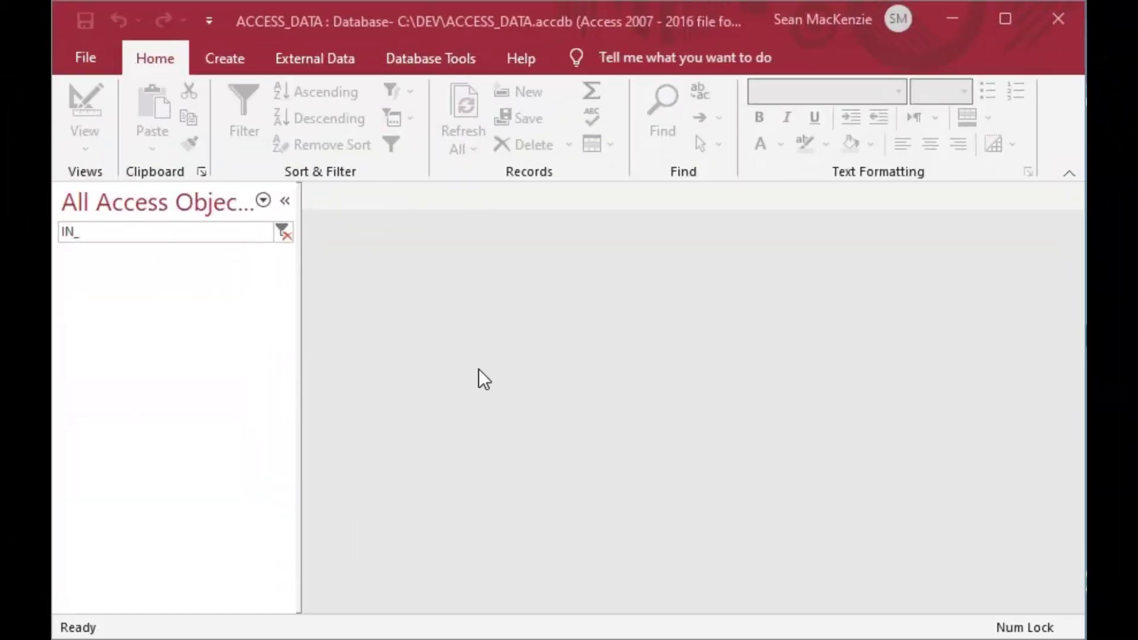
mouse_move(224, 58)
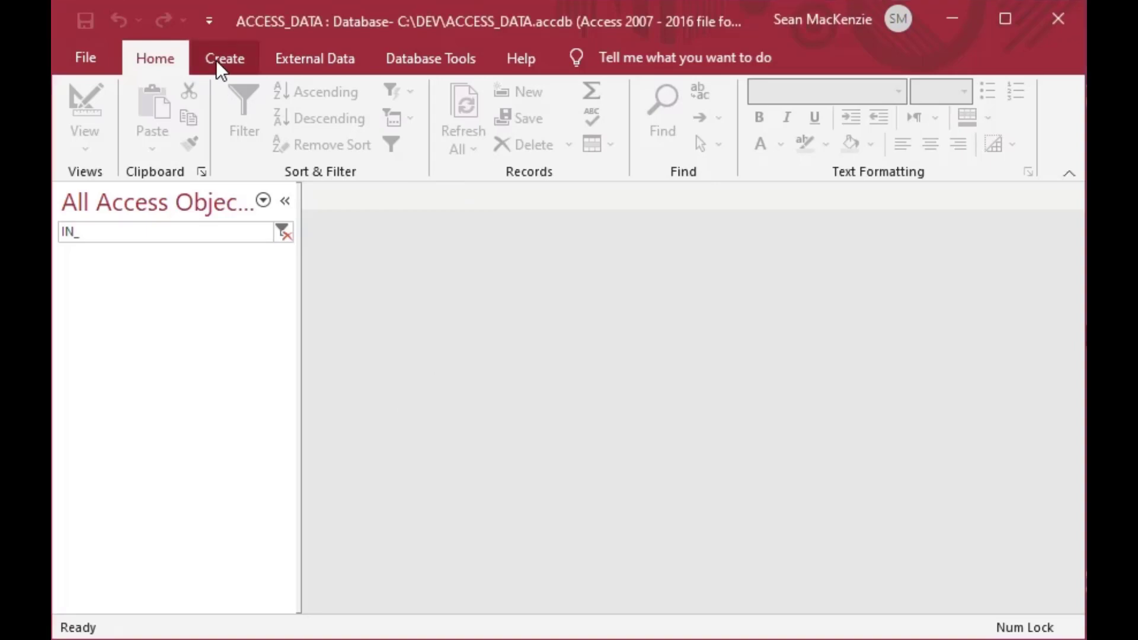
Switch the ribbon to the Create tab for query-creation options
left_click(224, 58)
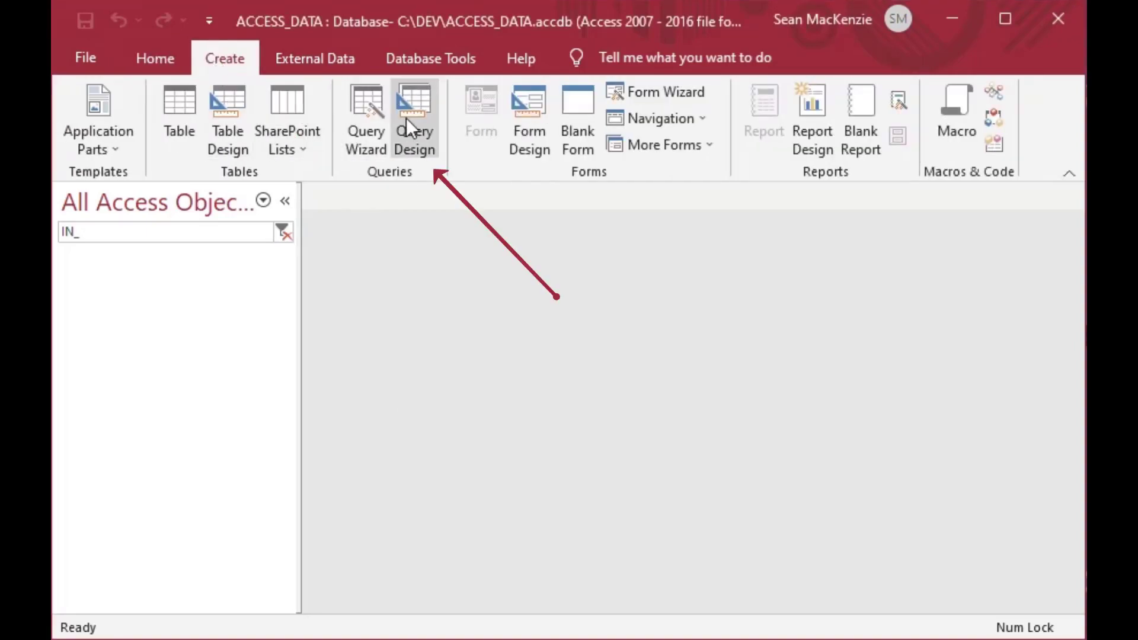
Start a new design-view query with the CANDY table and close the Property Sheet
left_click(413, 120)
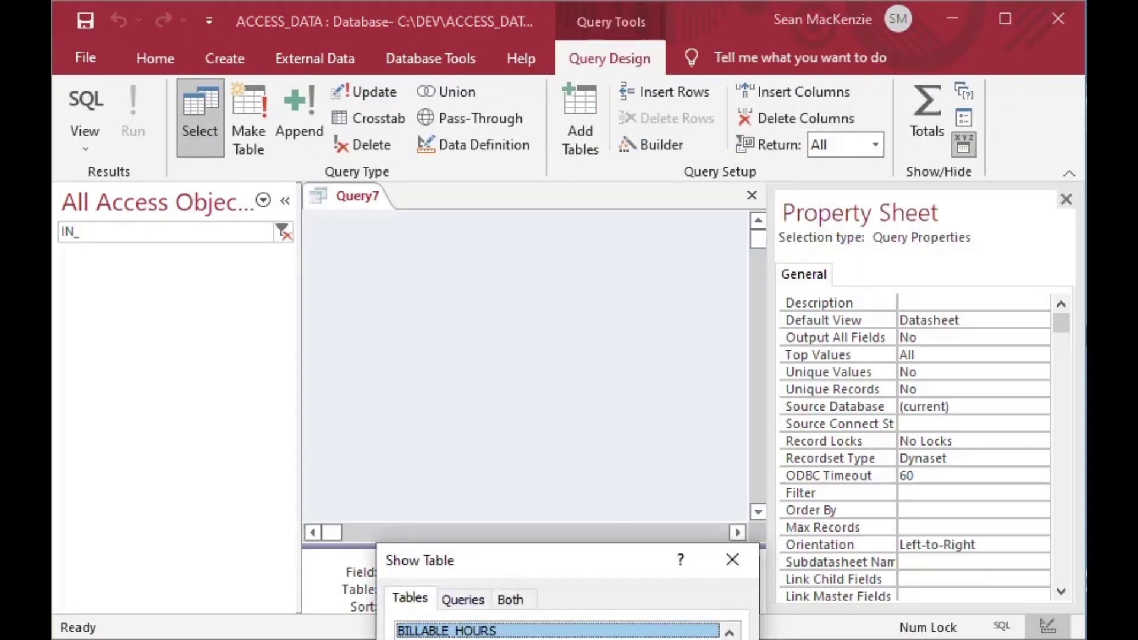
left_click(731, 560)
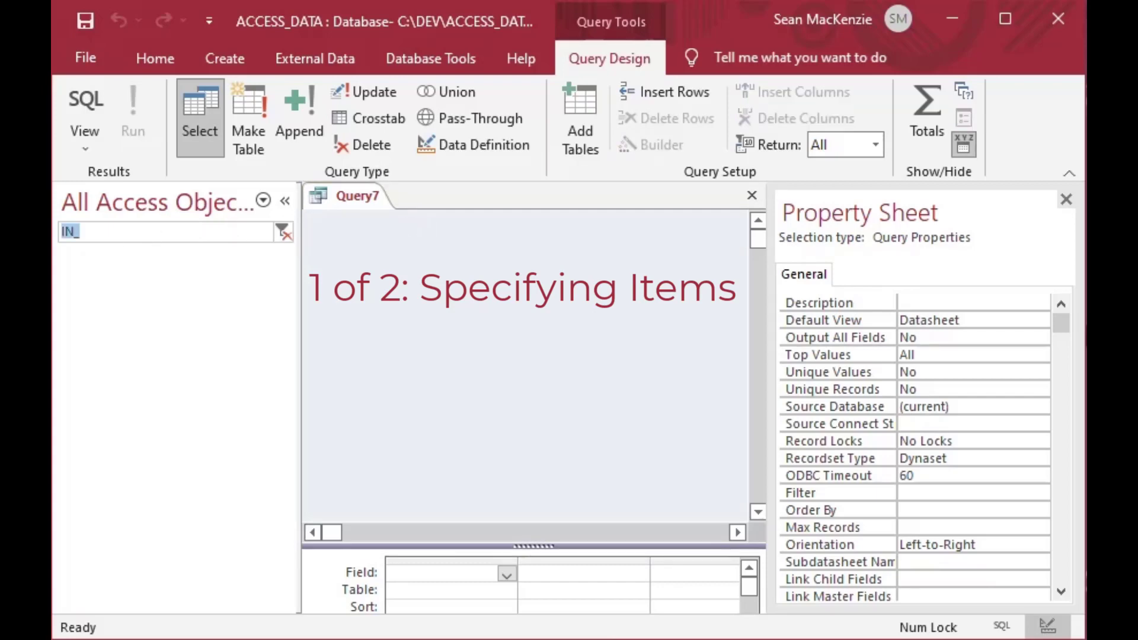
type("candy")
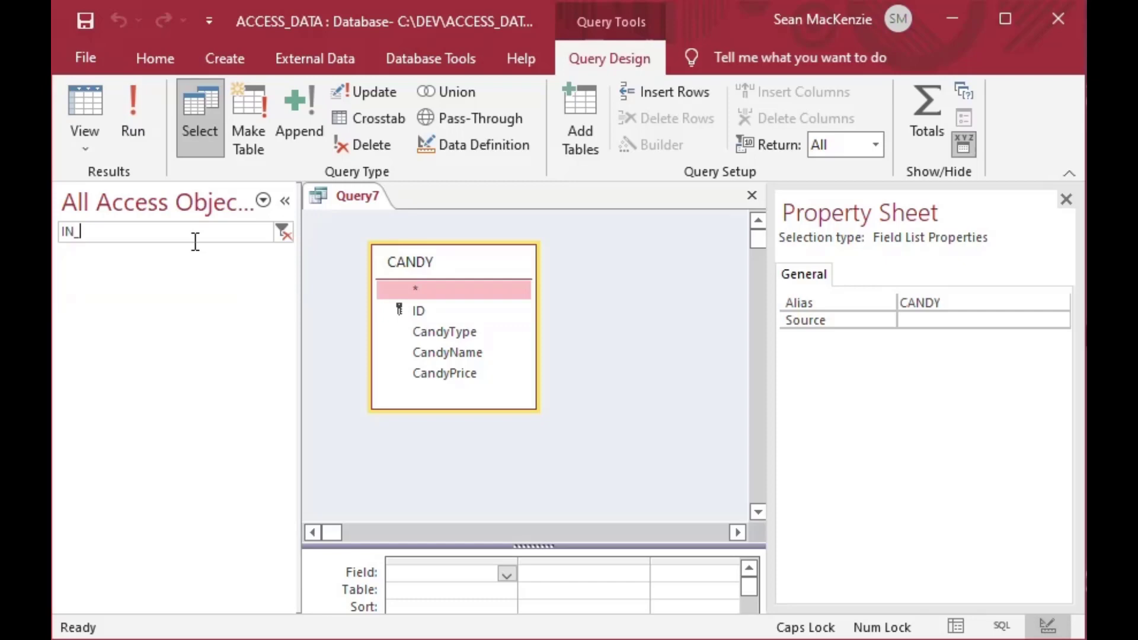
mouse_move(442, 303)
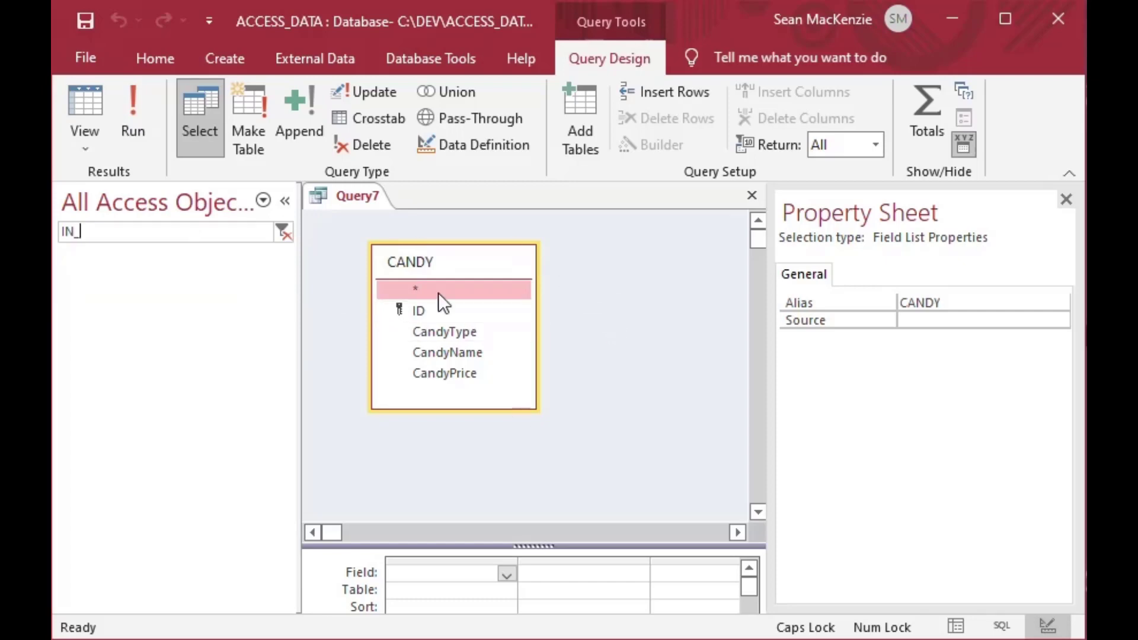
left_click(1067, 200)
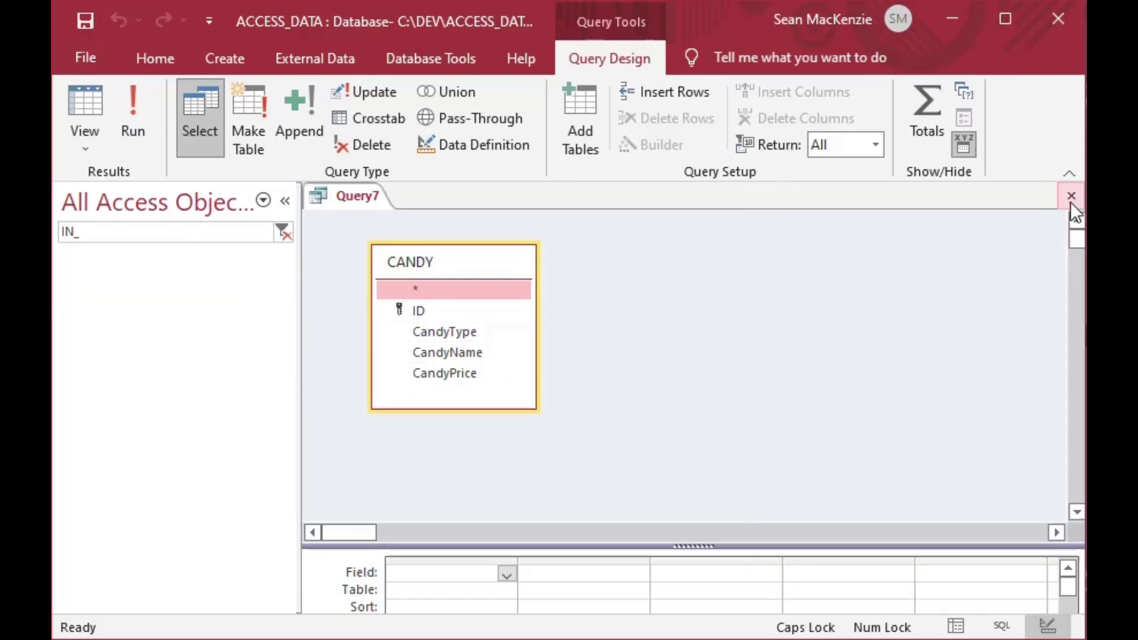
mouse_move(439, 370)
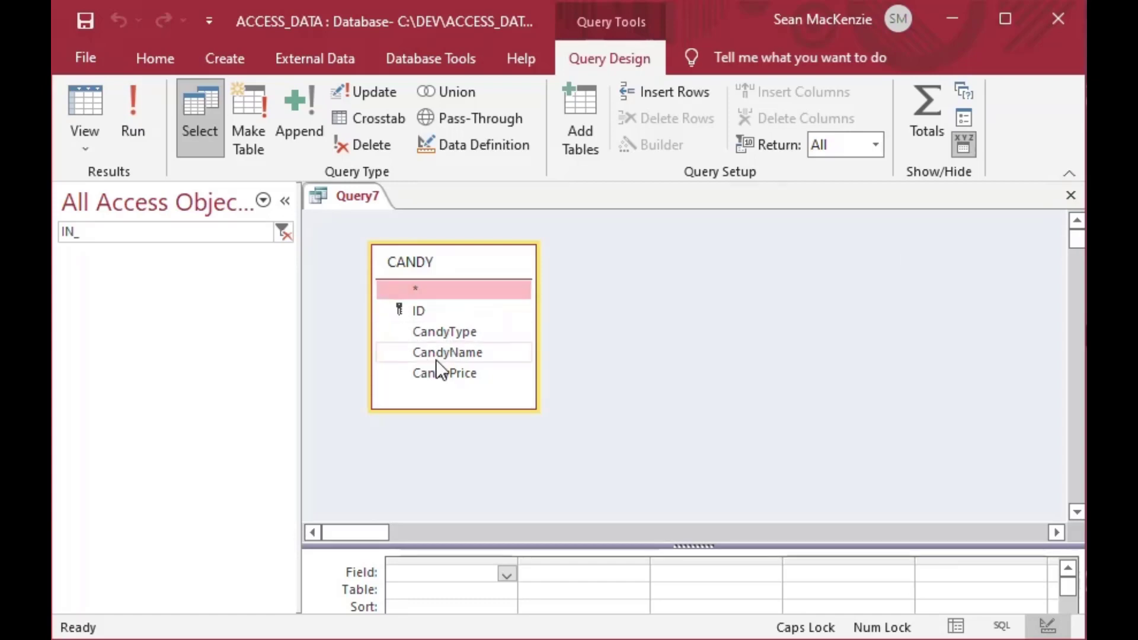
Add CANDY.* to the grid and preview the 12 candy records in Datasheet View
double_click(416, 289)
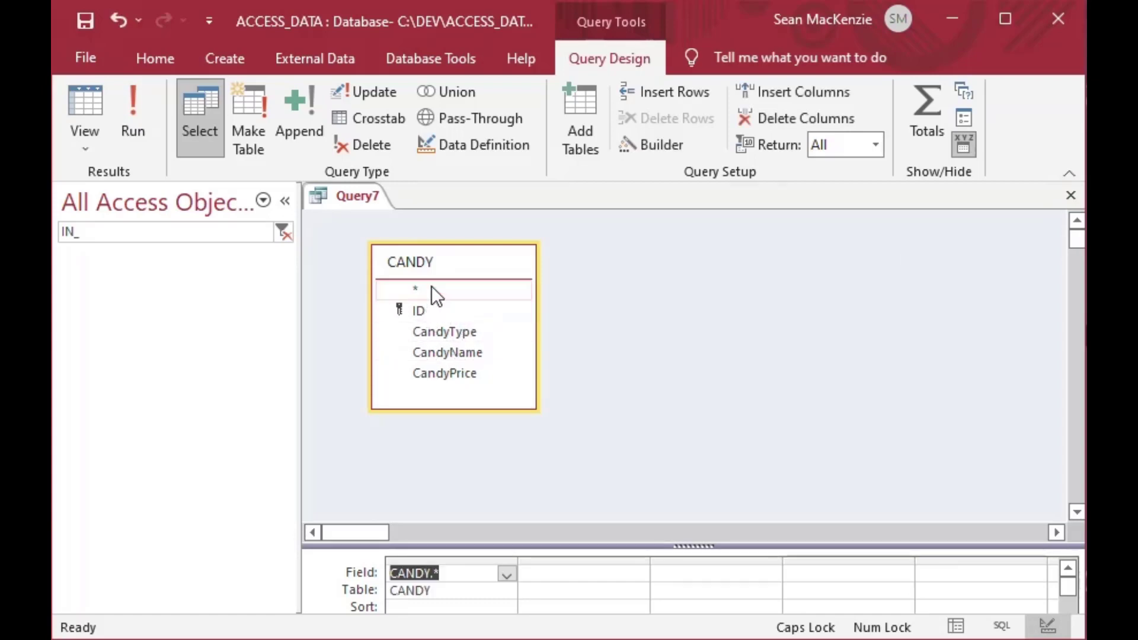
mouse_move(85, 101)
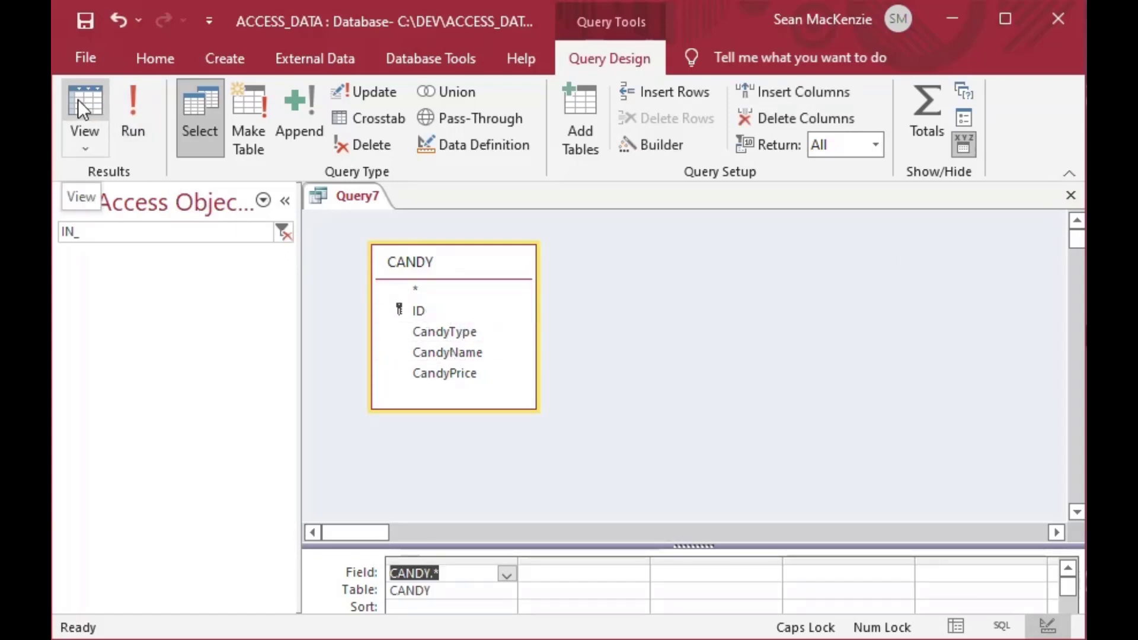
left_click(84, 109)
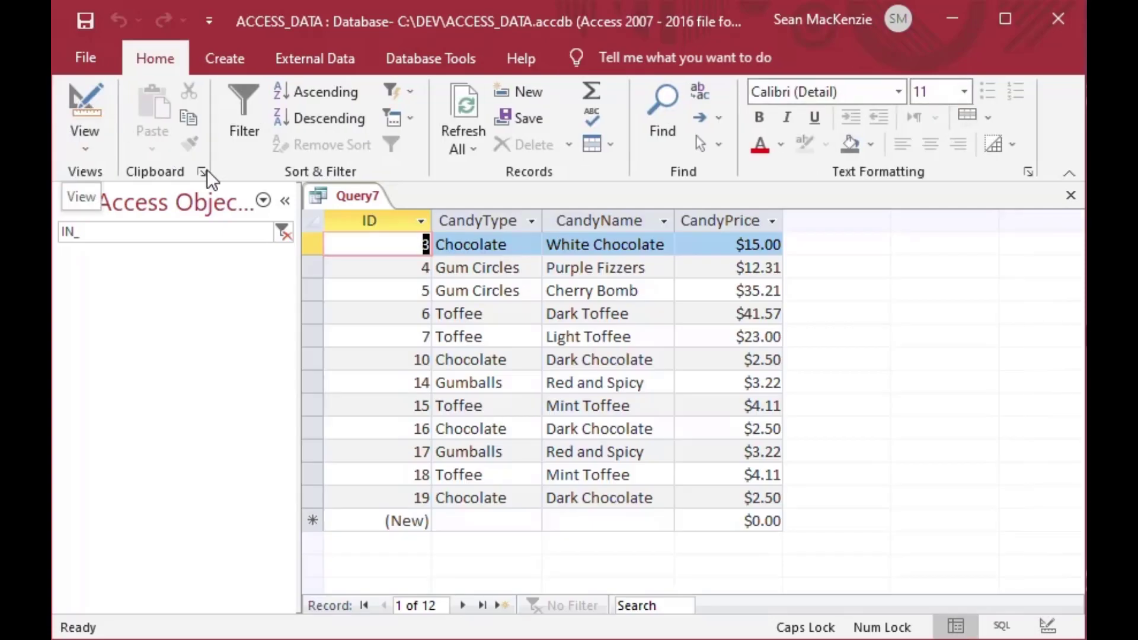
mouse_move(464, 291)
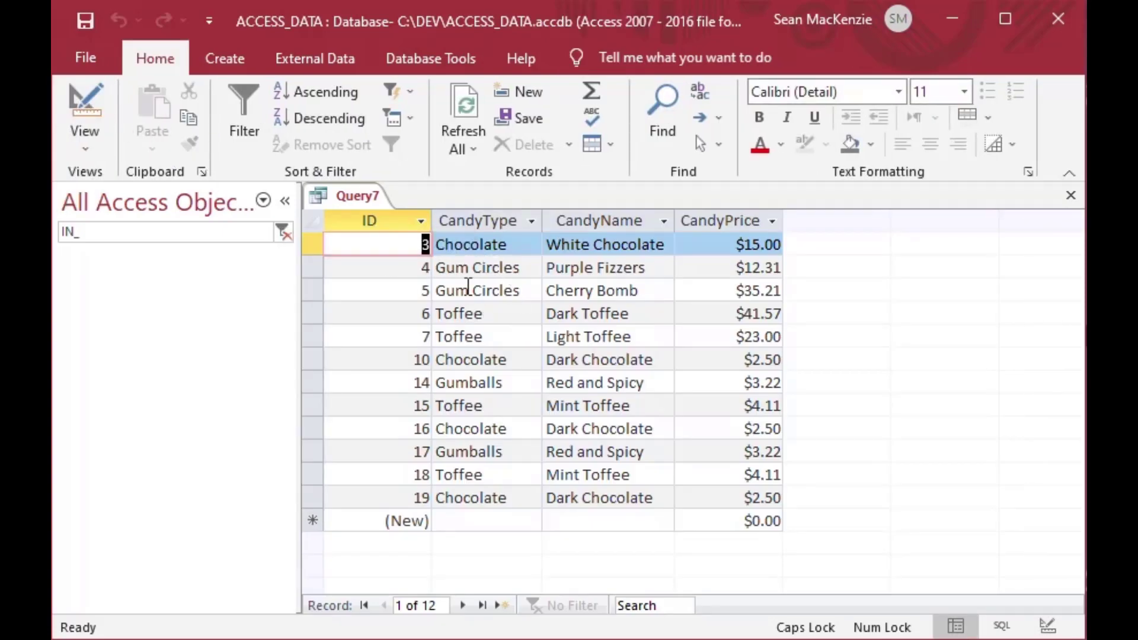
mouse_move(543, 342)
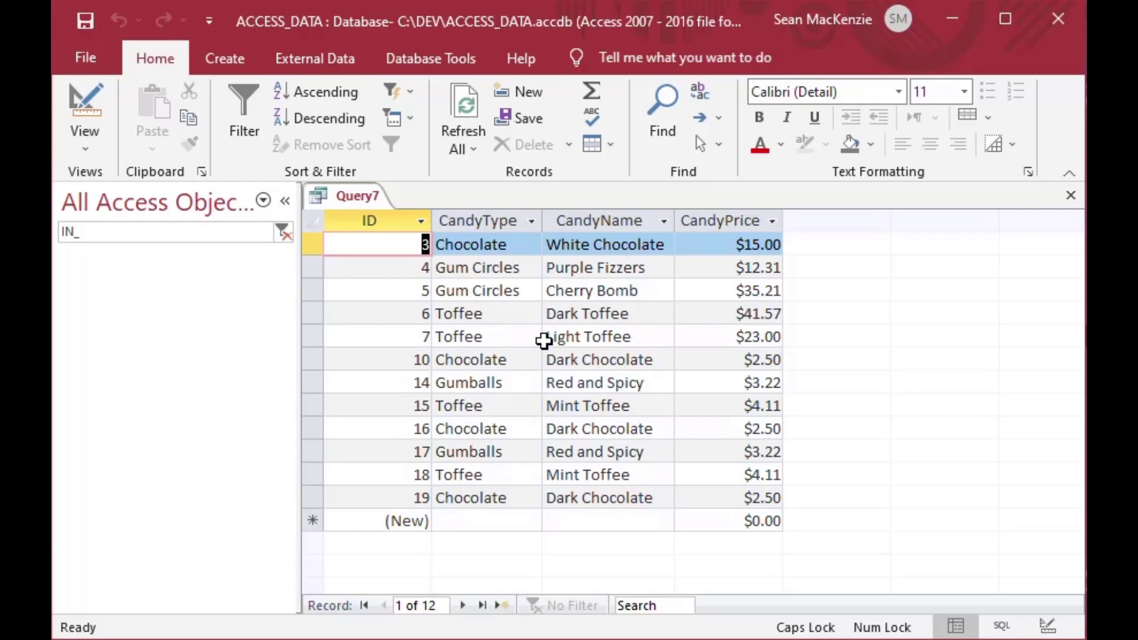
mouse_move(598, 494)
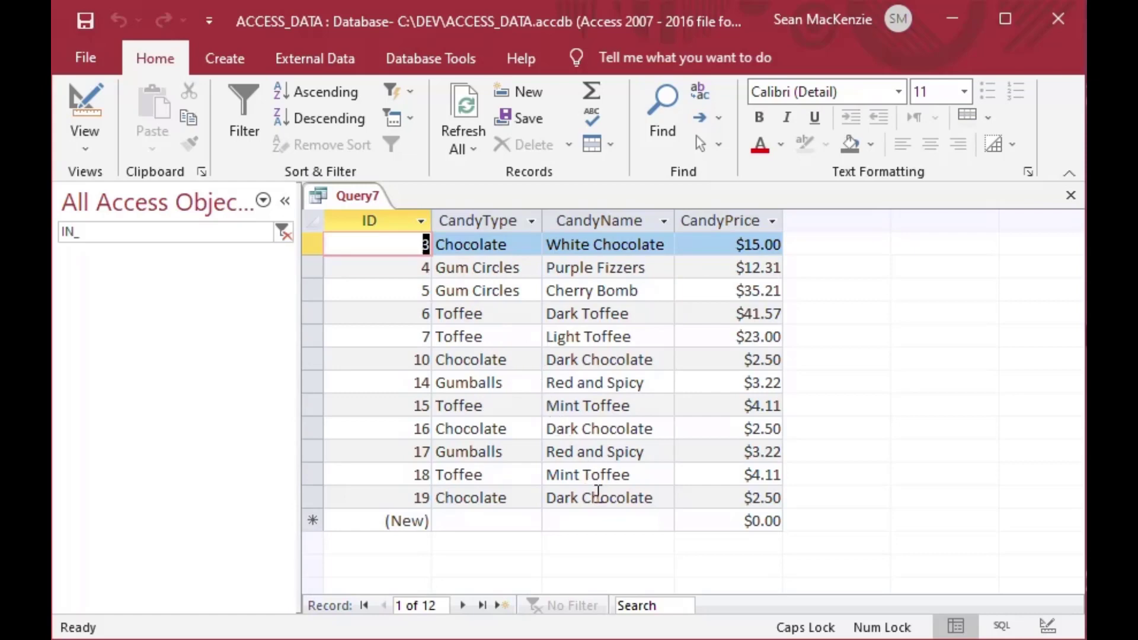
mouse_move(562, 346)
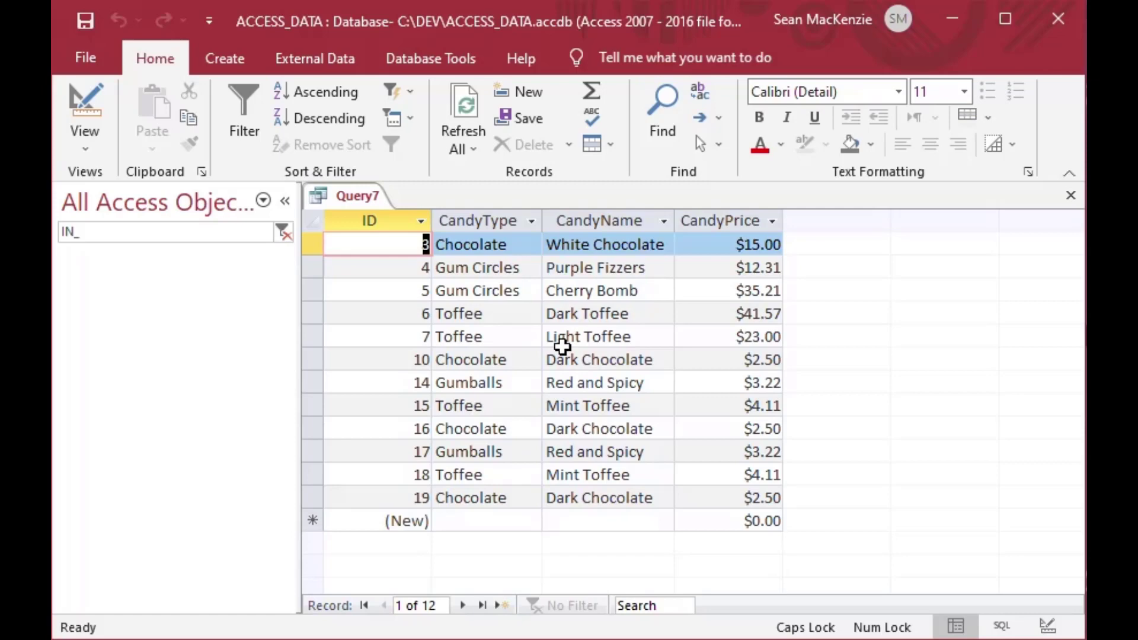
mouse_move(428, 313)
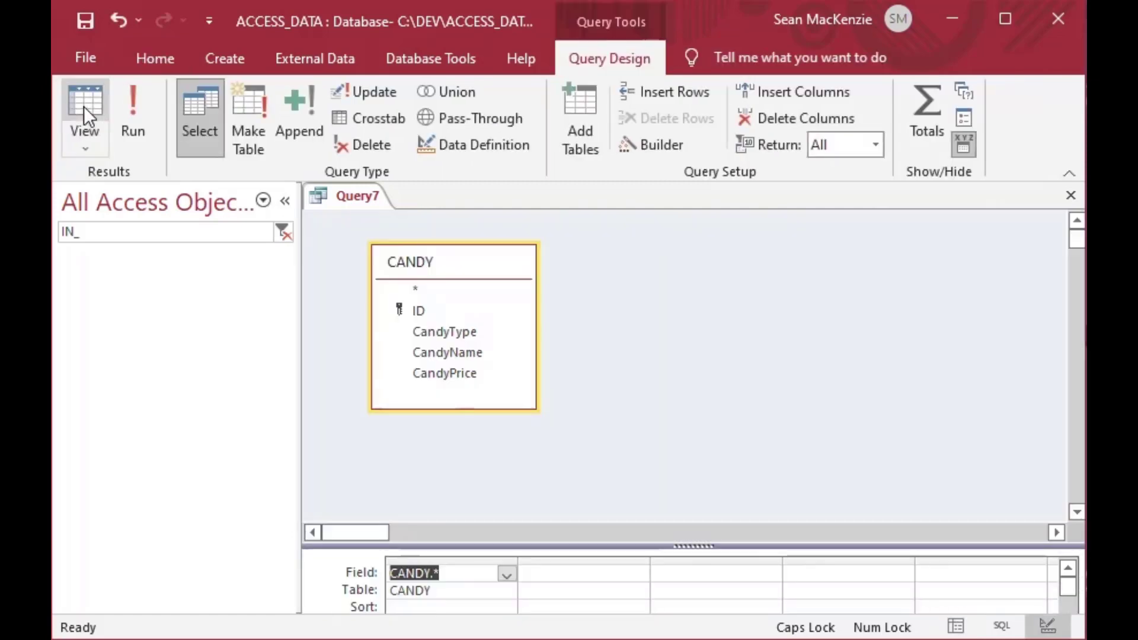
mouse_move(447, 353)
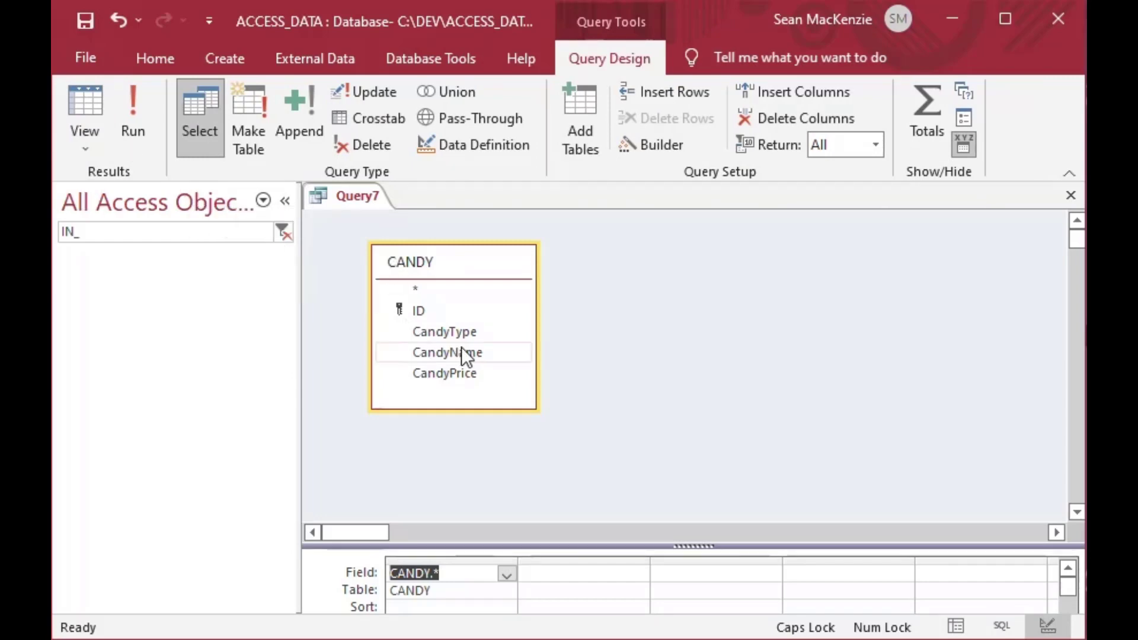
mouse_move(443, 331)
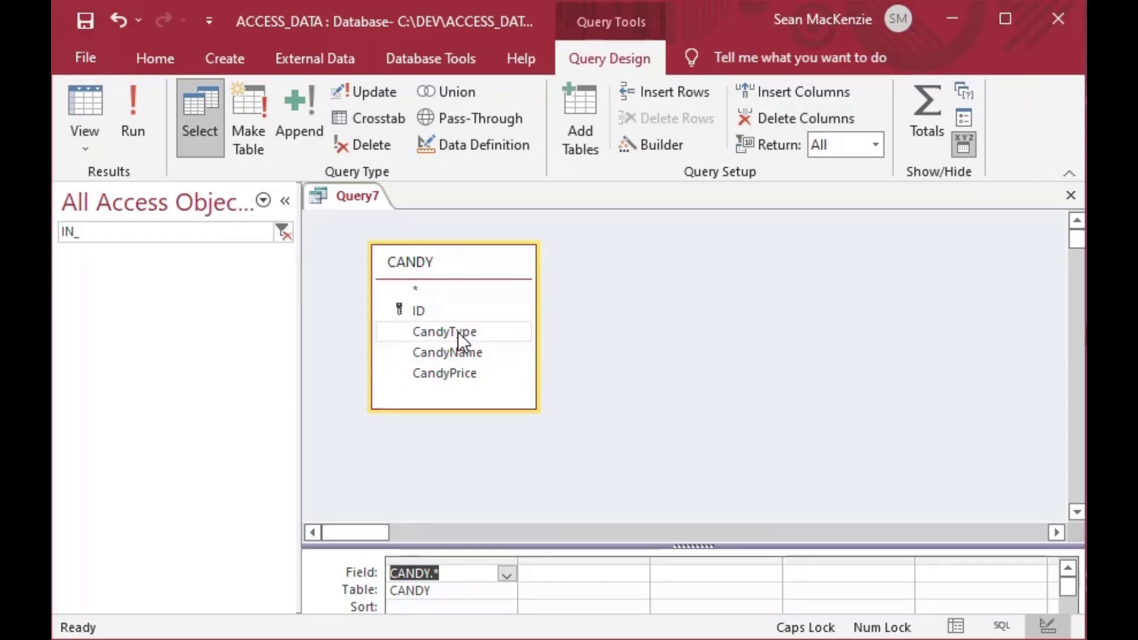
Add CandyType as a second column beside CANDY.* in the design grid
double_click(444, 332)
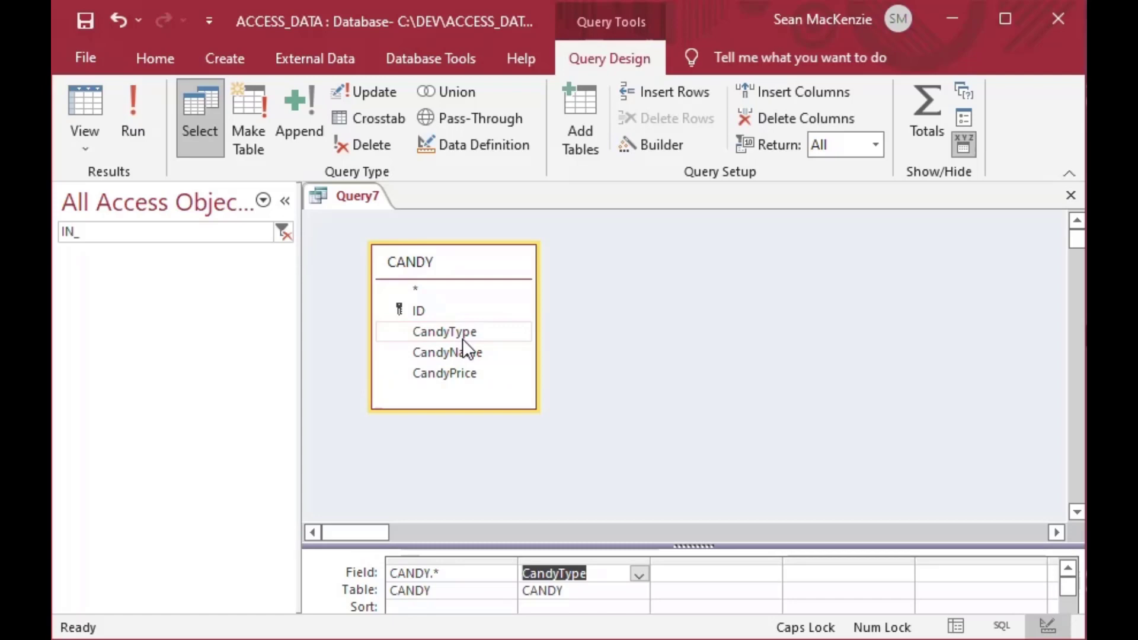
mouse_move(708, 547)
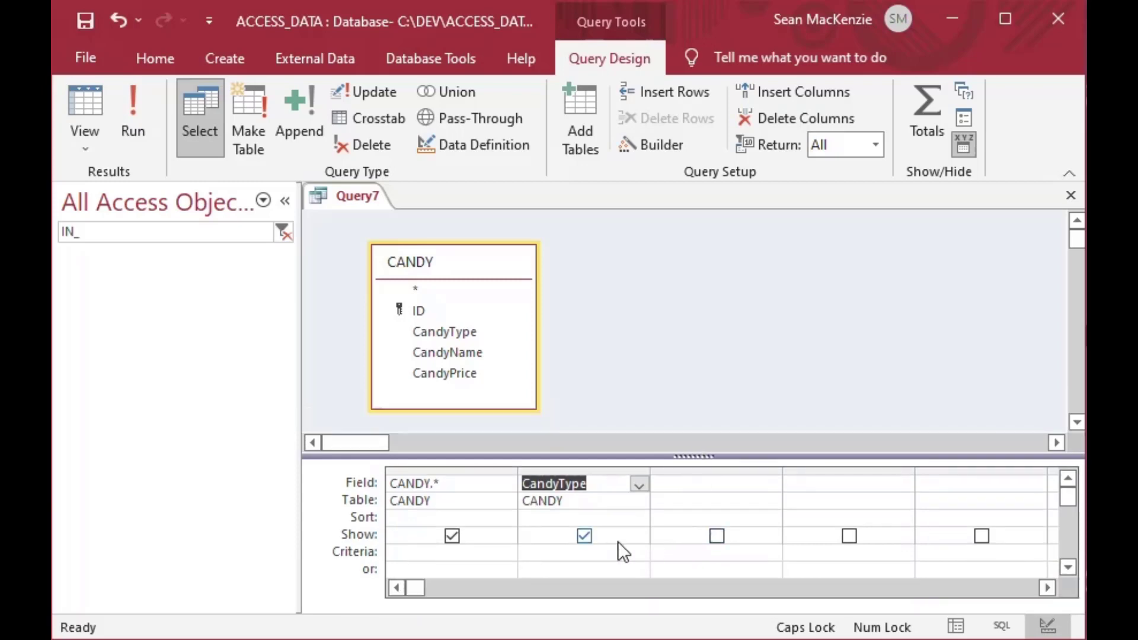
mouse_move(378, 568)
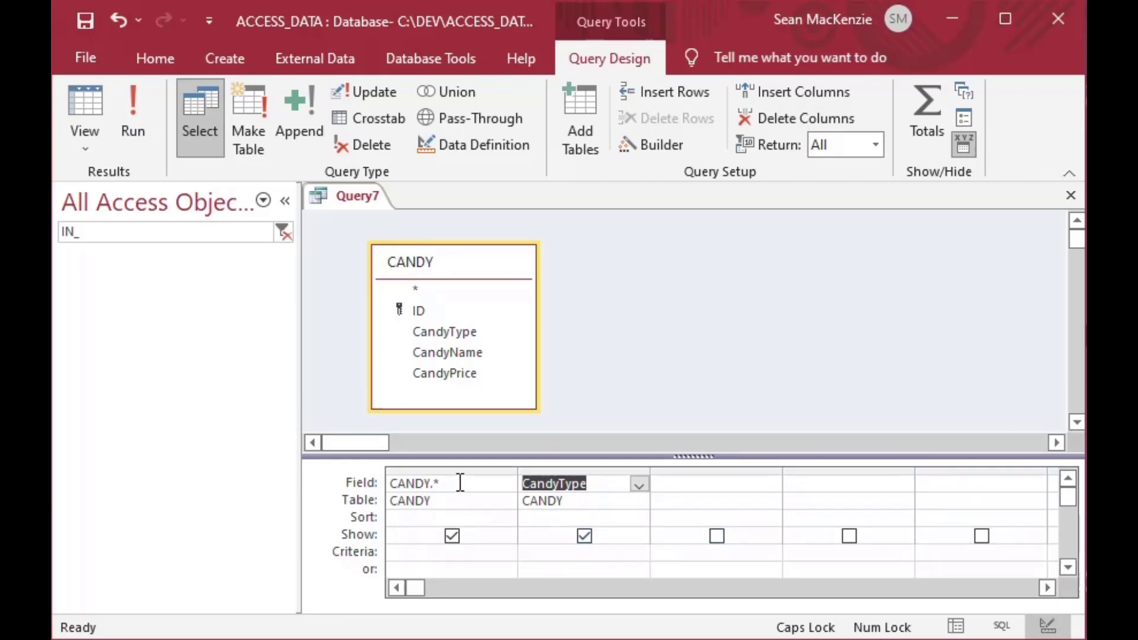
left_click(450, 483)
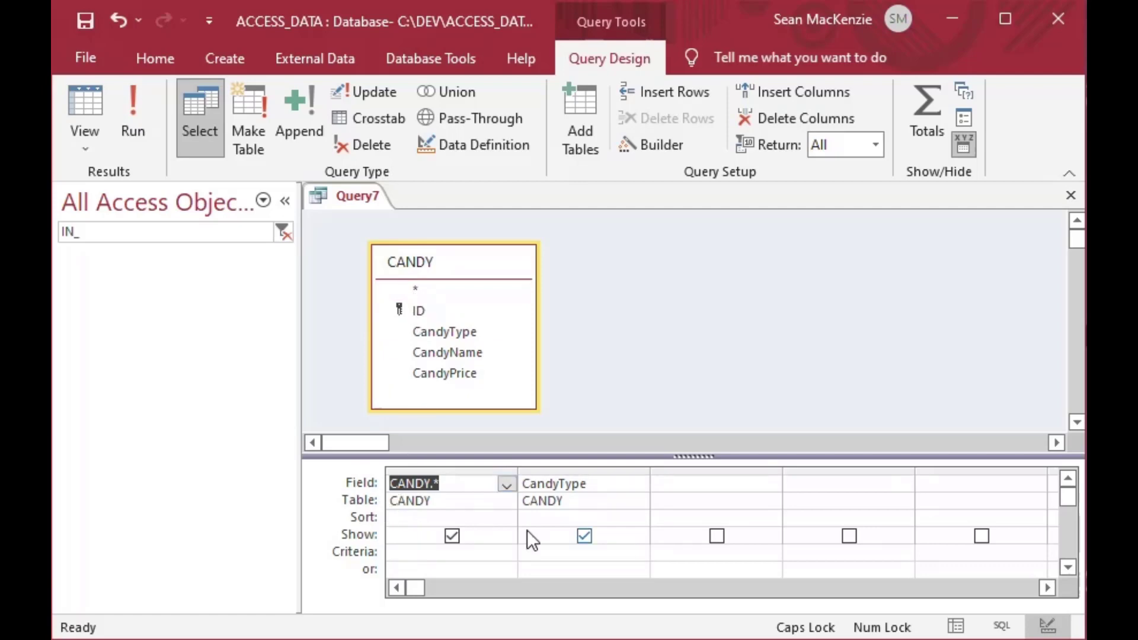
mouse_move(585, 484)
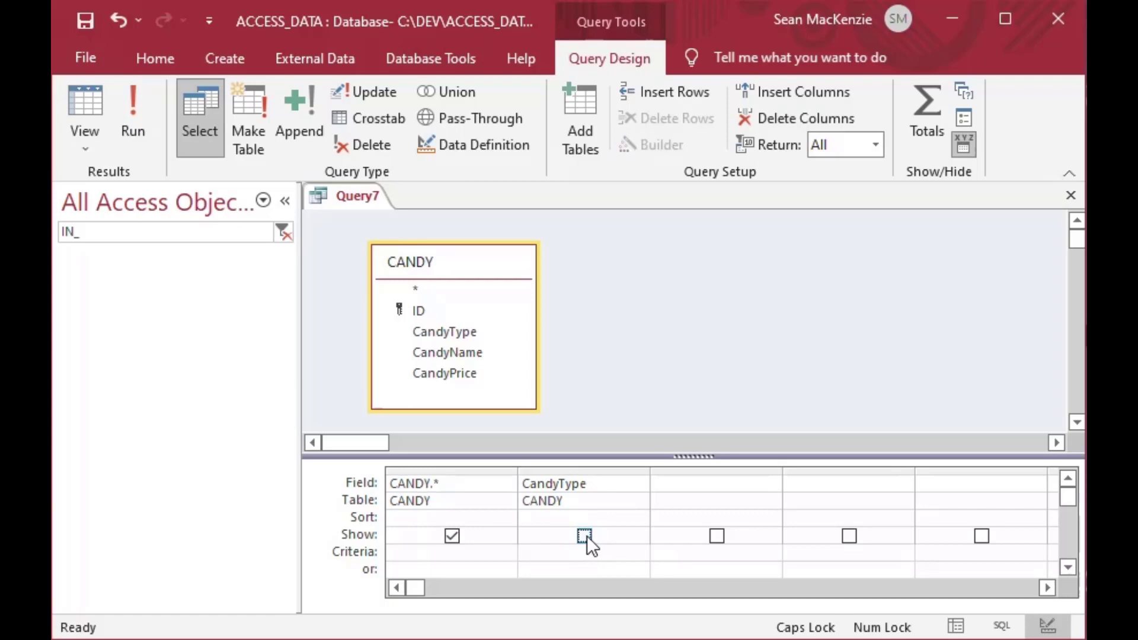
mouse_move(444, 332)
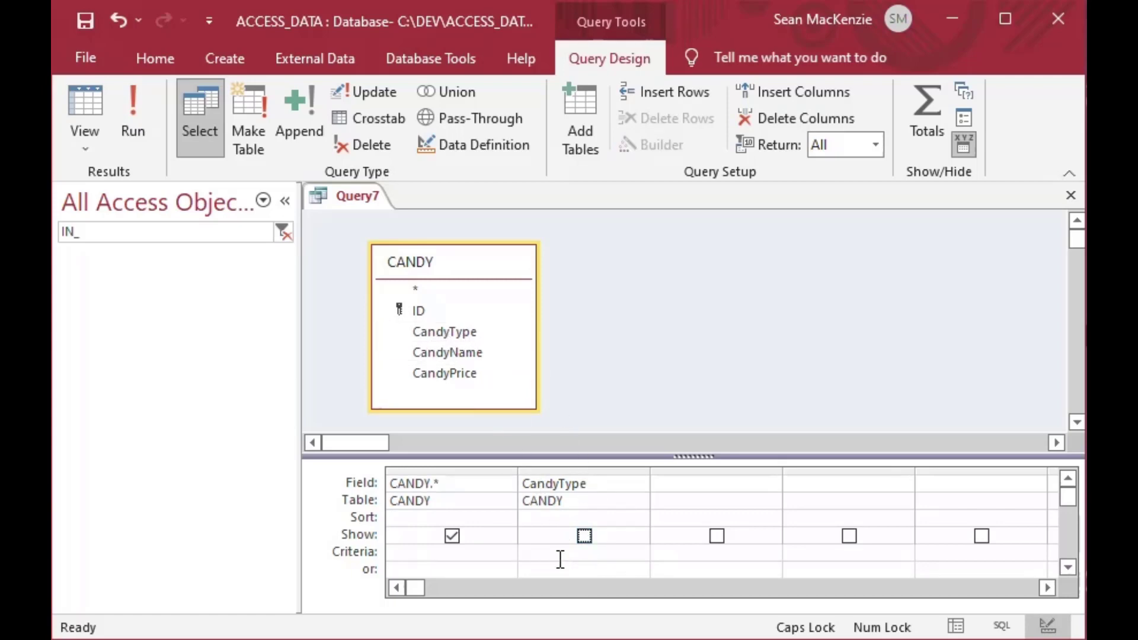
Enter the criterion In ('Toffee','Gumballs') under CandyType
left_click(552, 552)
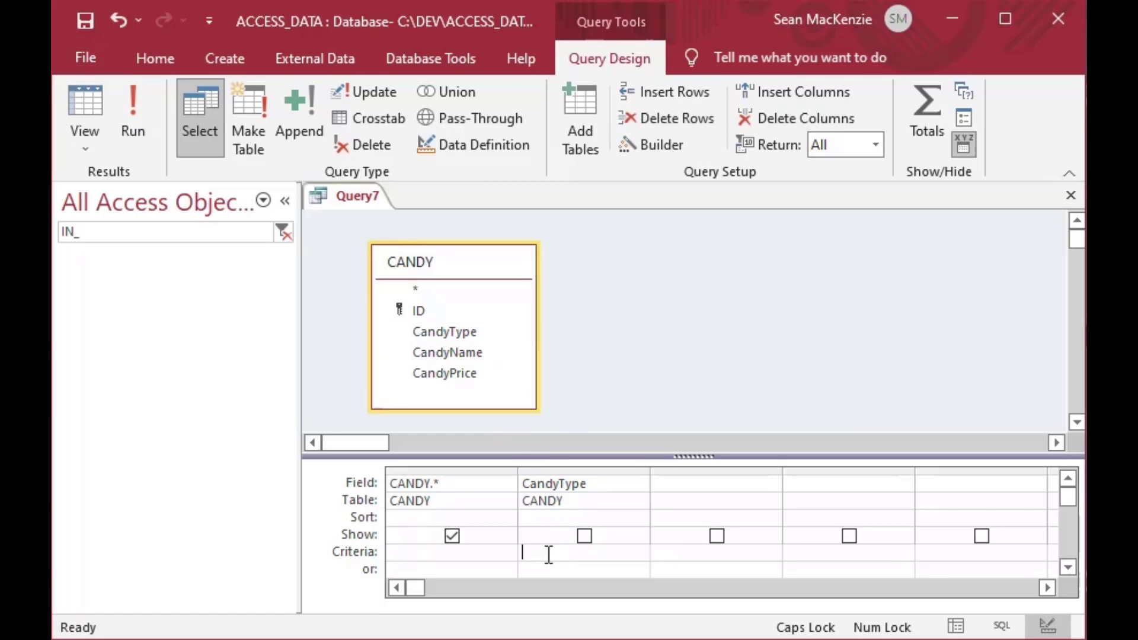
type("iN")
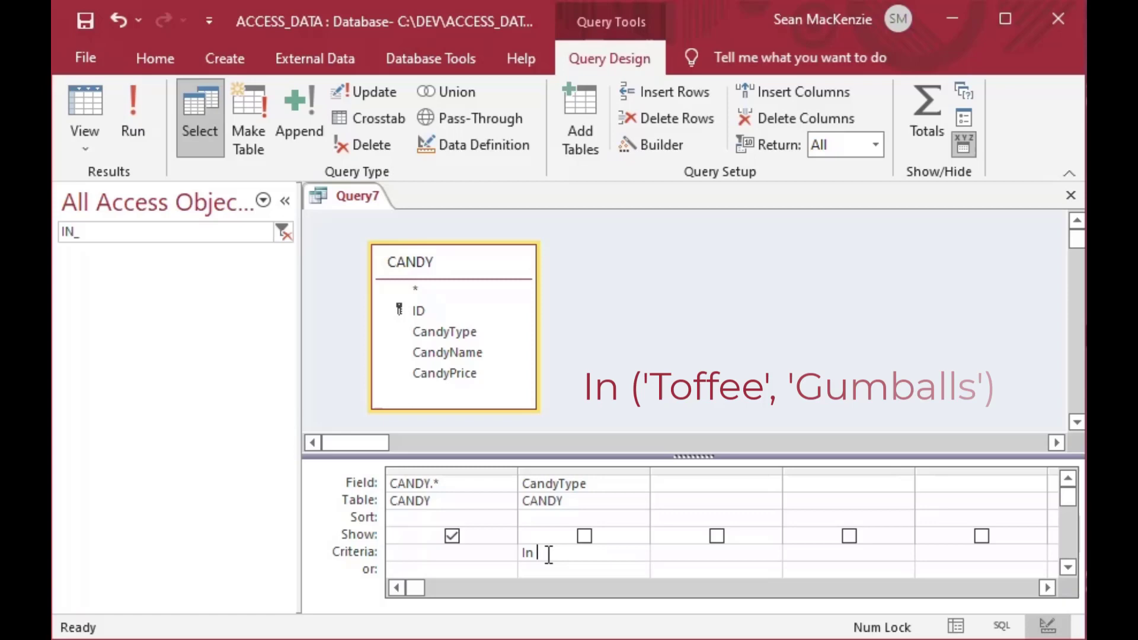
type("(")
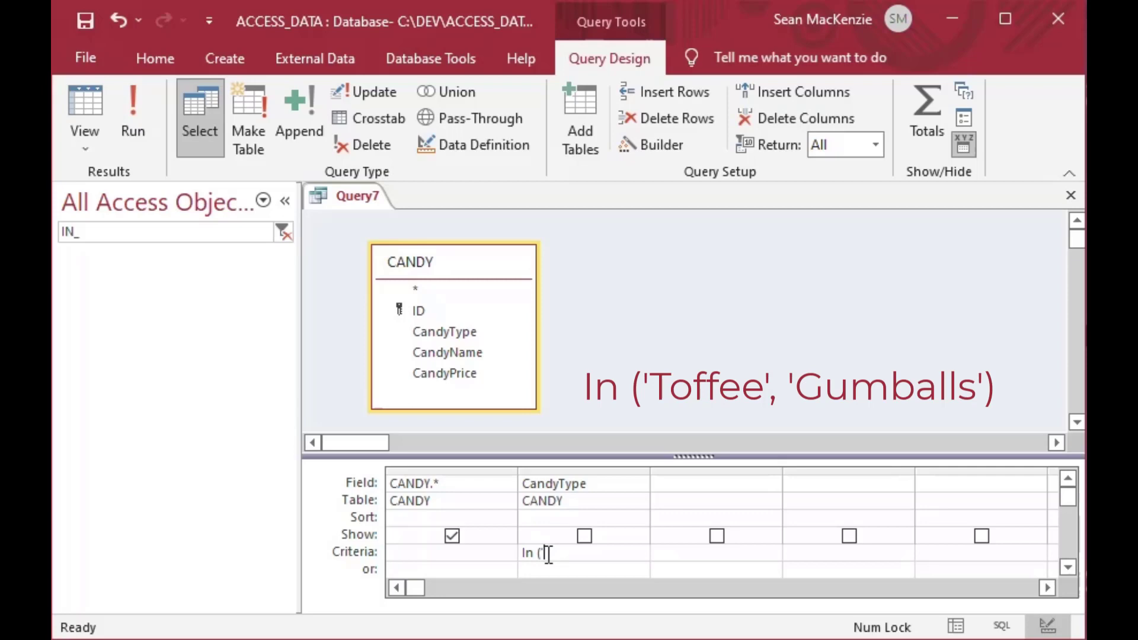
type("'Toffe")
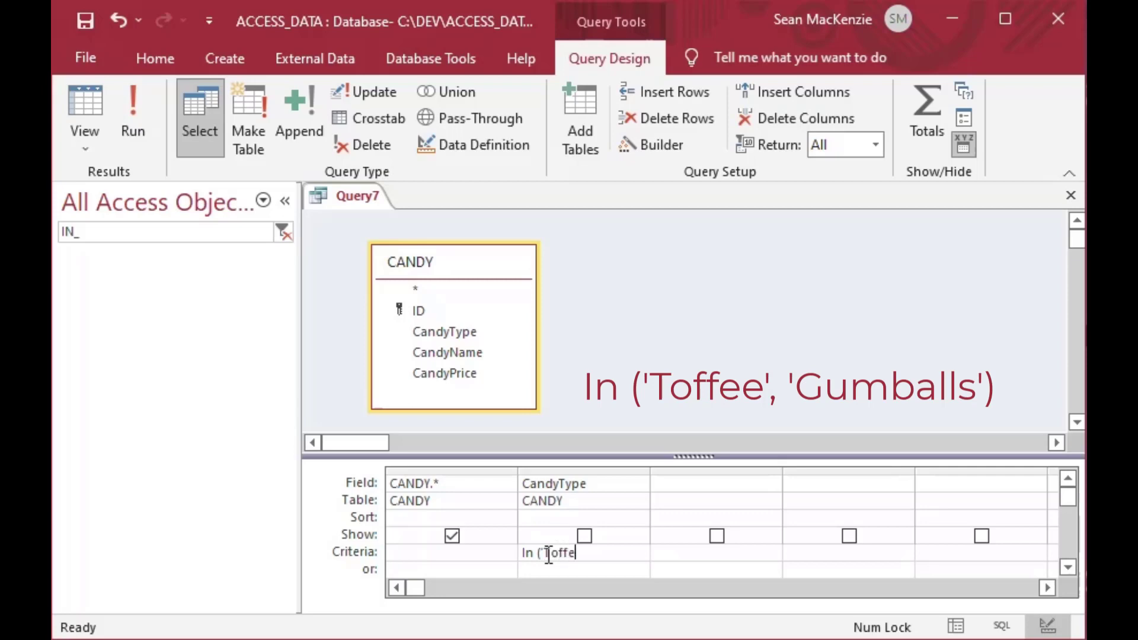
type("e', 'Gumballs")
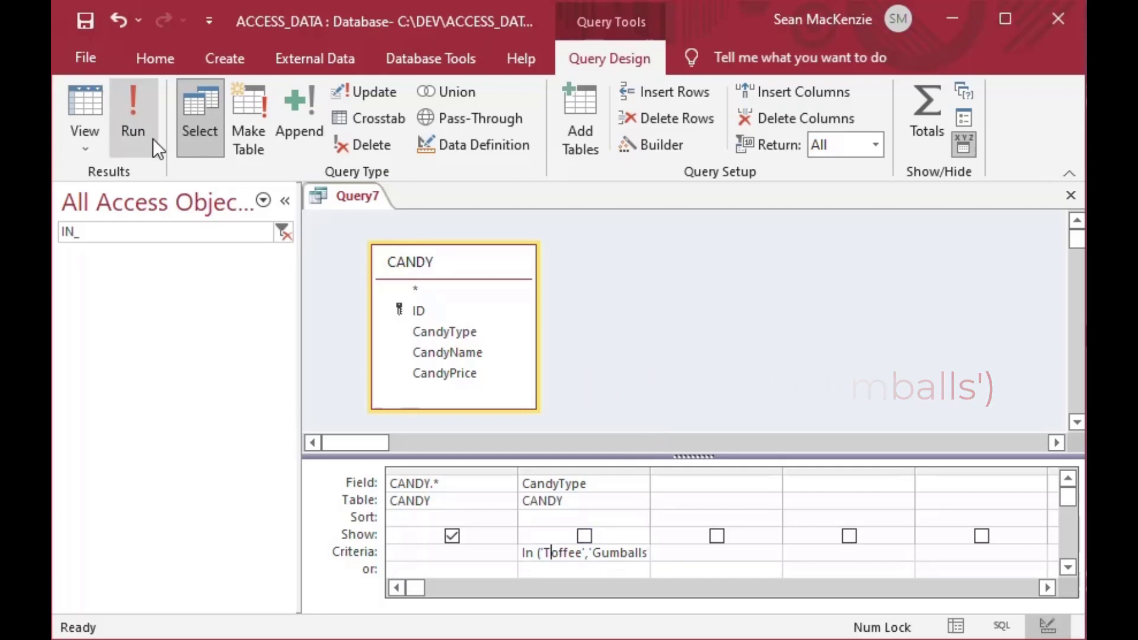
Run the query to see the six Toffee and Gumballs records, then return to Design View
left_click(132, 117)
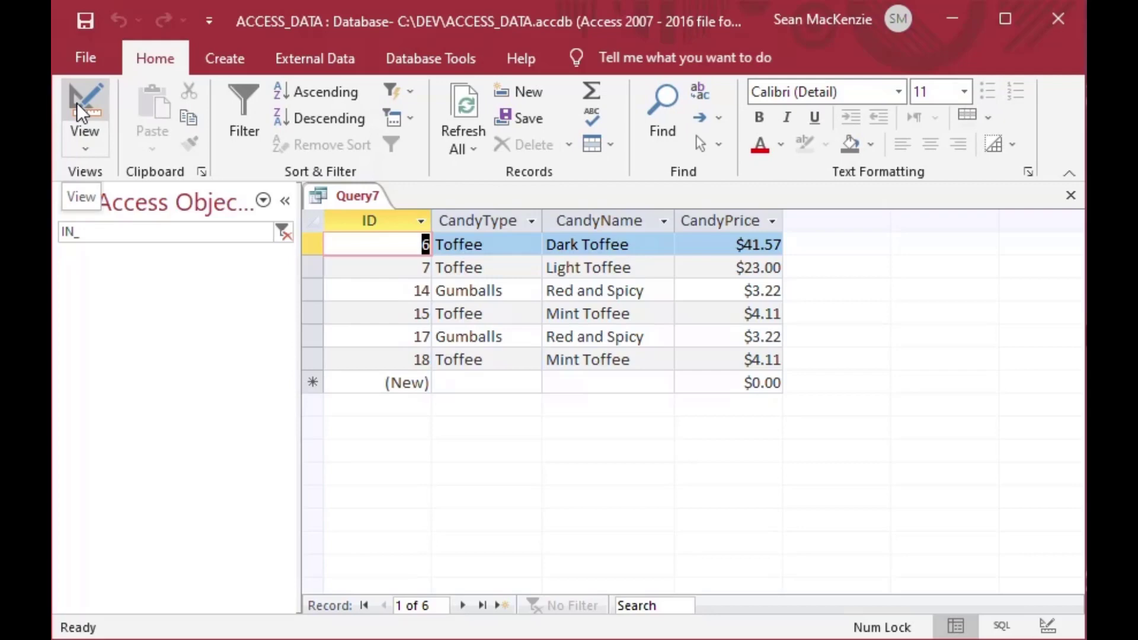
left_click(458, 313)
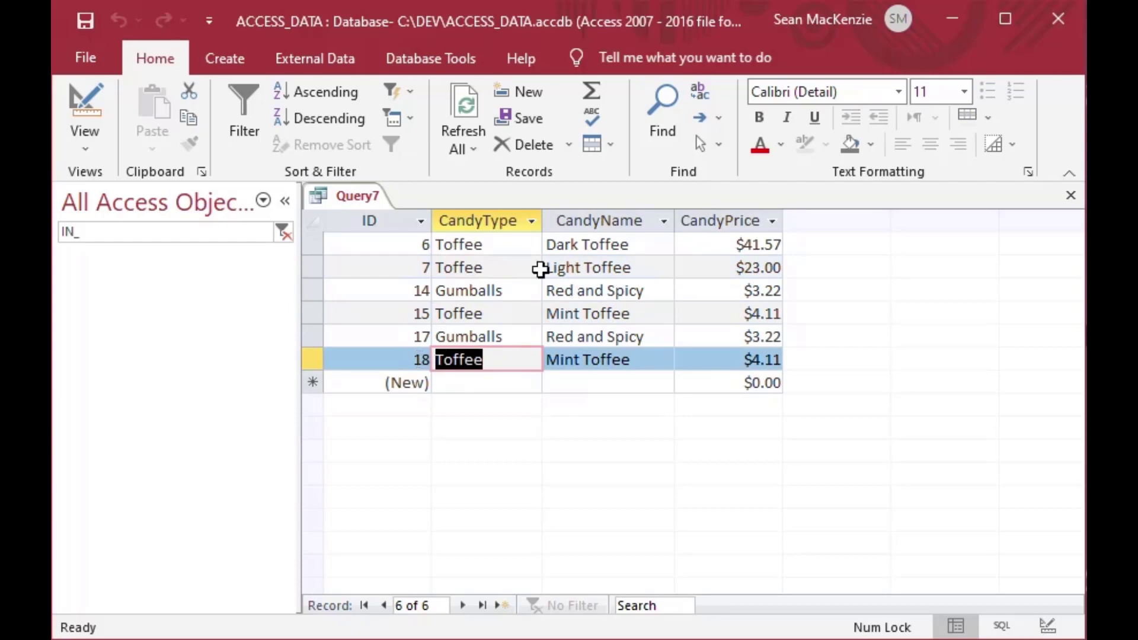
mouse_move(476, 314)
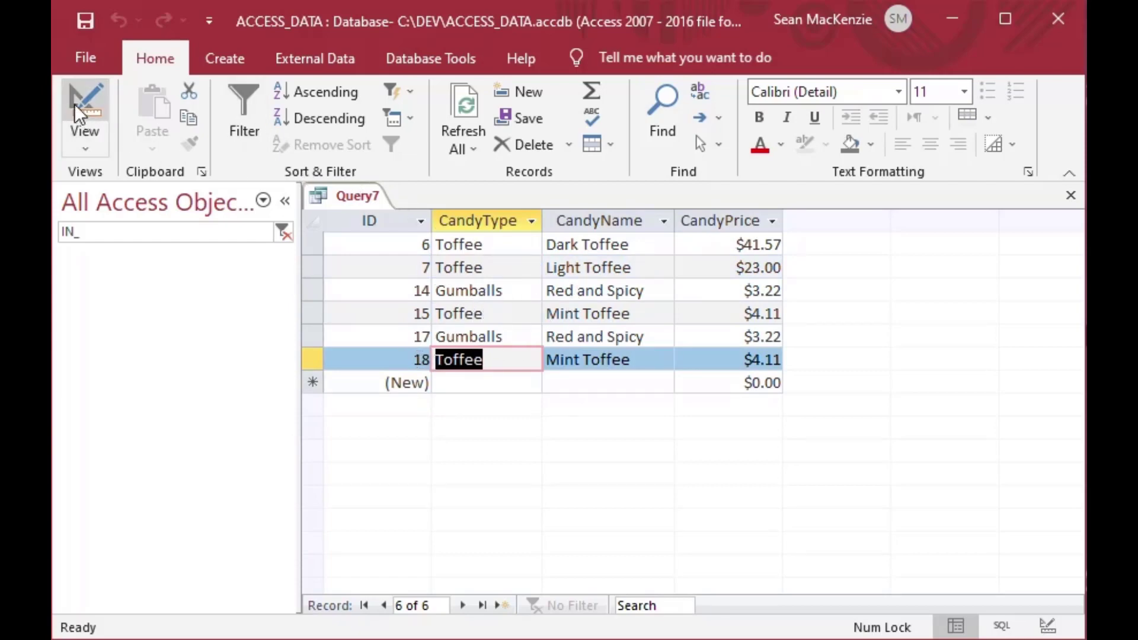
left_click(85, 112)
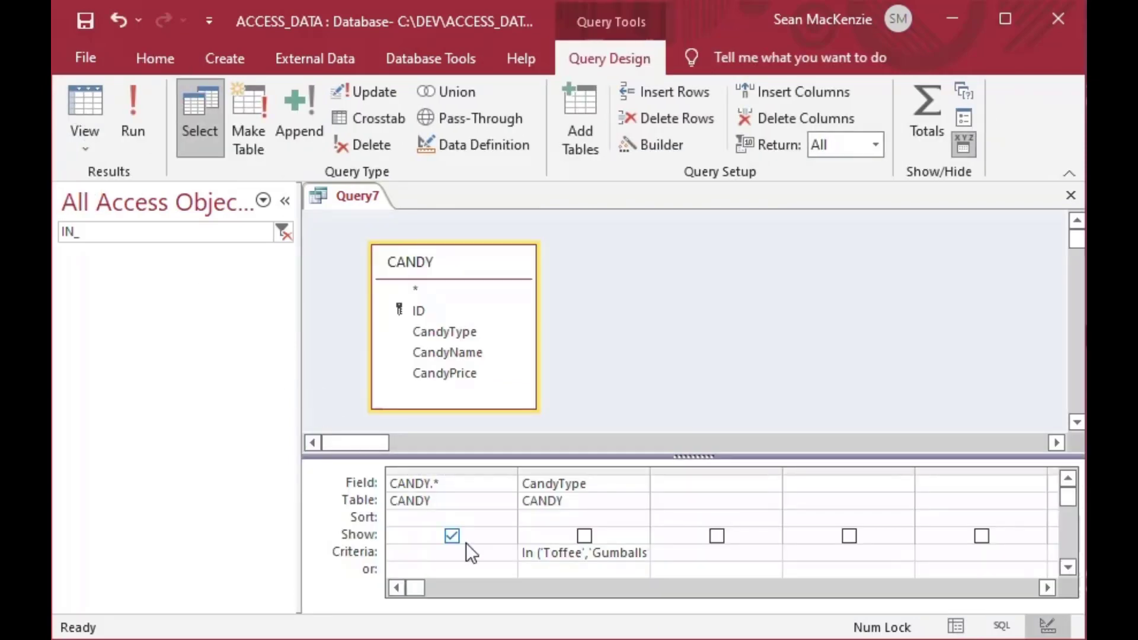
Change the CandyType criterion to Not In ('Toffee','Gumballs') and view the six remaining records
left_click(585, 552)
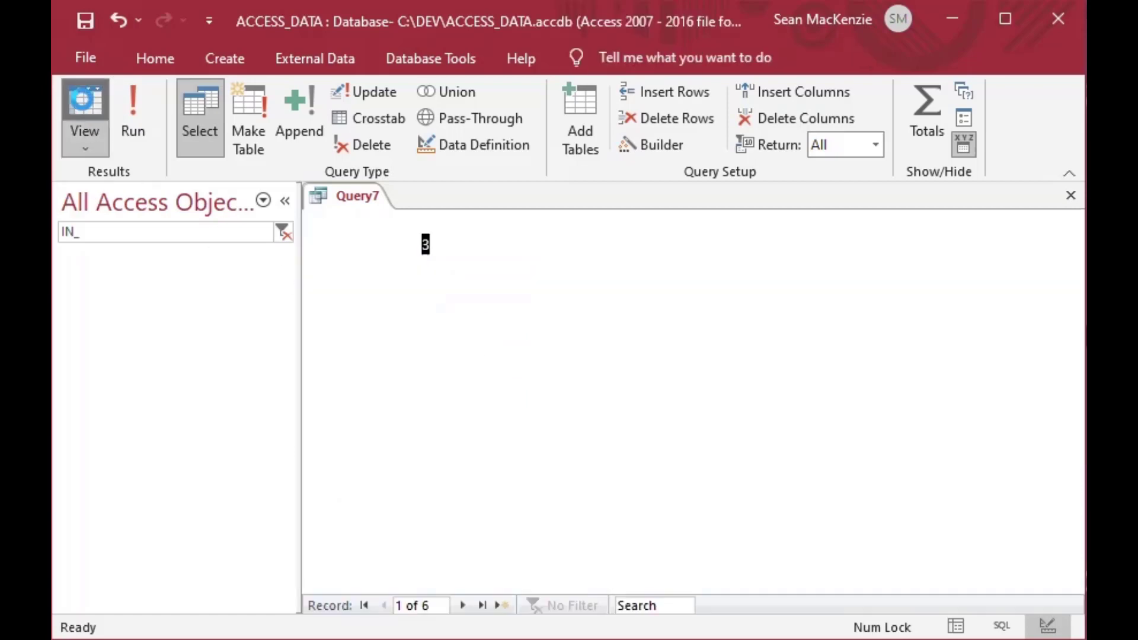
left_click(84, 113)
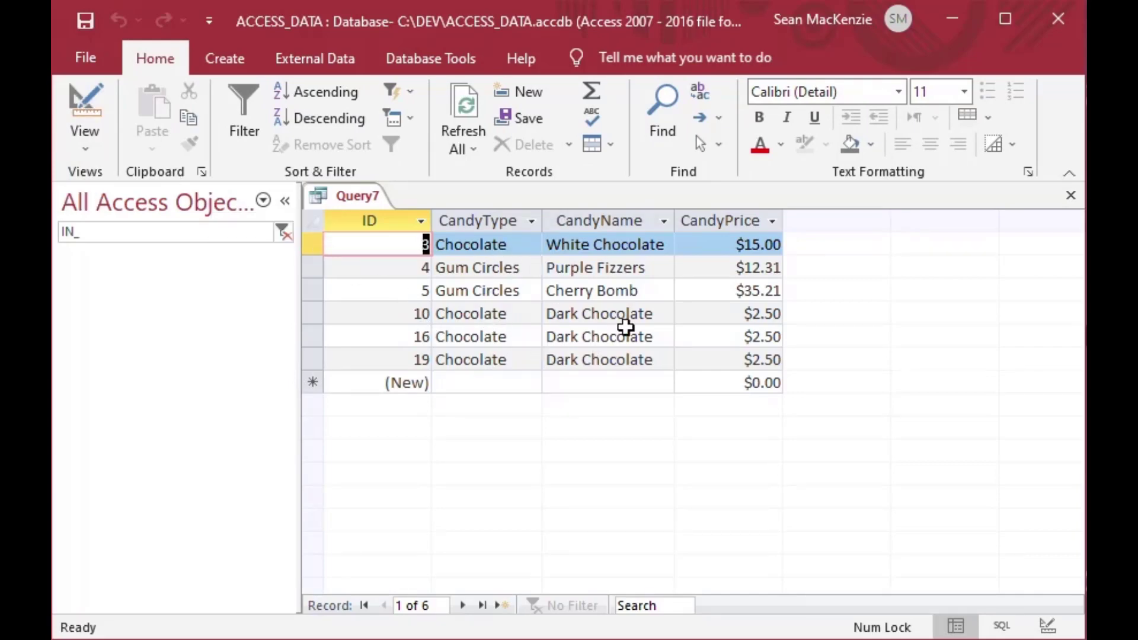
mouse_move(528, 267)
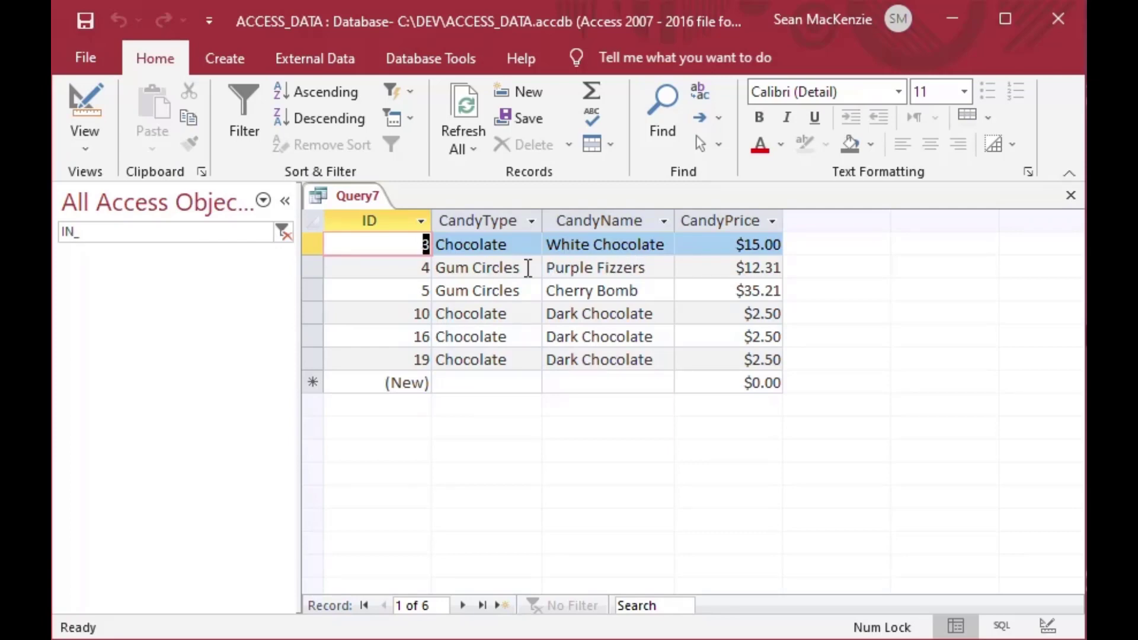
mouse_move(497, 341)
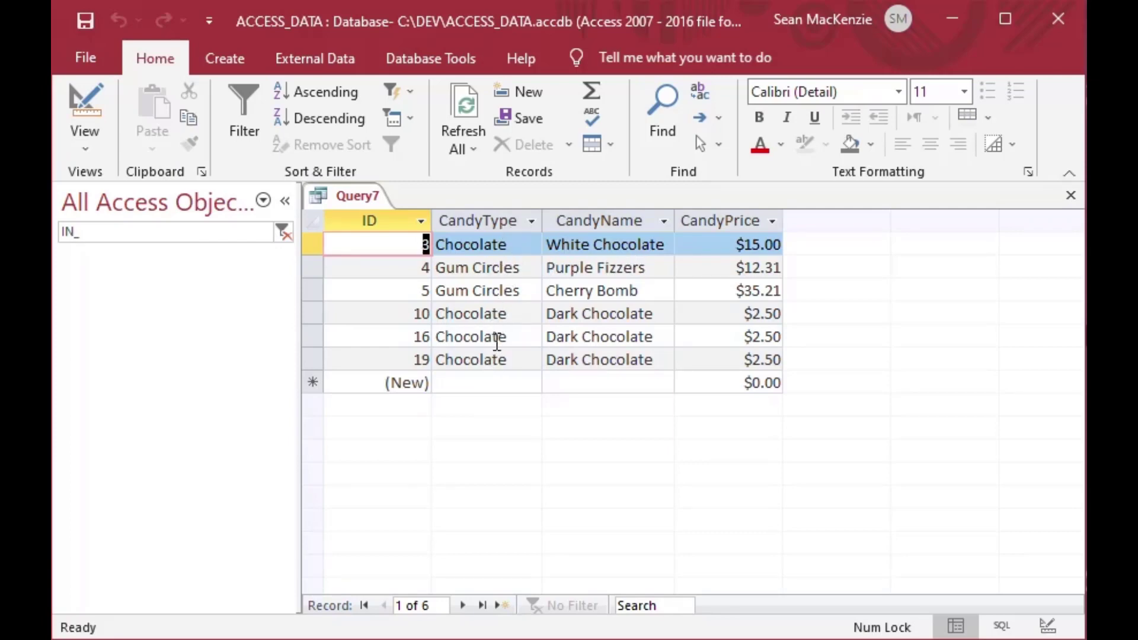
mouse_move(399, 297)
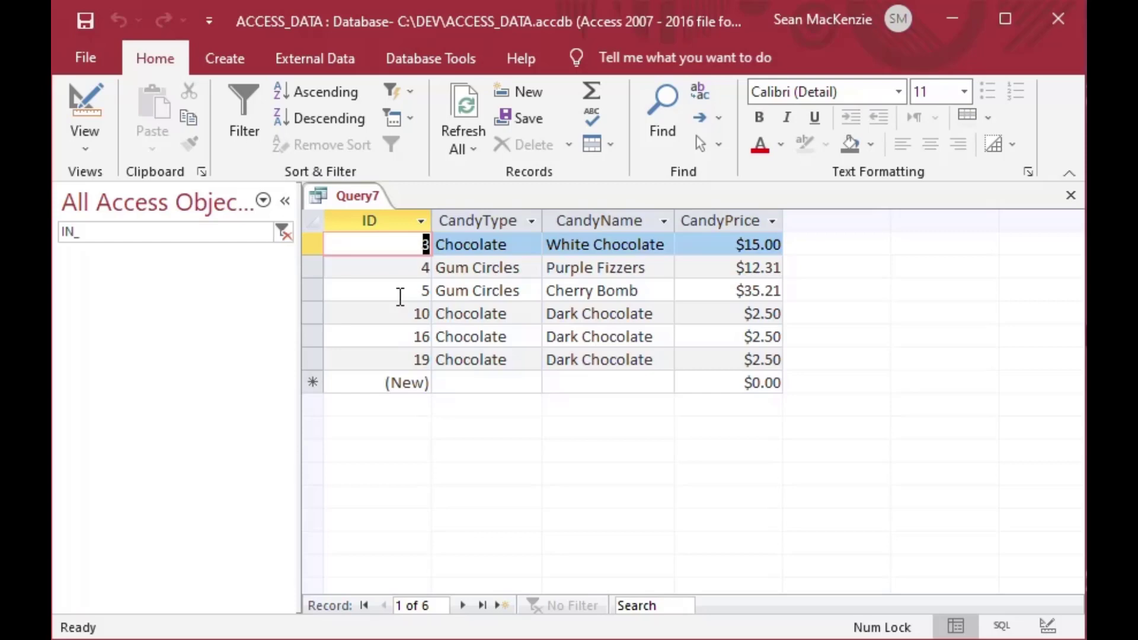
mouse_move(522, 352)
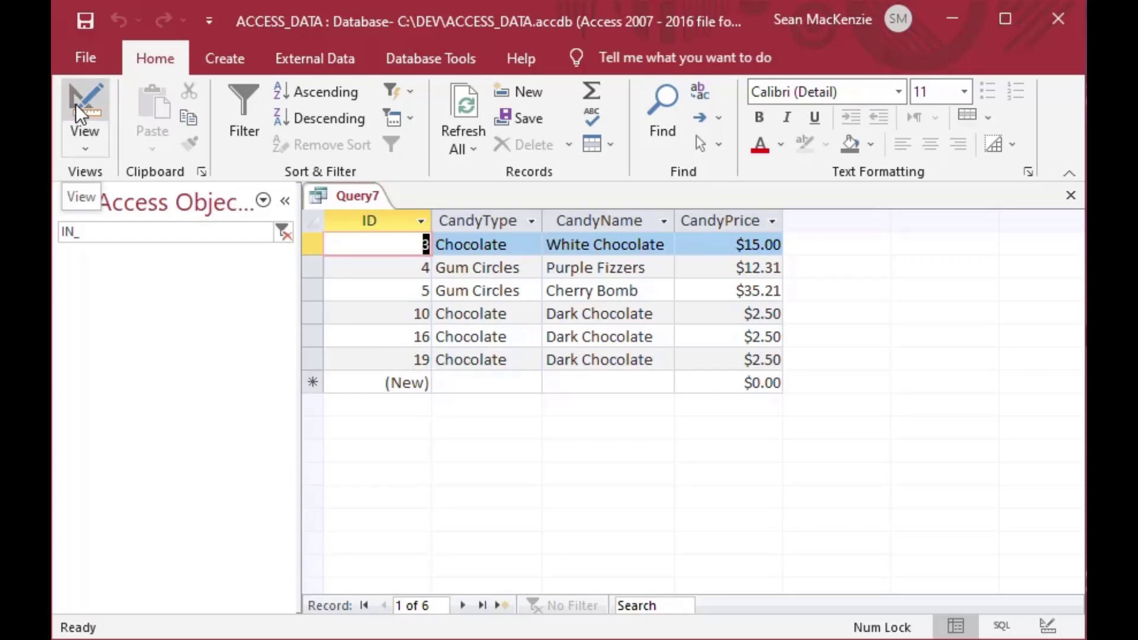
Return to Design View and save the query as IN_NOT_IN
left_click(84, 113)
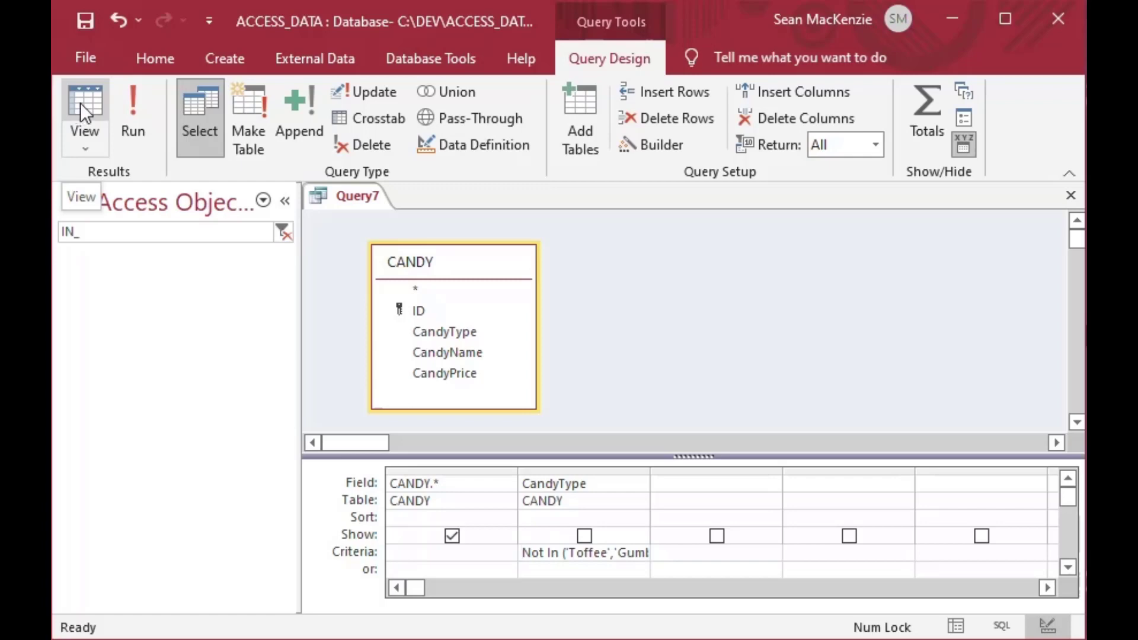
mouse_move(617, 341)
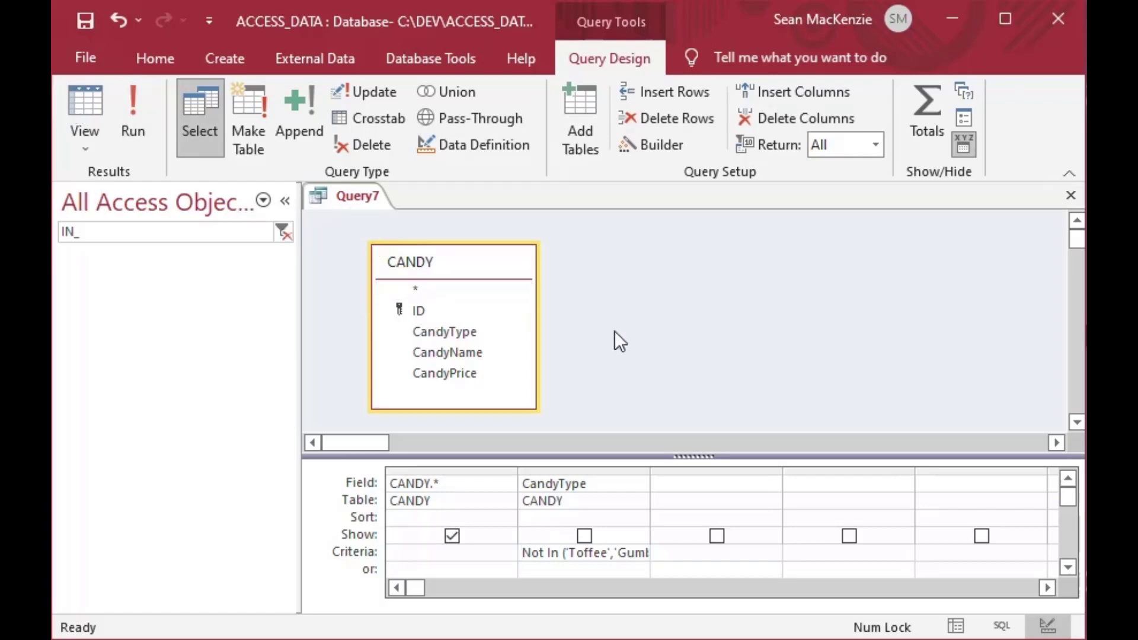
mouse_move(637, 325)
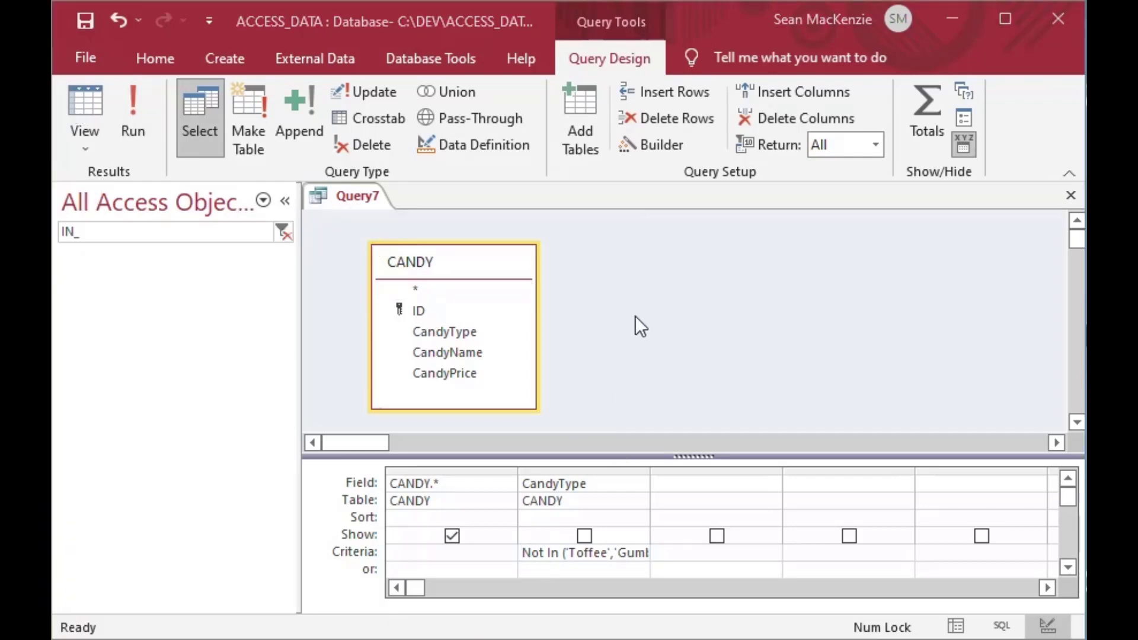
mouse_move(645, 339)
type("I")
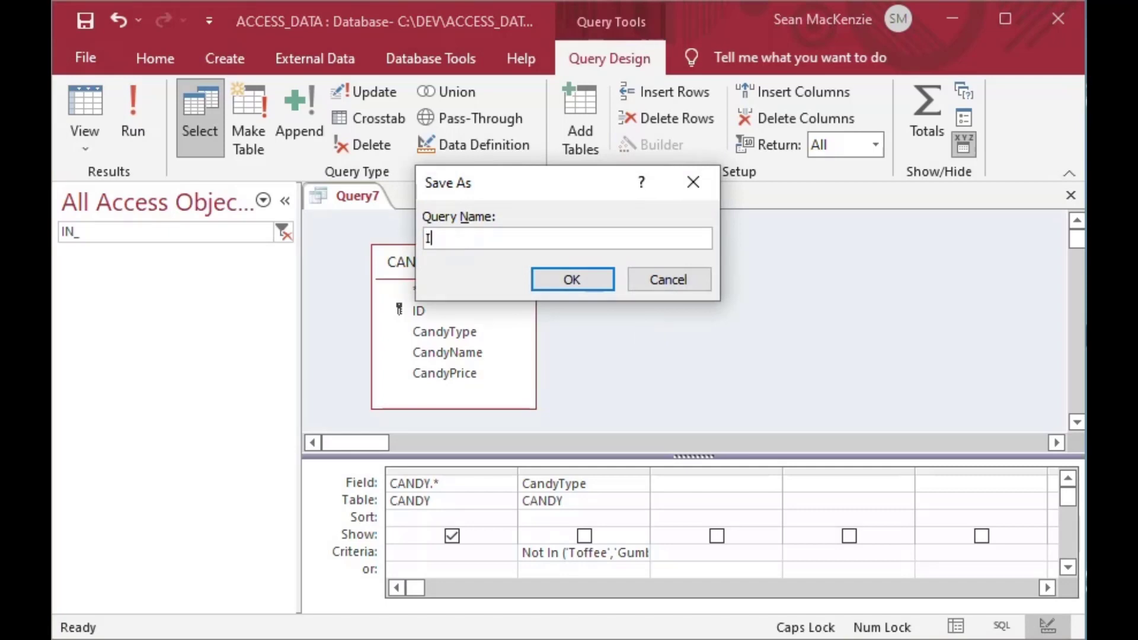
type("N_NOT")
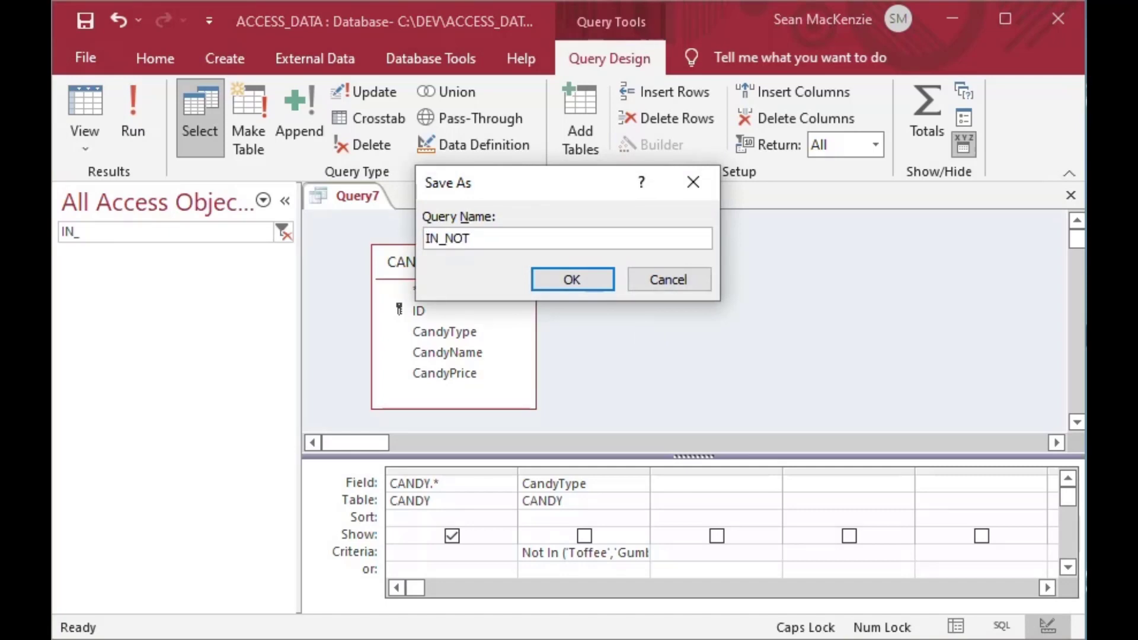
left_click(572, 280)
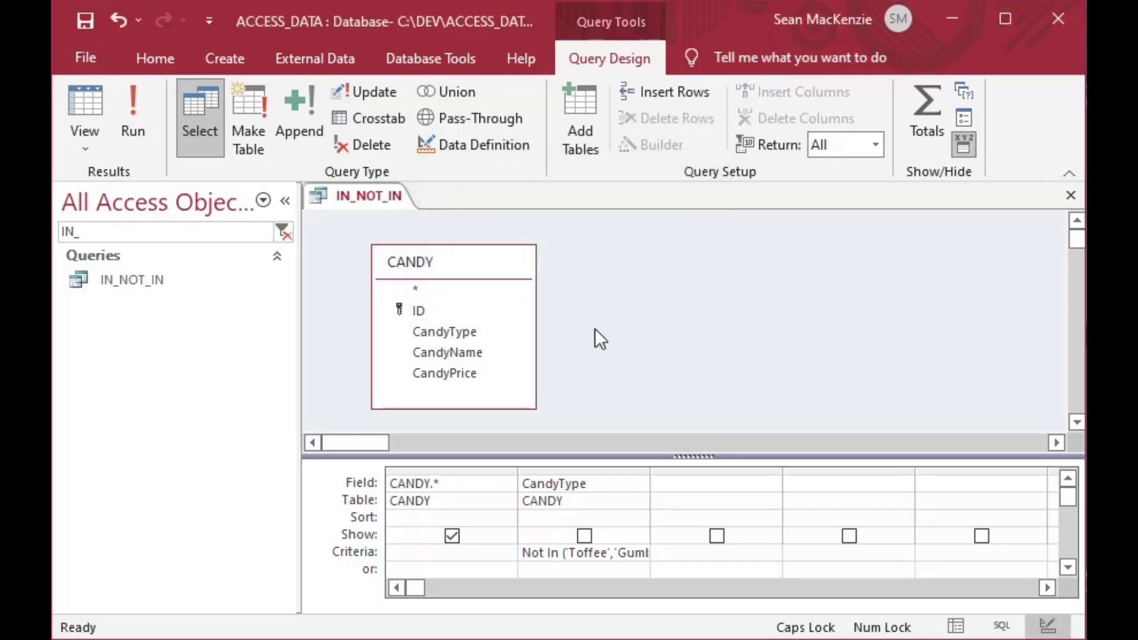
mouse_move(608, 494)
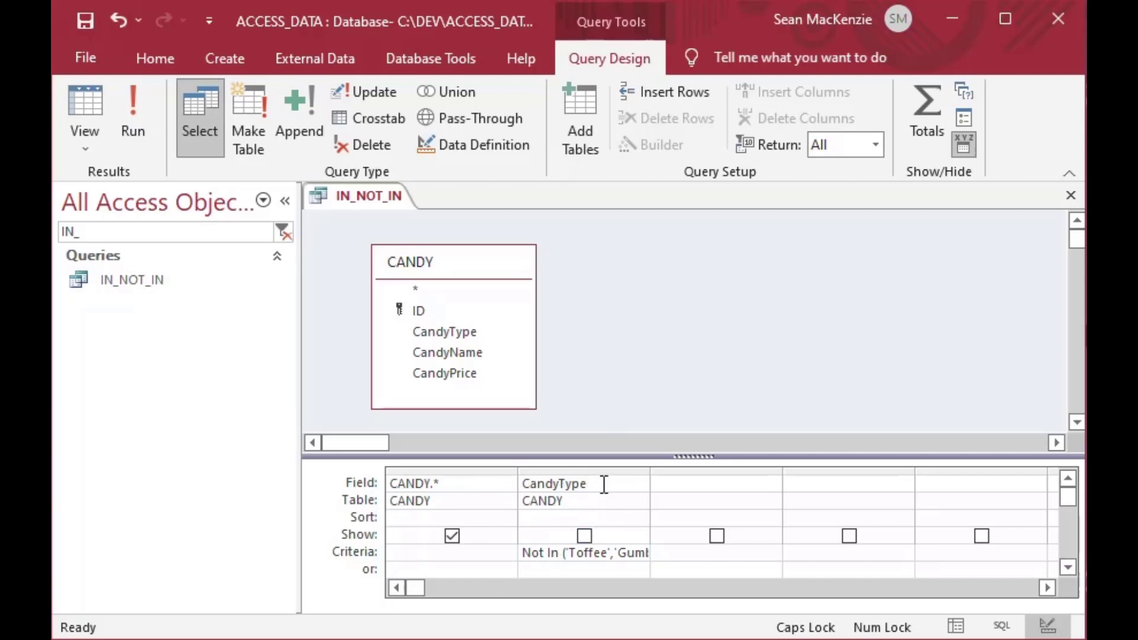
Replace the second column's field with ID and set its criterion to Not In (14, 17)
left_click(574, 484)
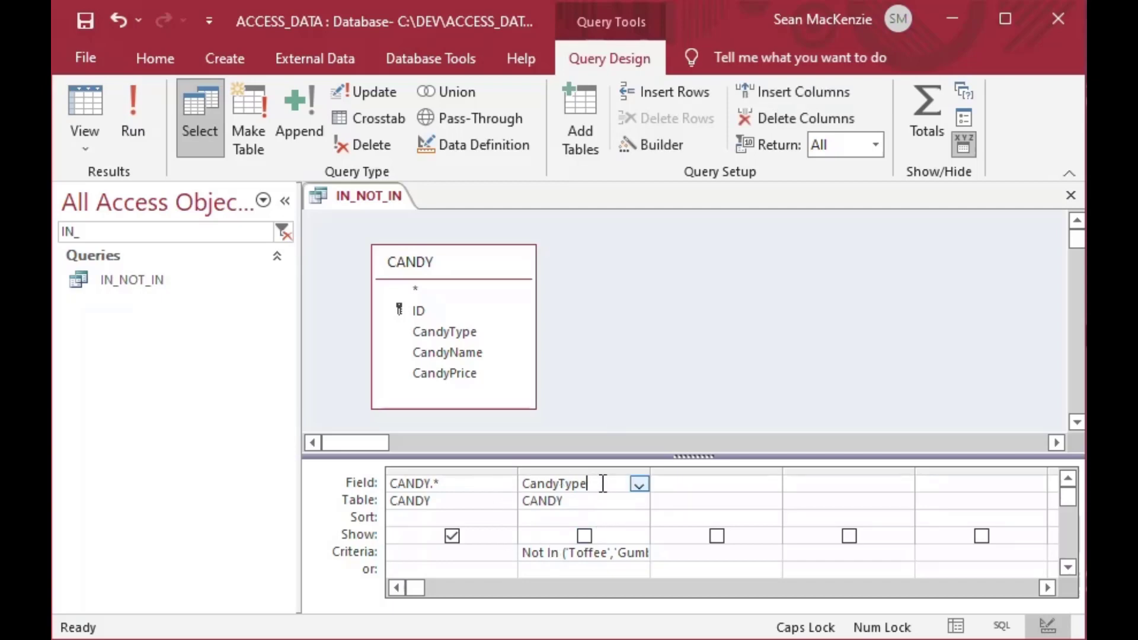
left_click(637, 483)
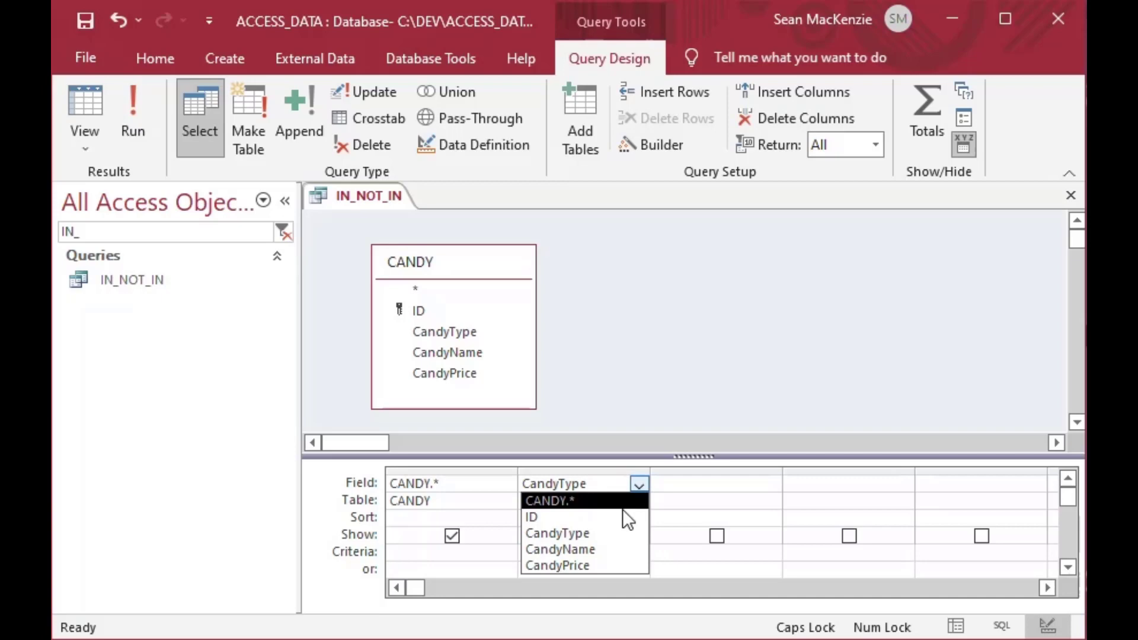
left_click(531, 516)
type("Not In ")
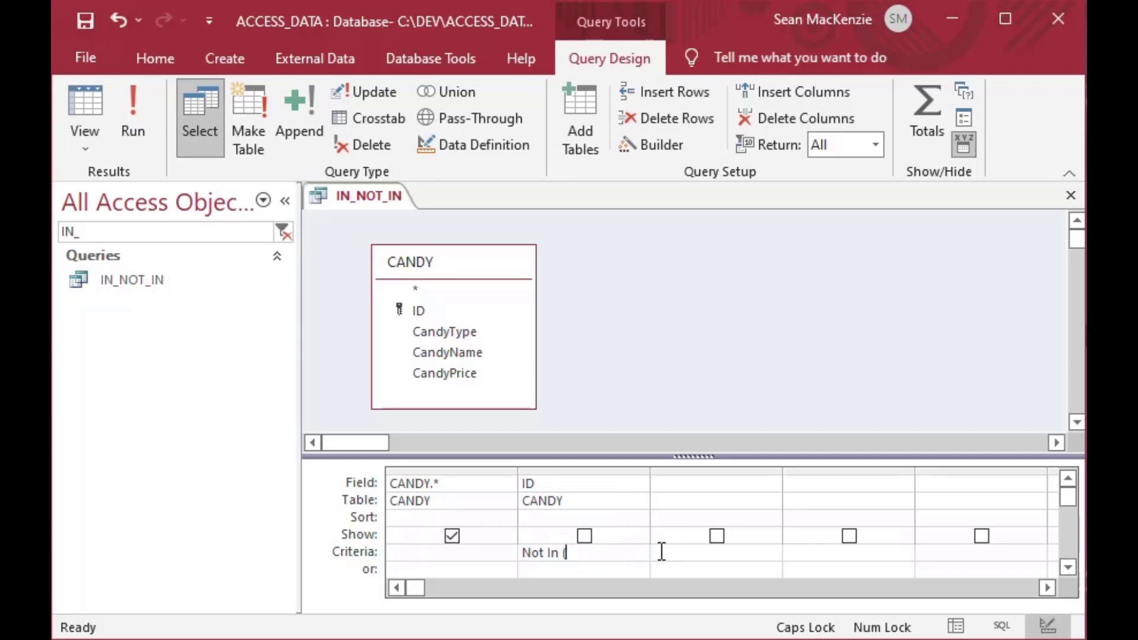
type("(14")
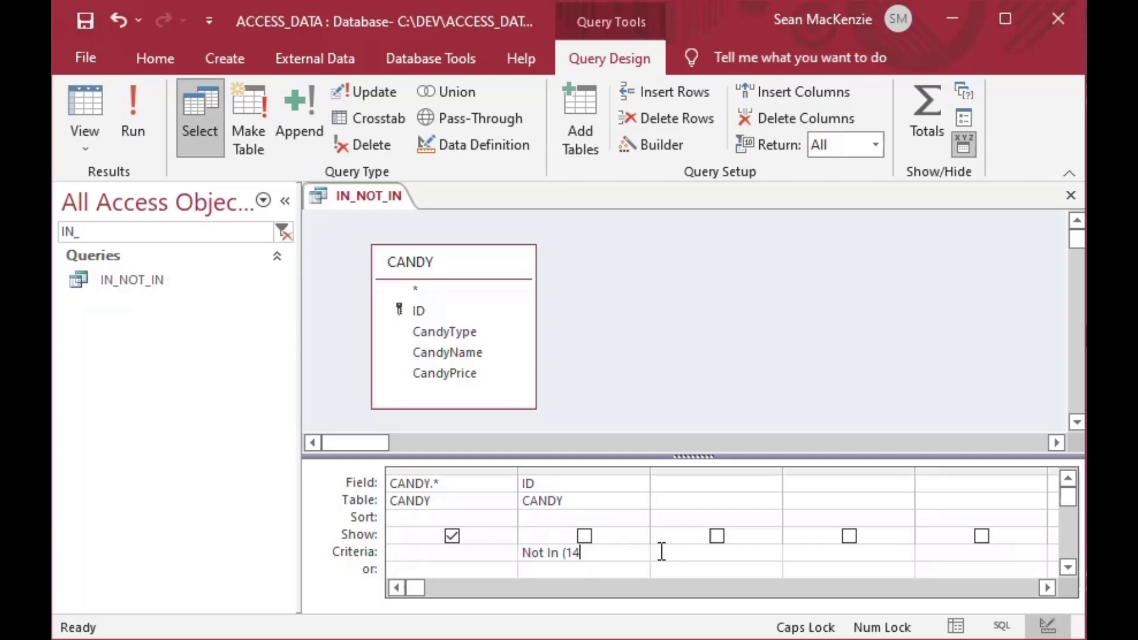
type(", 1")
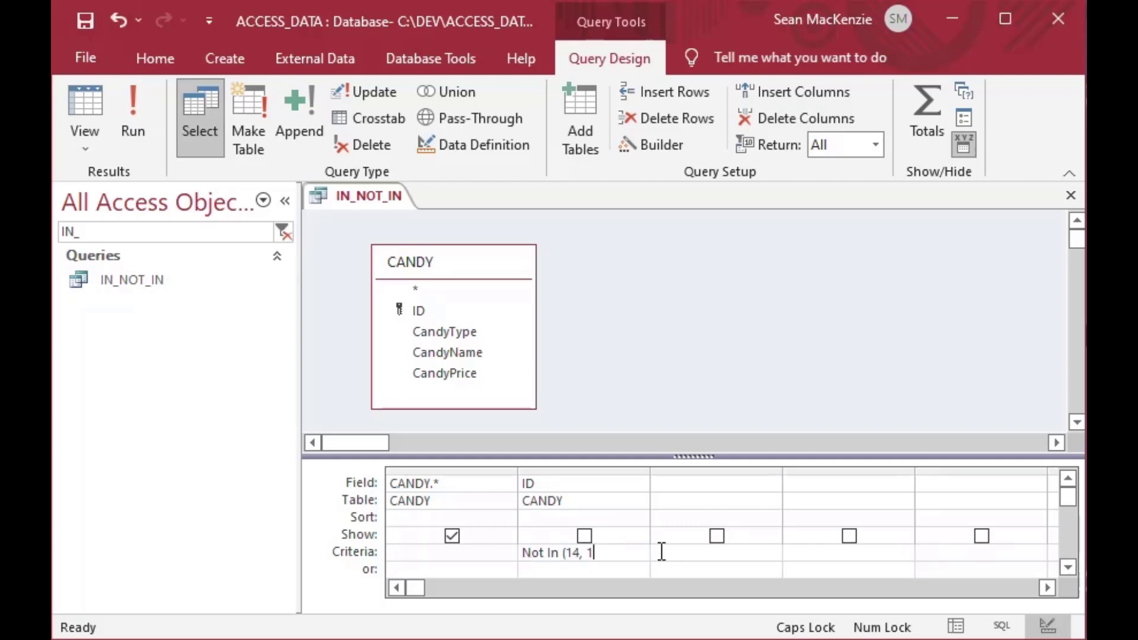
type("7)")
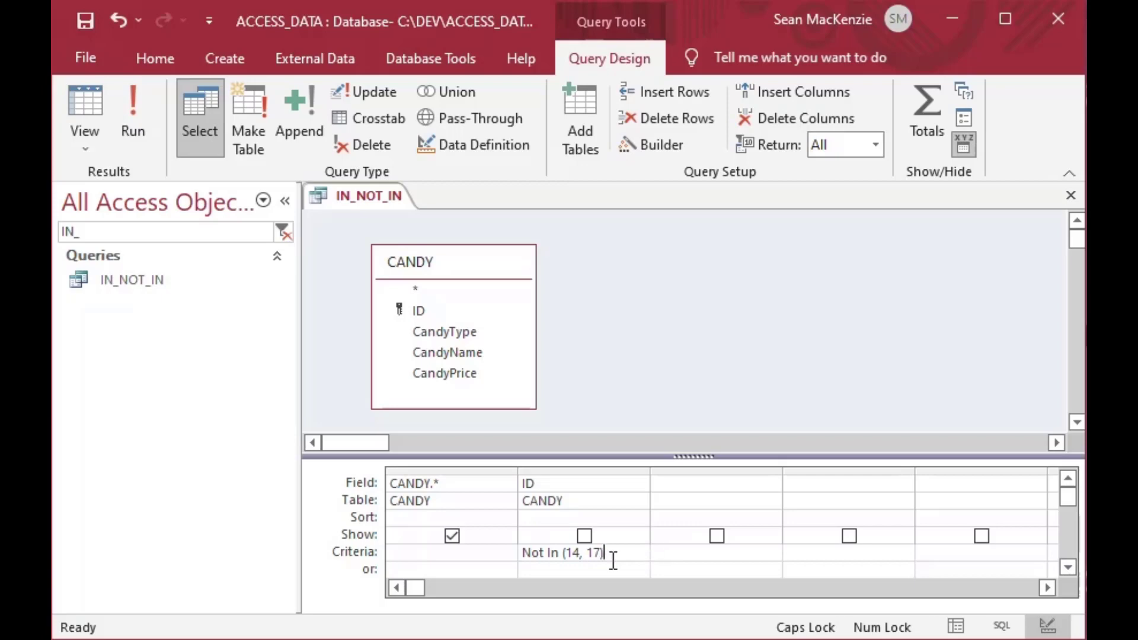
mouse_move(596, 485)
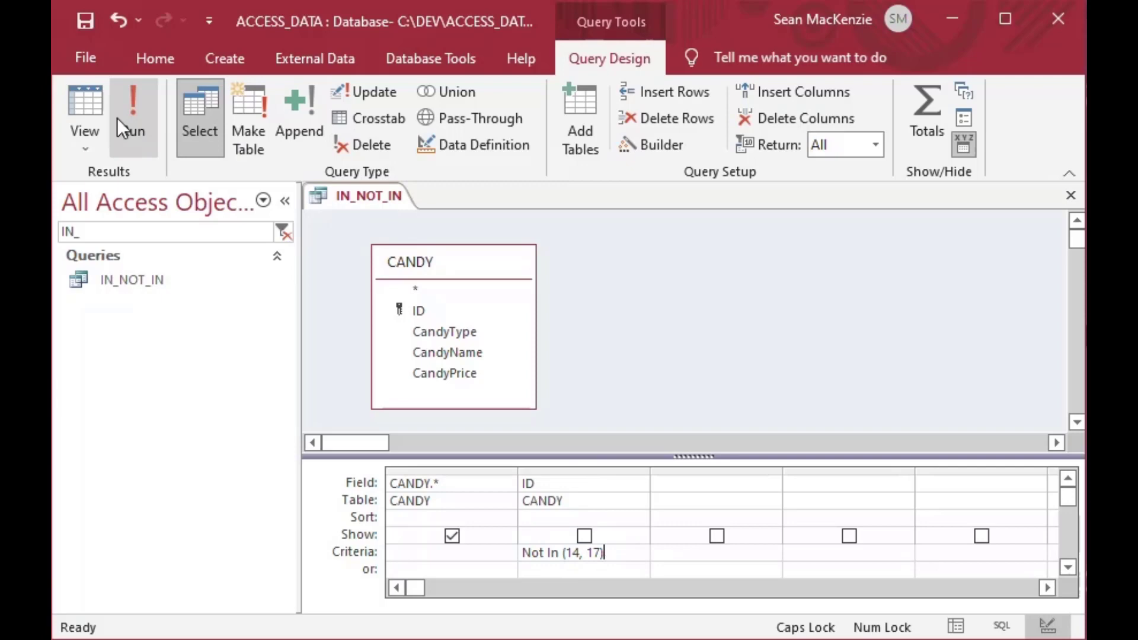
Run IN_NOT_IN to list the 10 candies excluding IDs 14 and 17
left_click(133, 117)
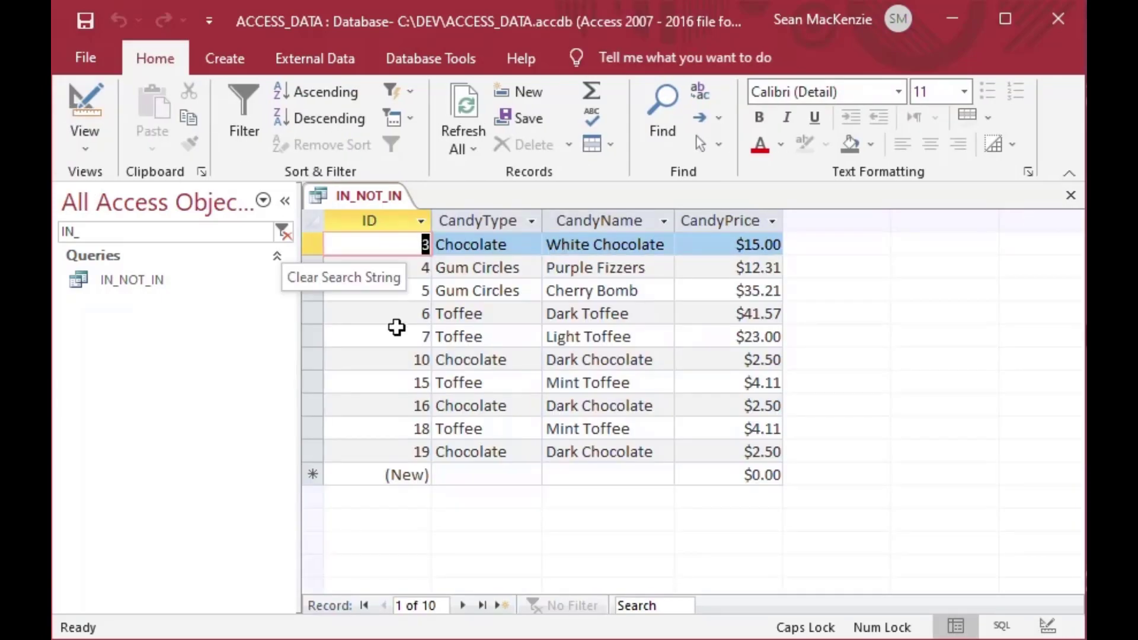
mouse_move(427, 278)
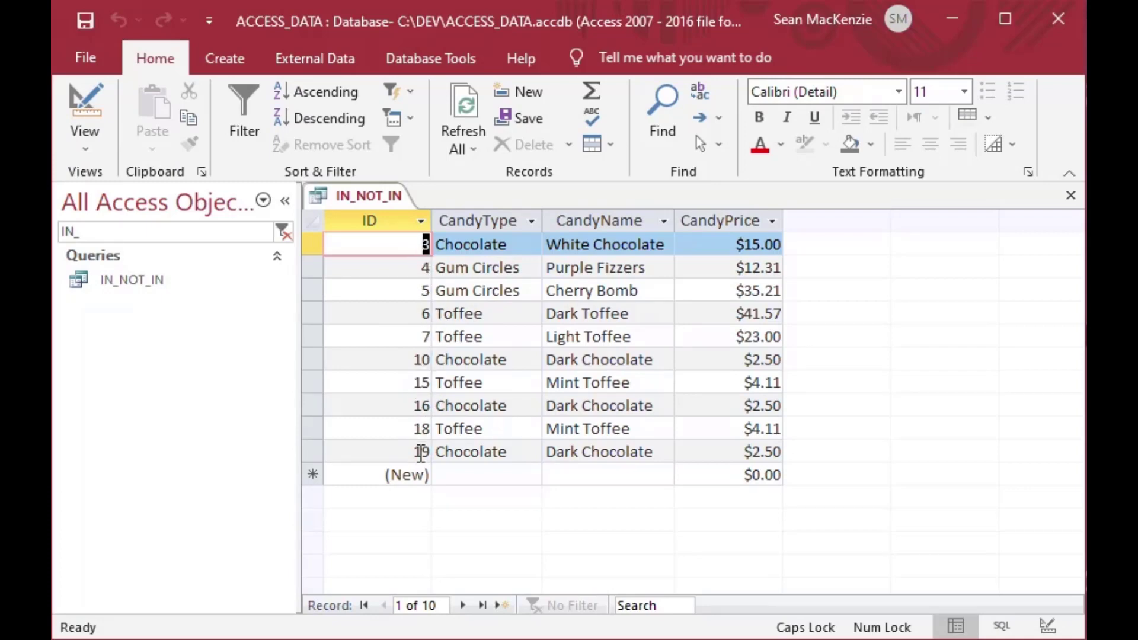
mouse_move(84, 109)
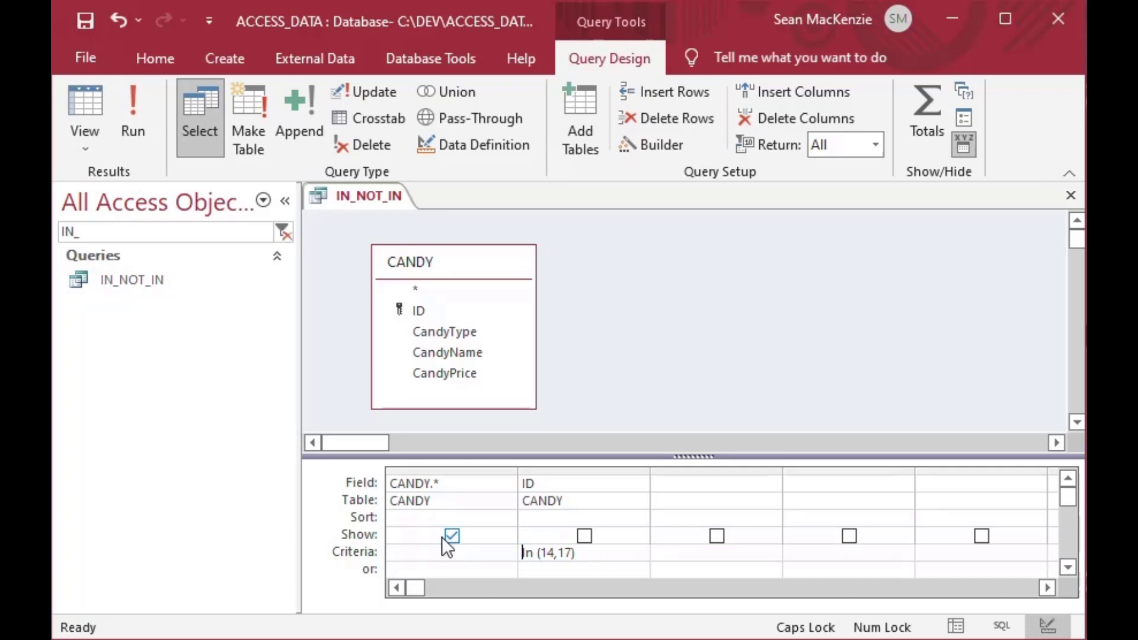
mouse_move(181, 188)
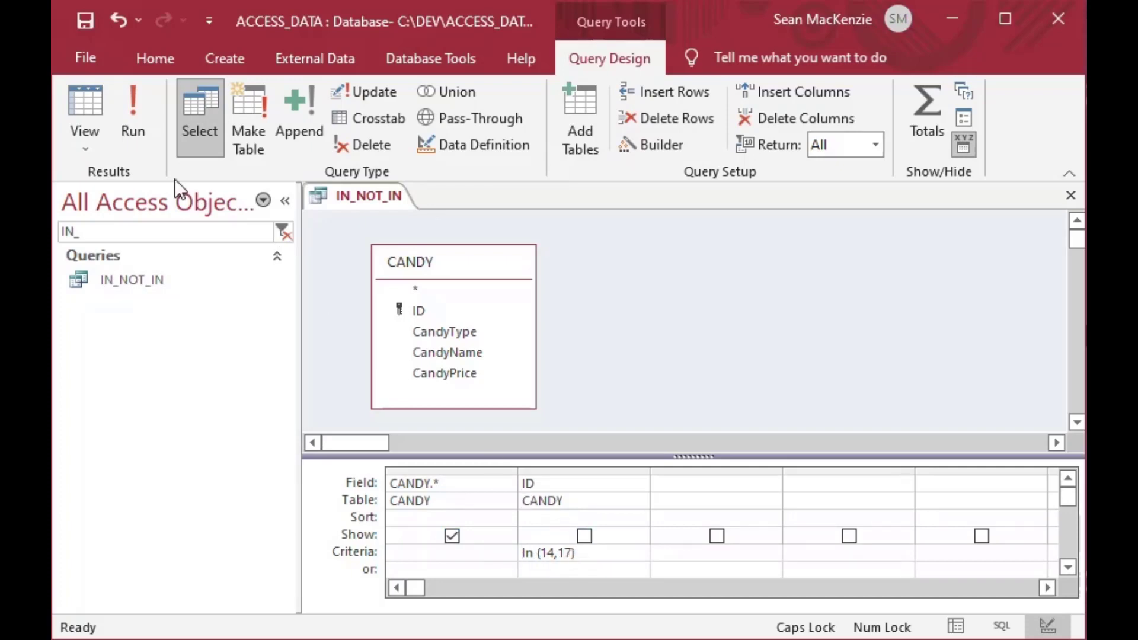
Run IN_NOT_IN with In (14,17) to show IDs 14 and 17, then return to design view
left_click(132, 116)
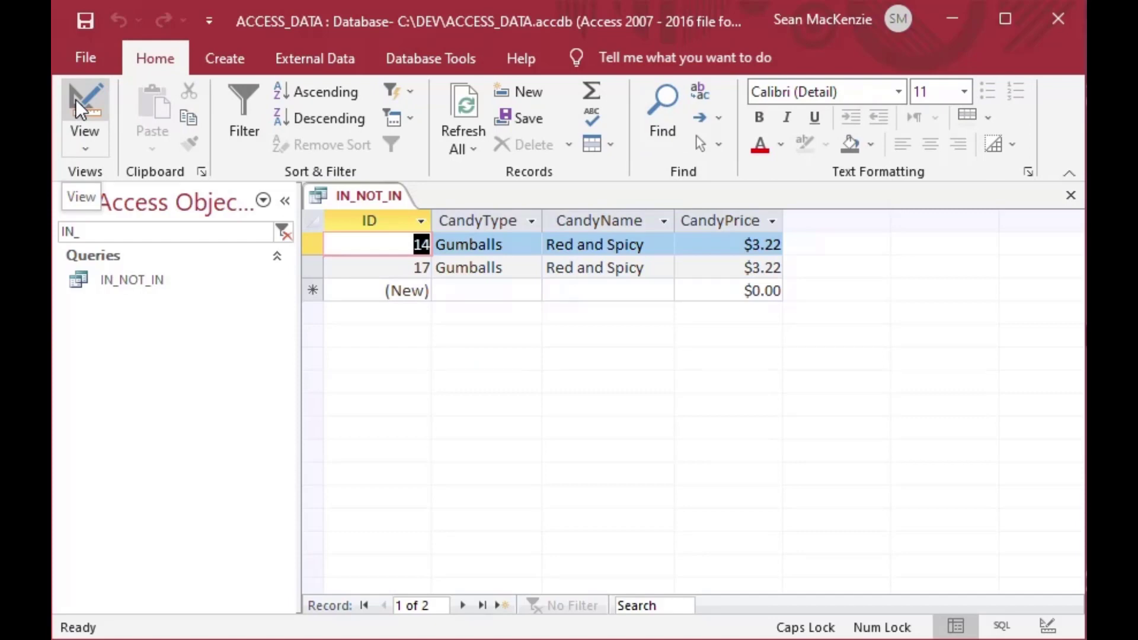
left_click(86, 109)
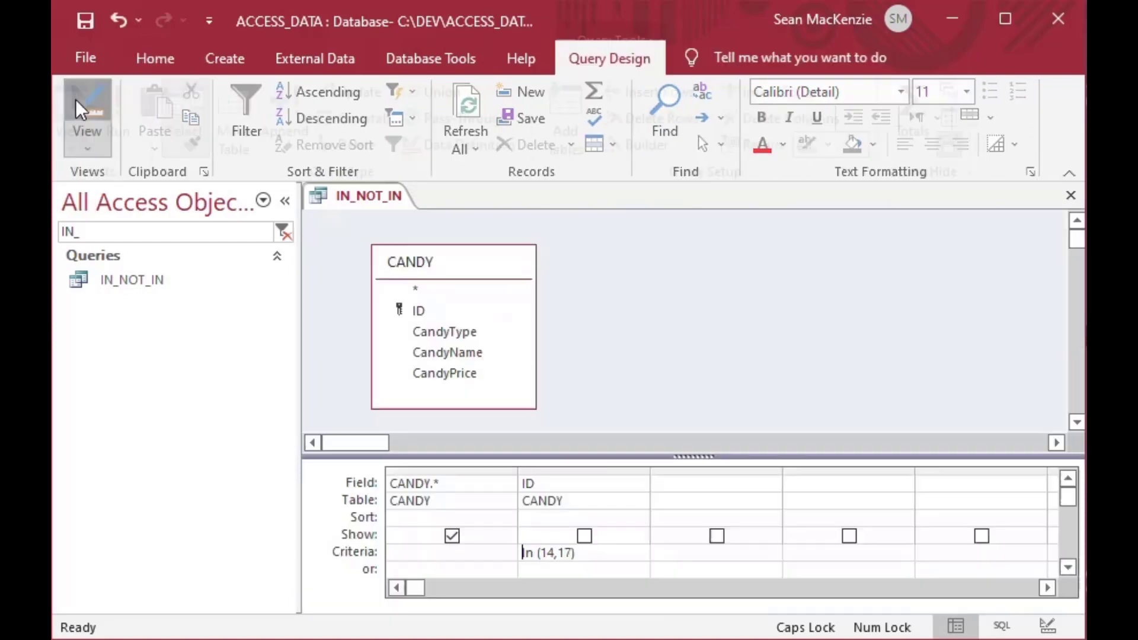
left_click(609, 58)
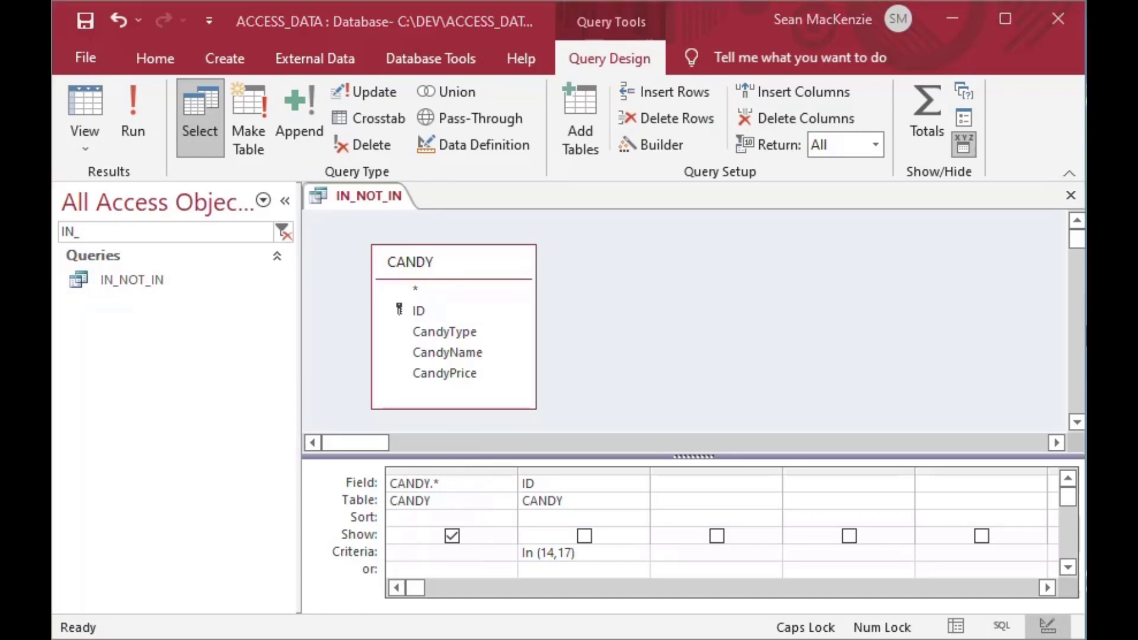
mouse_move(515, 320)
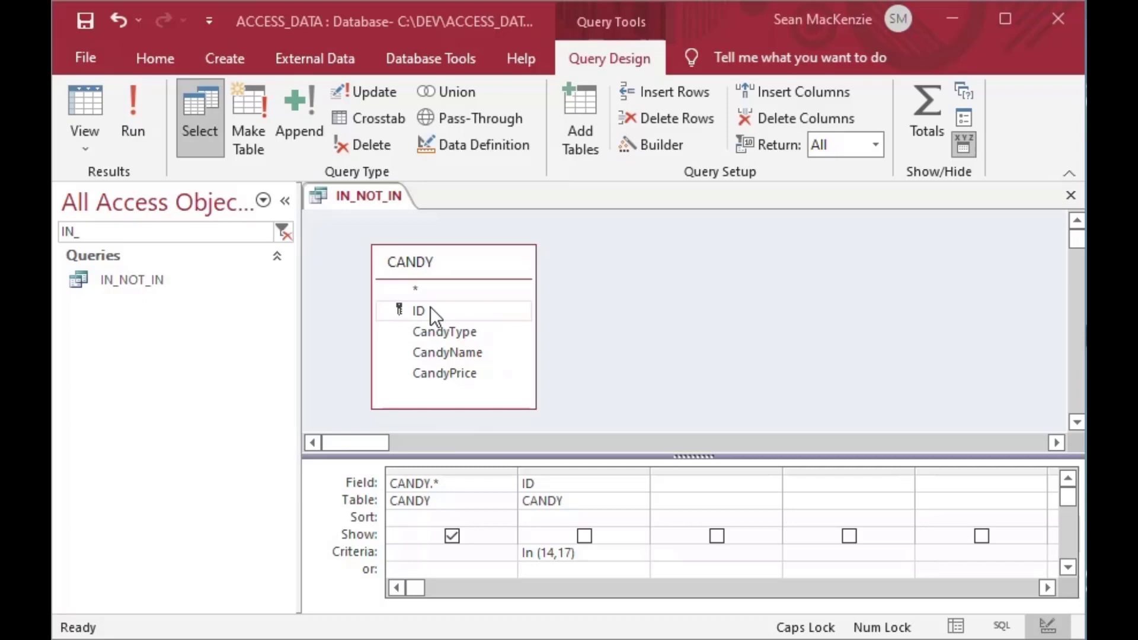
mouse_move(606, 342)
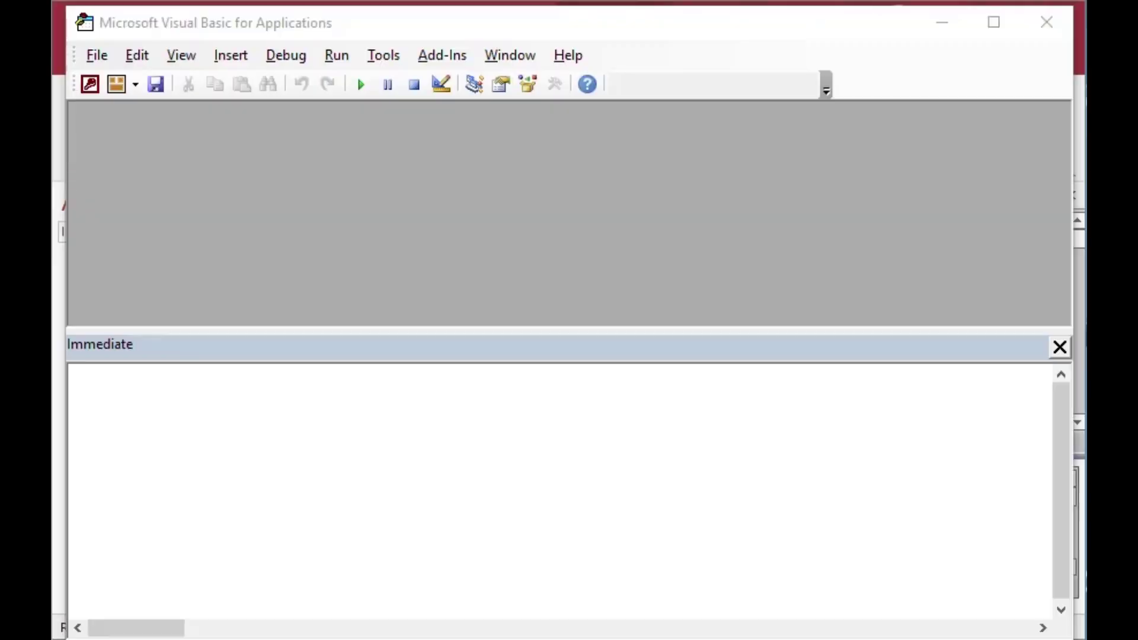
Enter ?DCount("ID", "Candy", "CandyType In ('Toffee', 'Gumballs')") in the Immediate window
left_click(285, 424)
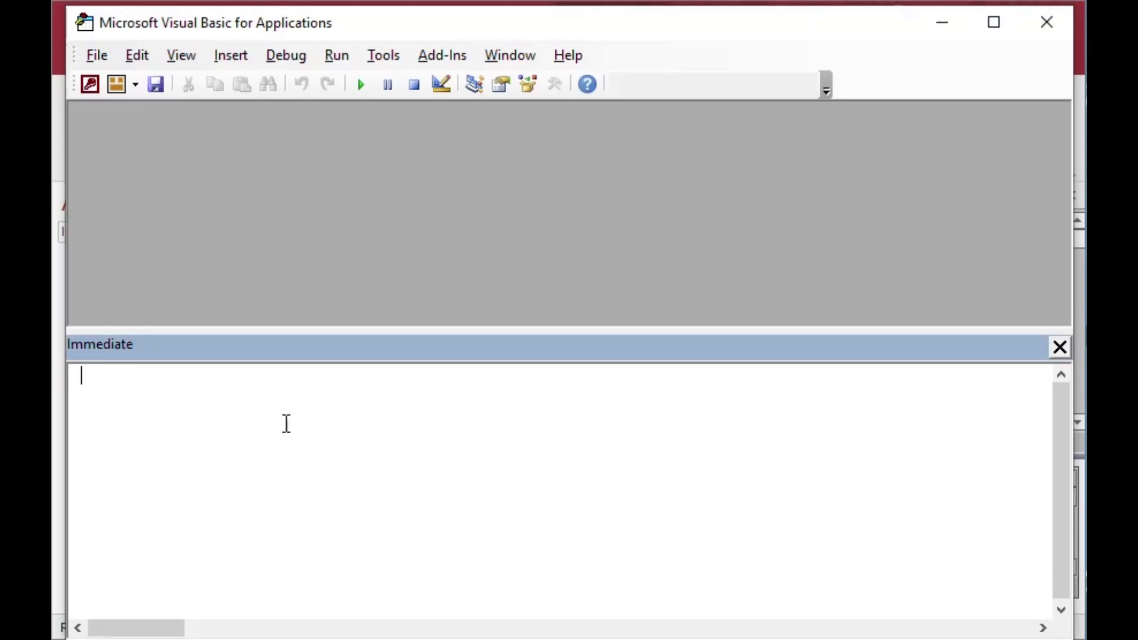
type("?")
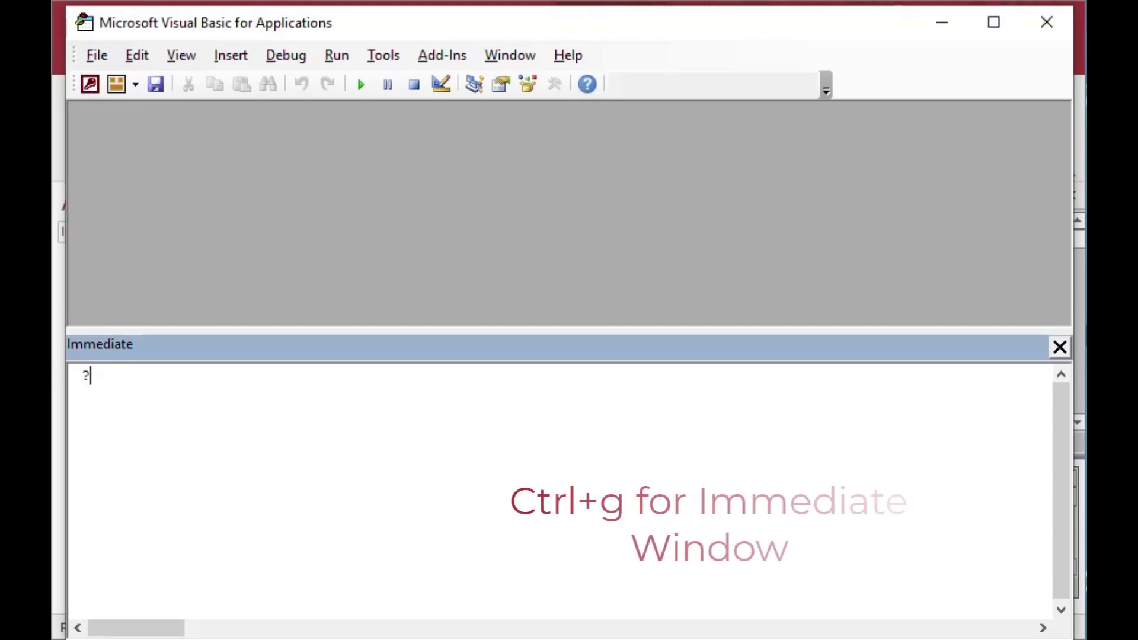
type("DCount")
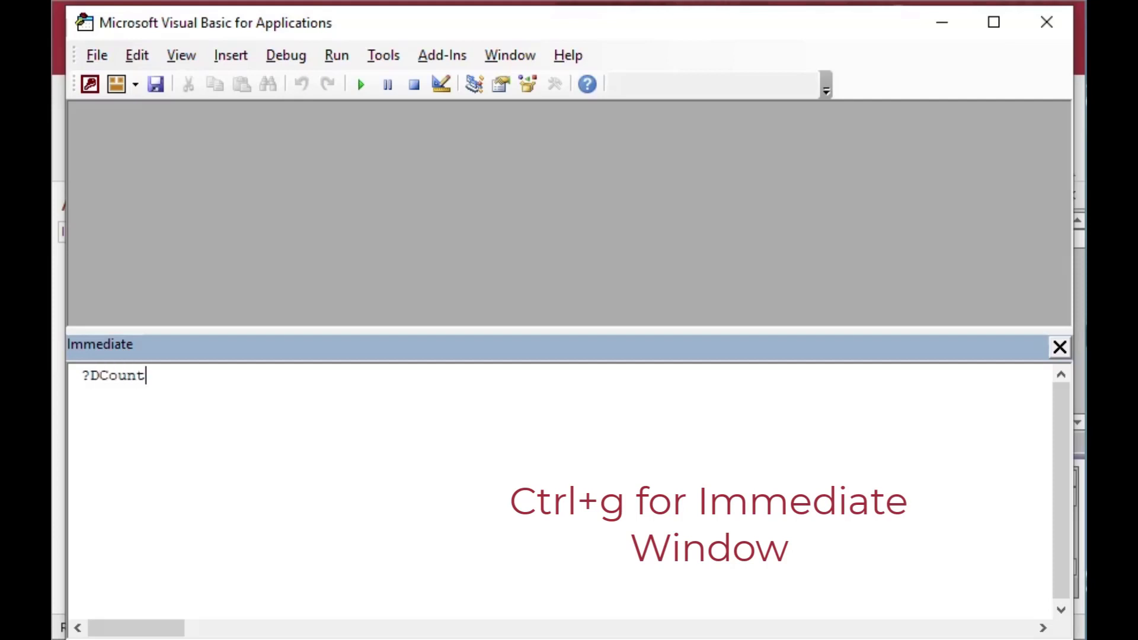
type("(")
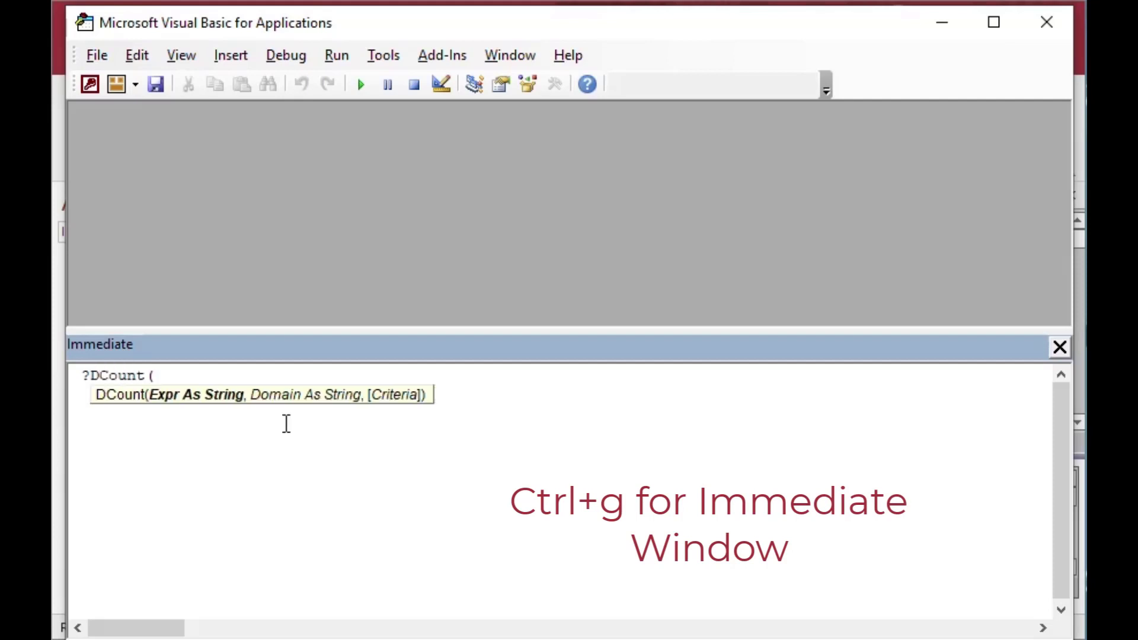
type("\"ID")
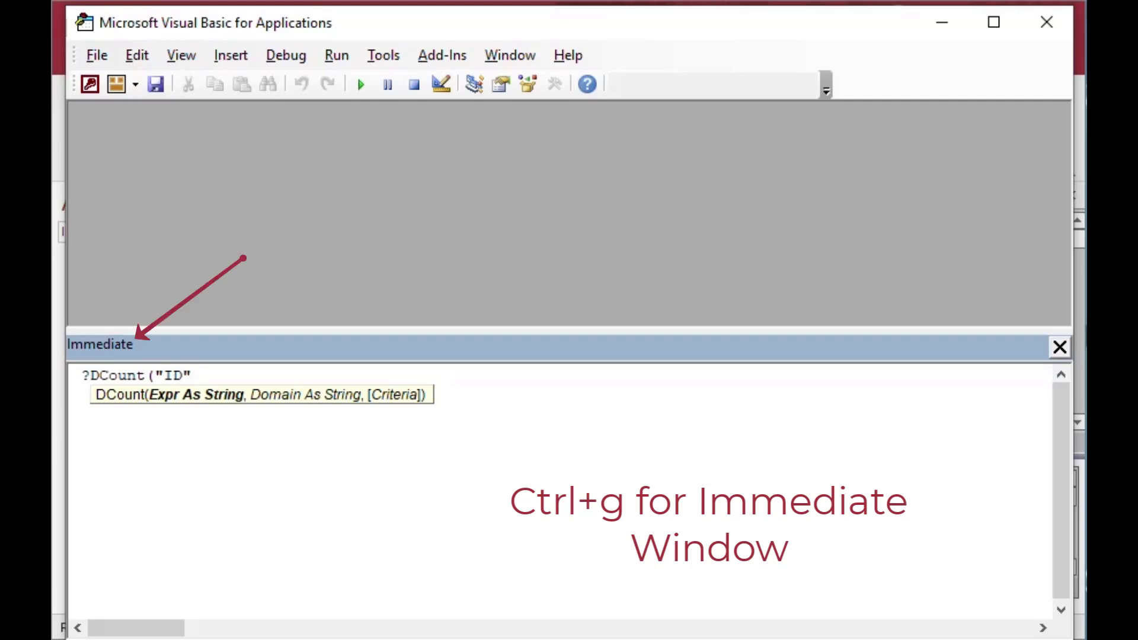
type(", \"")
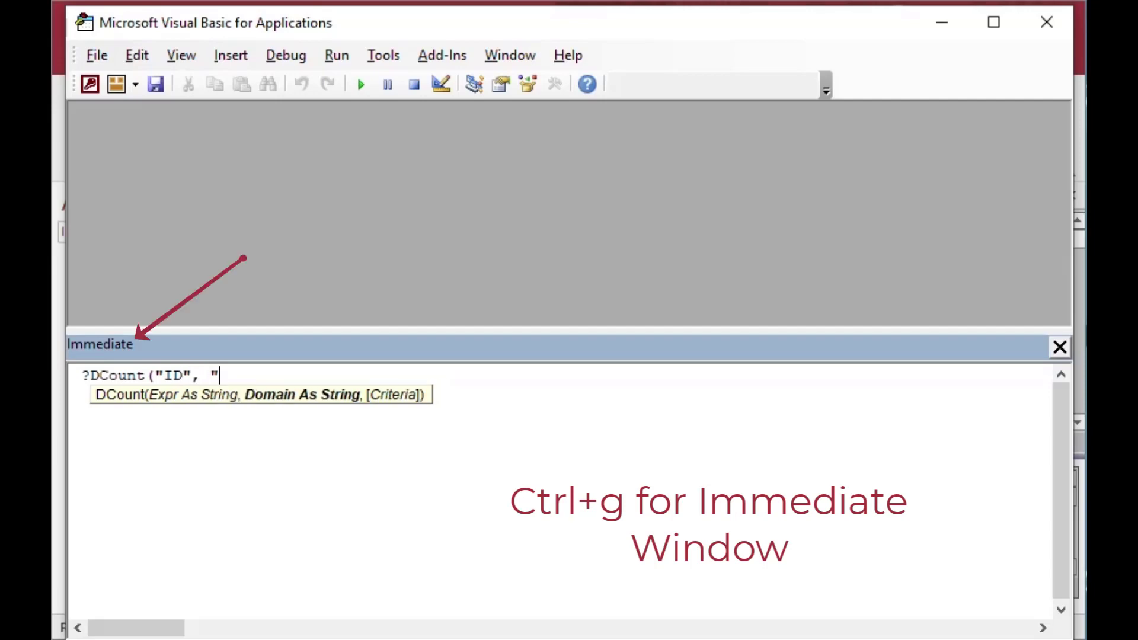
type("Candy")
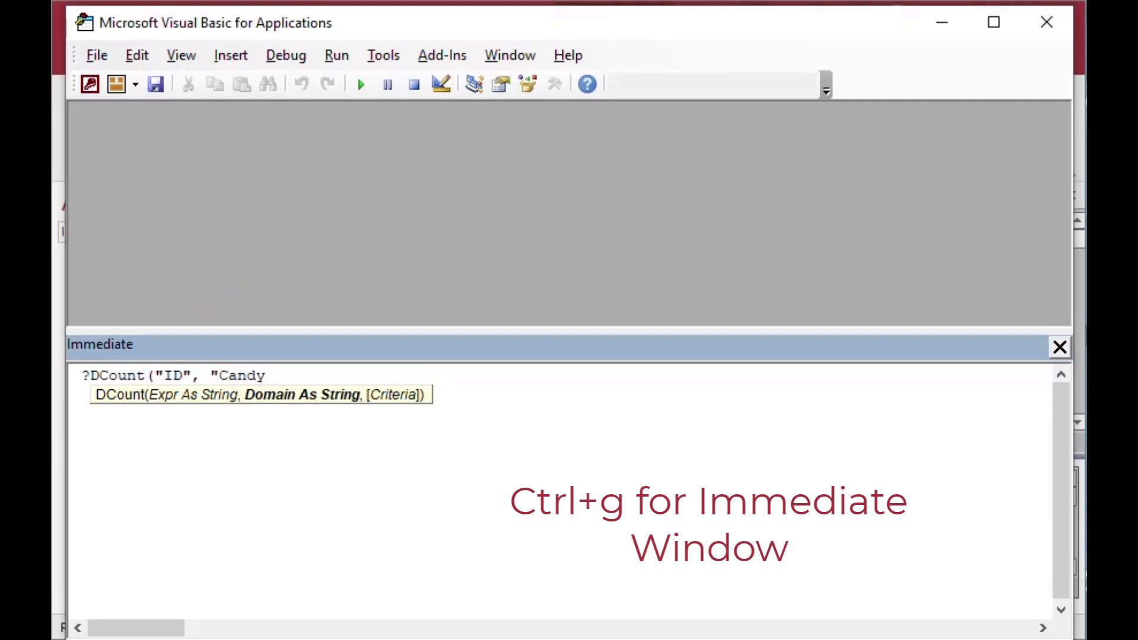
type("\",")
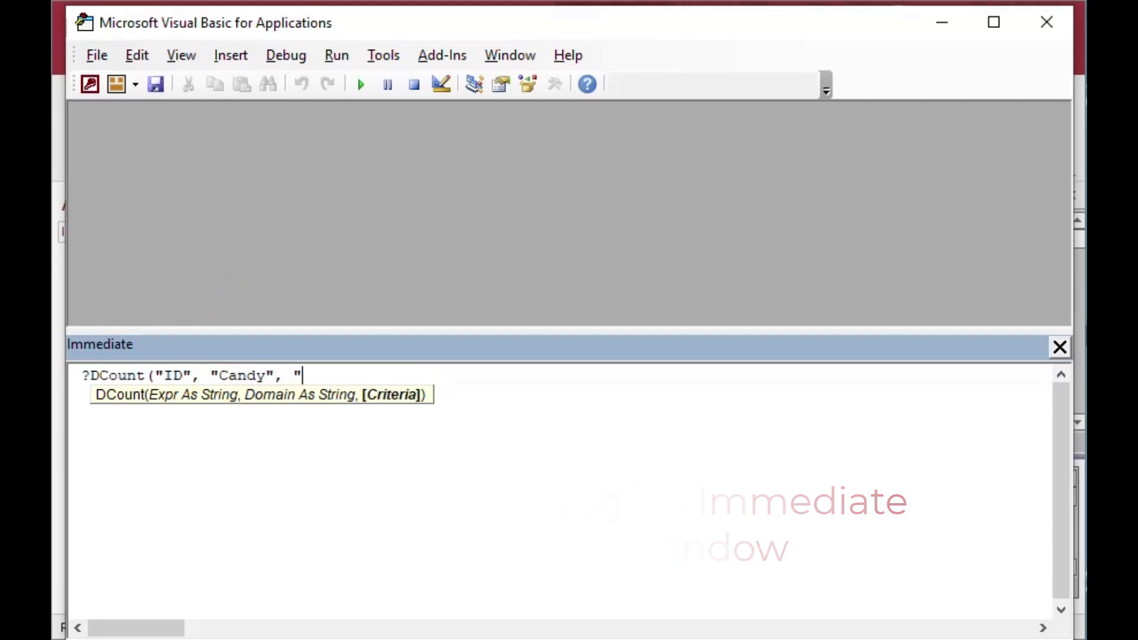
type("Cand")
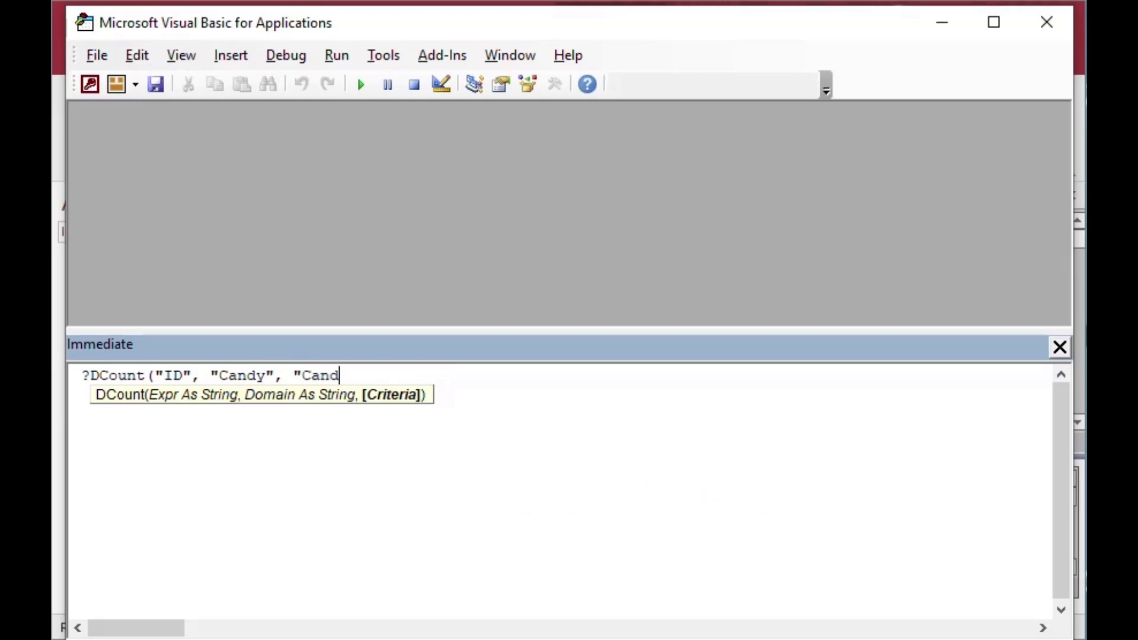
type("yType In")
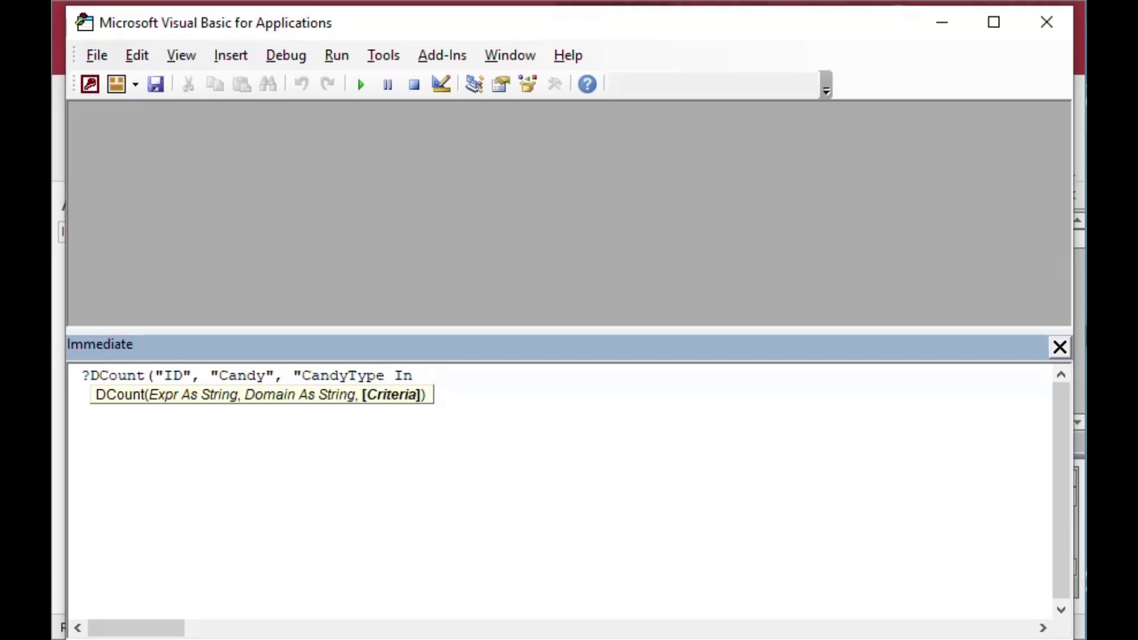
type("('Toffe")
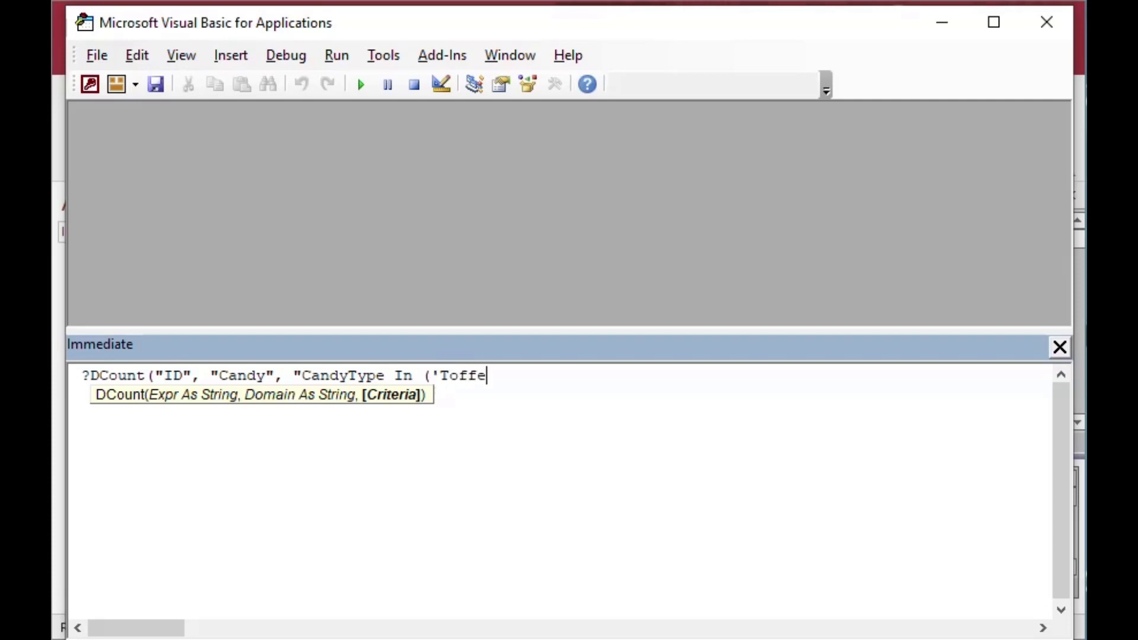
type("e'")
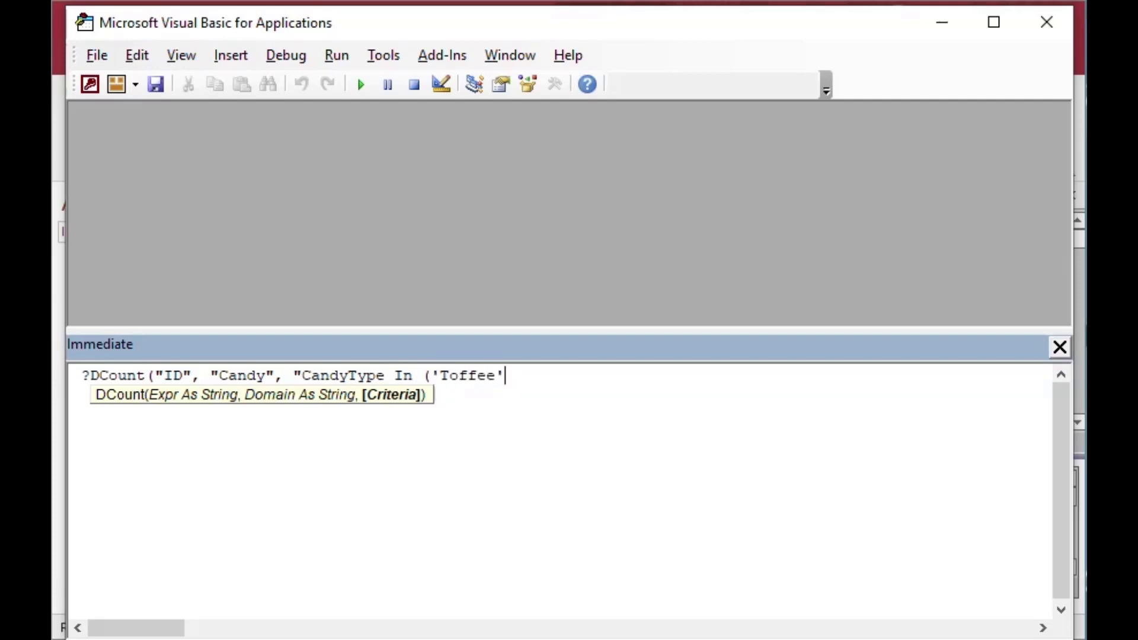
type(", 'Gu")
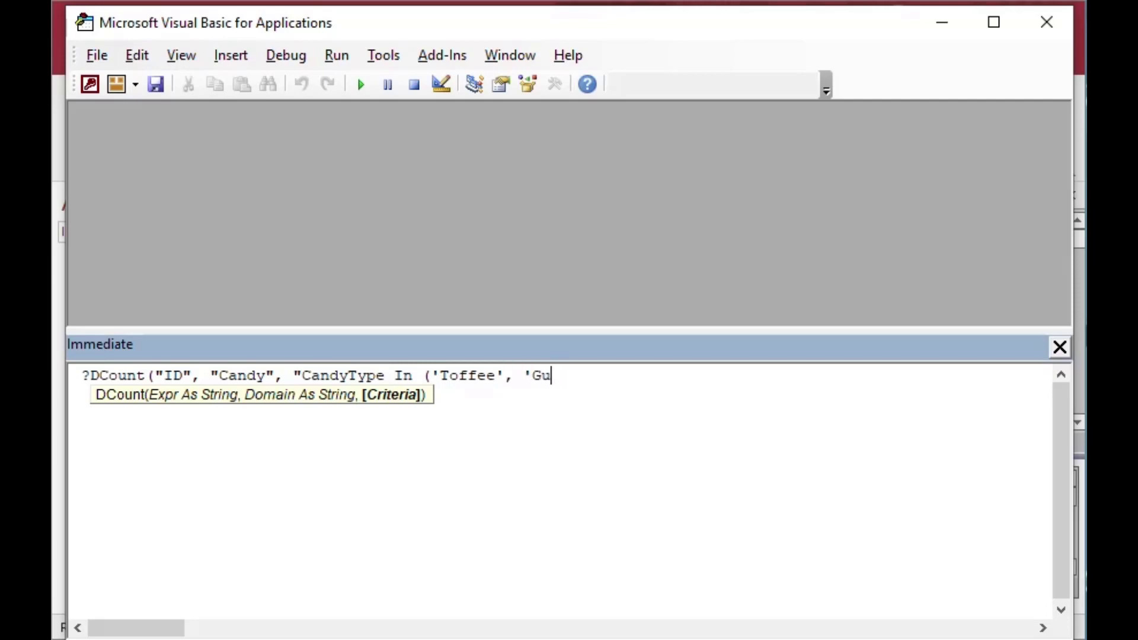
type("mballs")
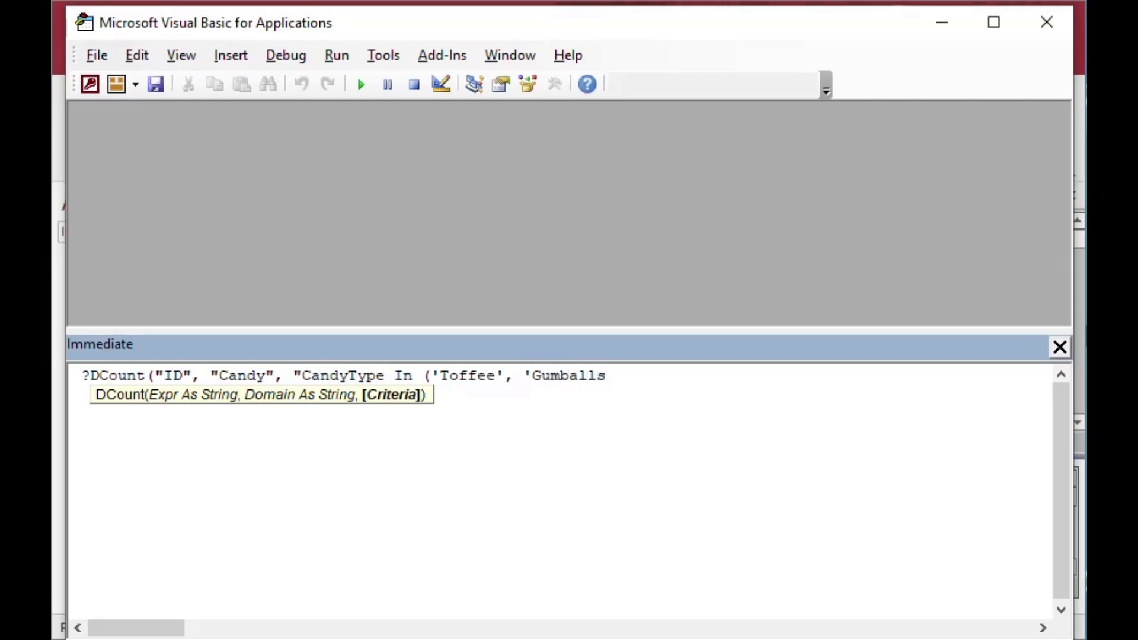
type("')")
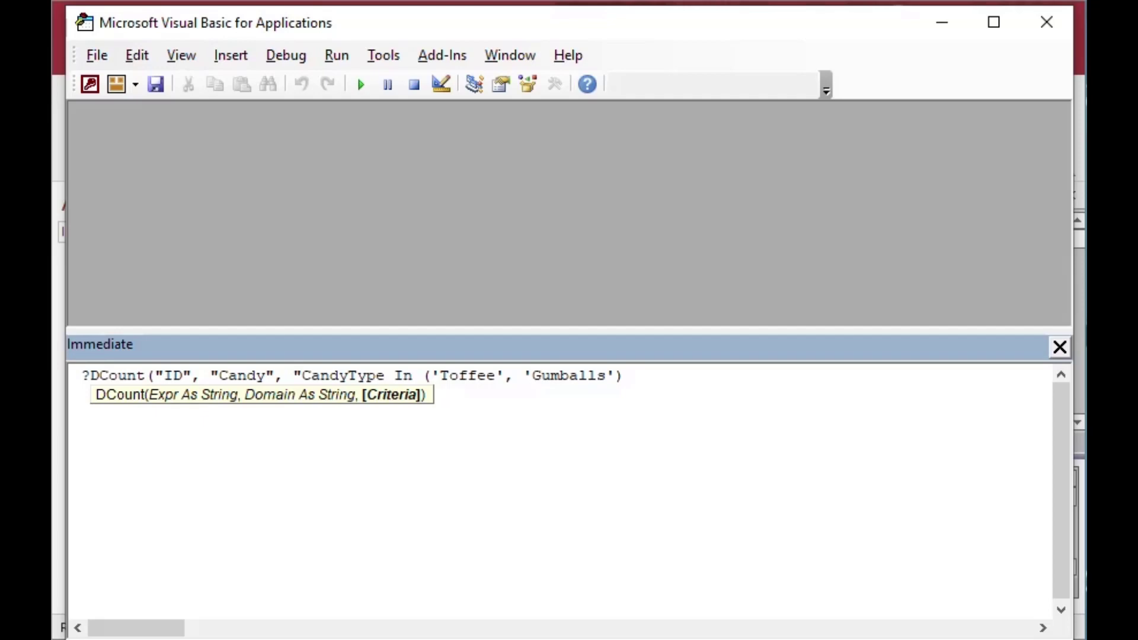
type("\")")
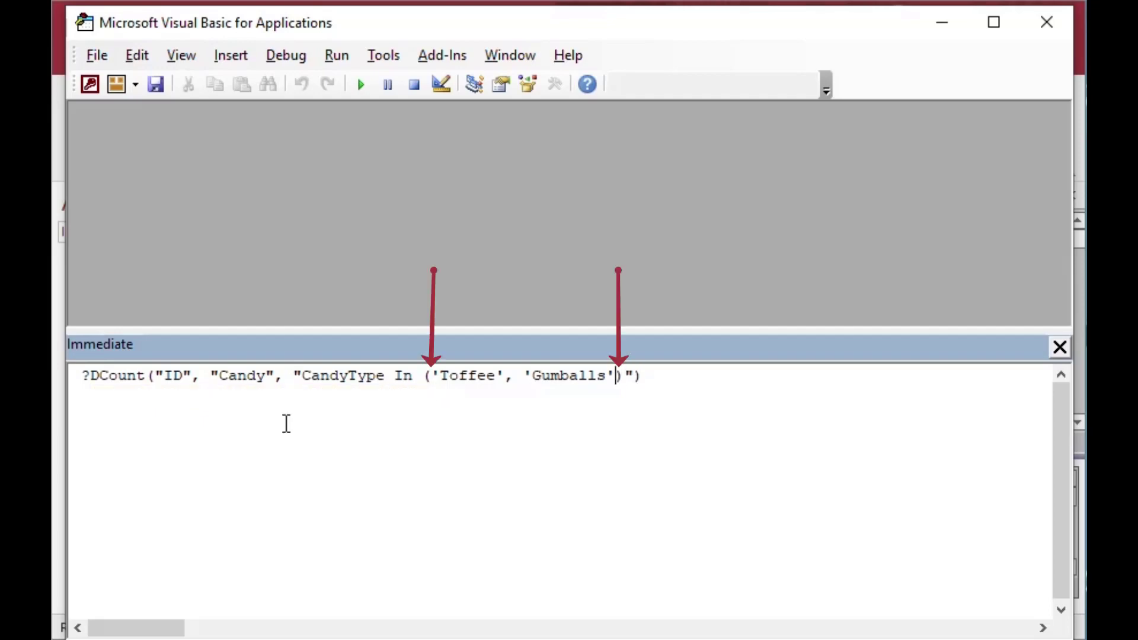
type(")")
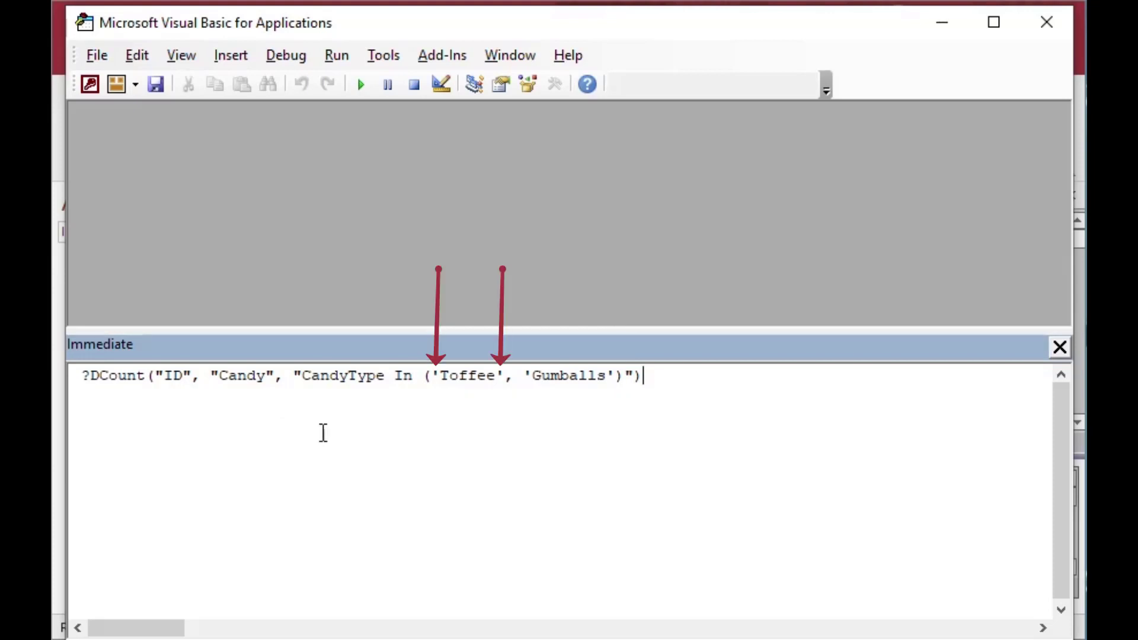
mouse_move(348, 414)
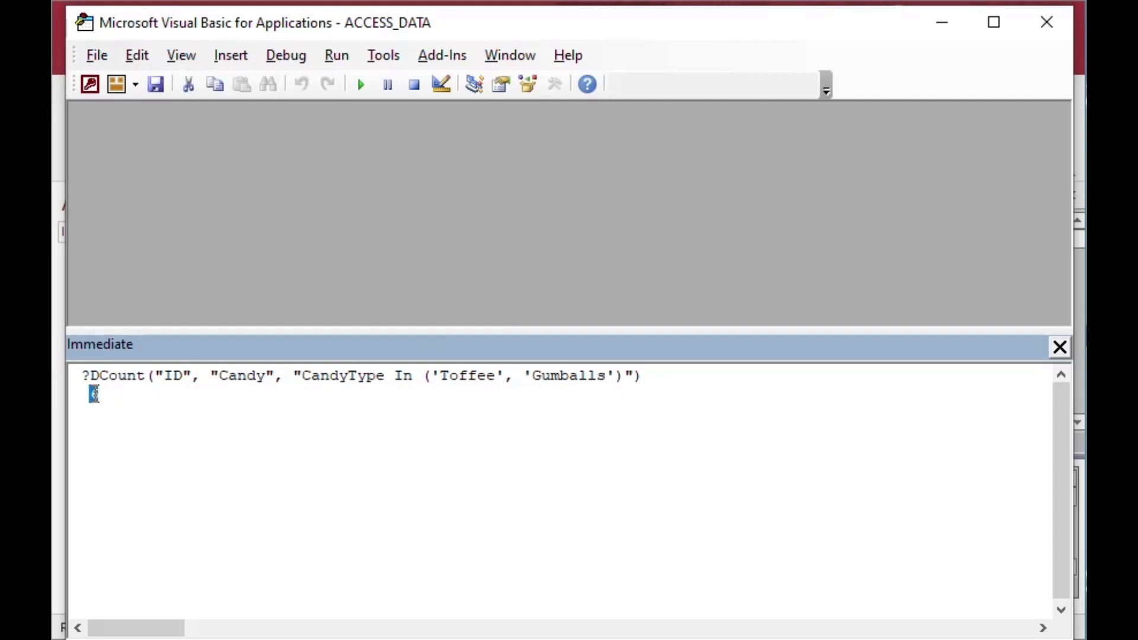
Evaluate the Toffee/Gumballs expression with DCount, DMax and DMin, returning 6, 18 and 6
key("Return")
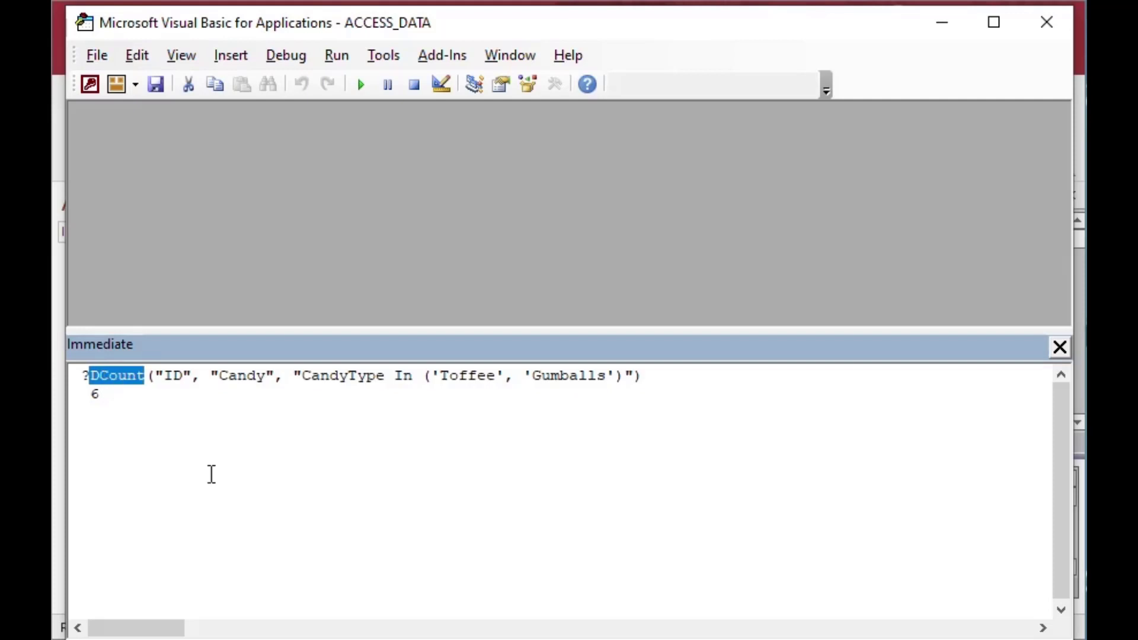
left_click(387, 375)
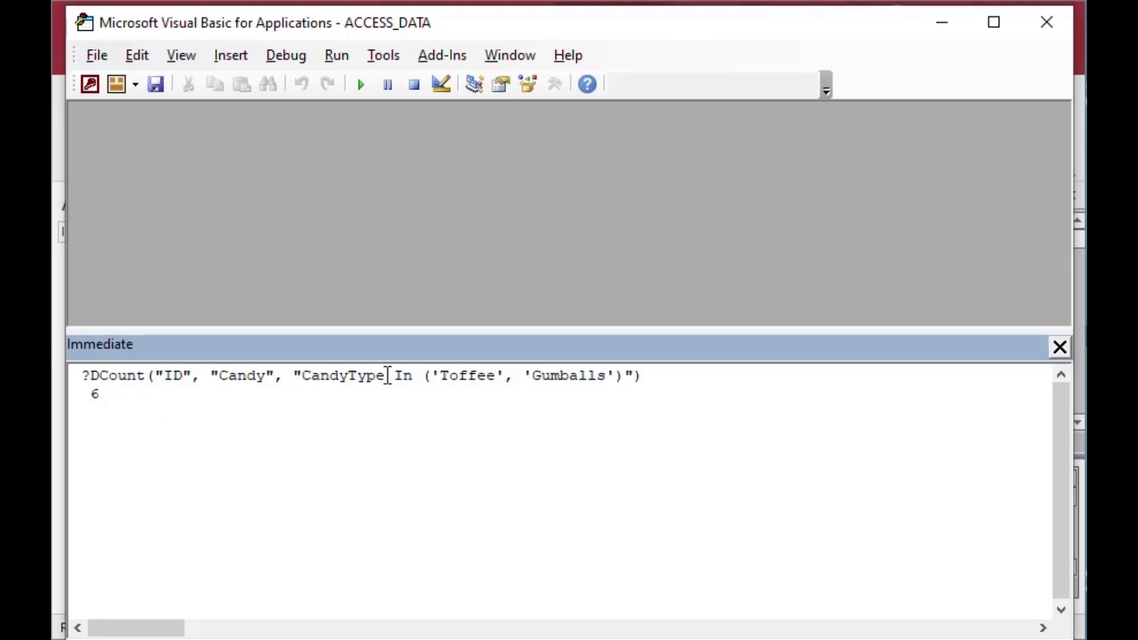
type("DMax")
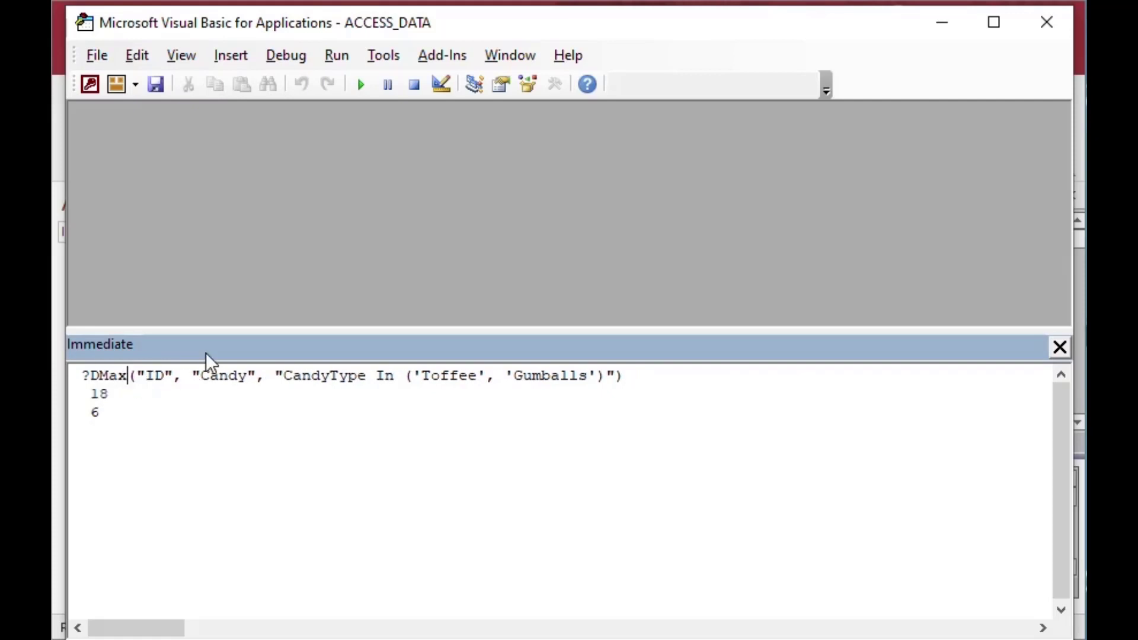
type("Min")
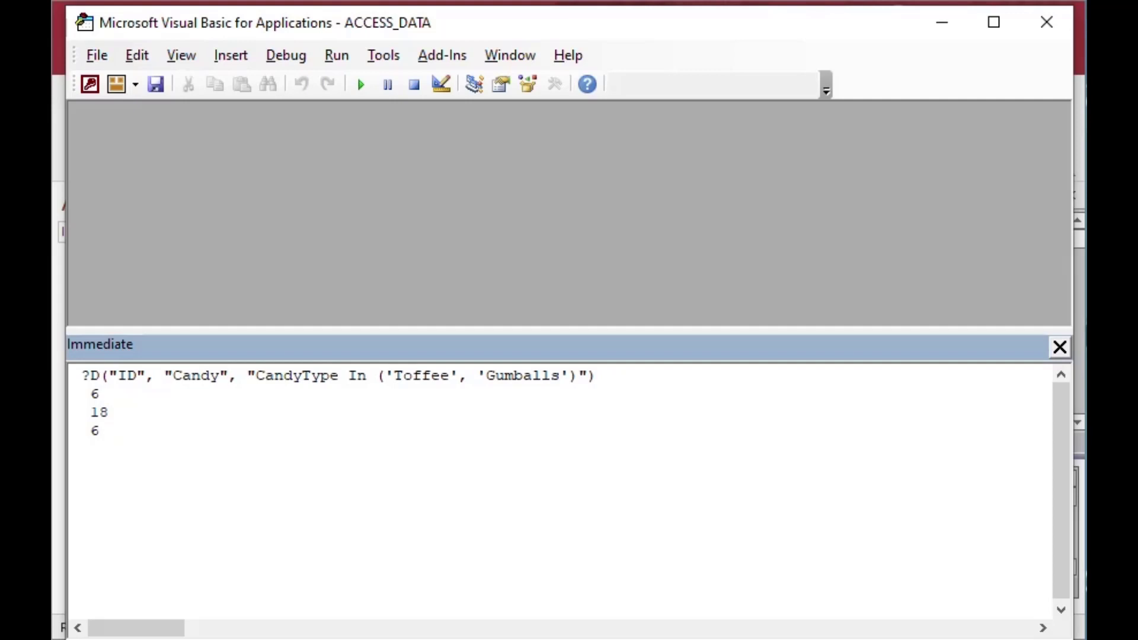
type("Count")
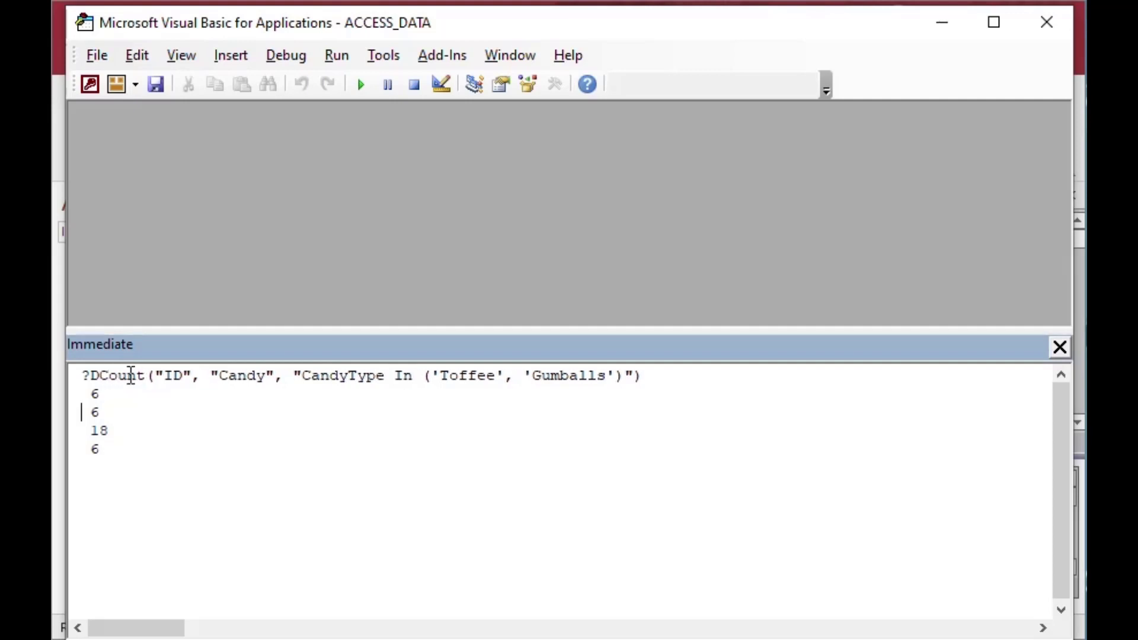
mouse_move(892, 169)
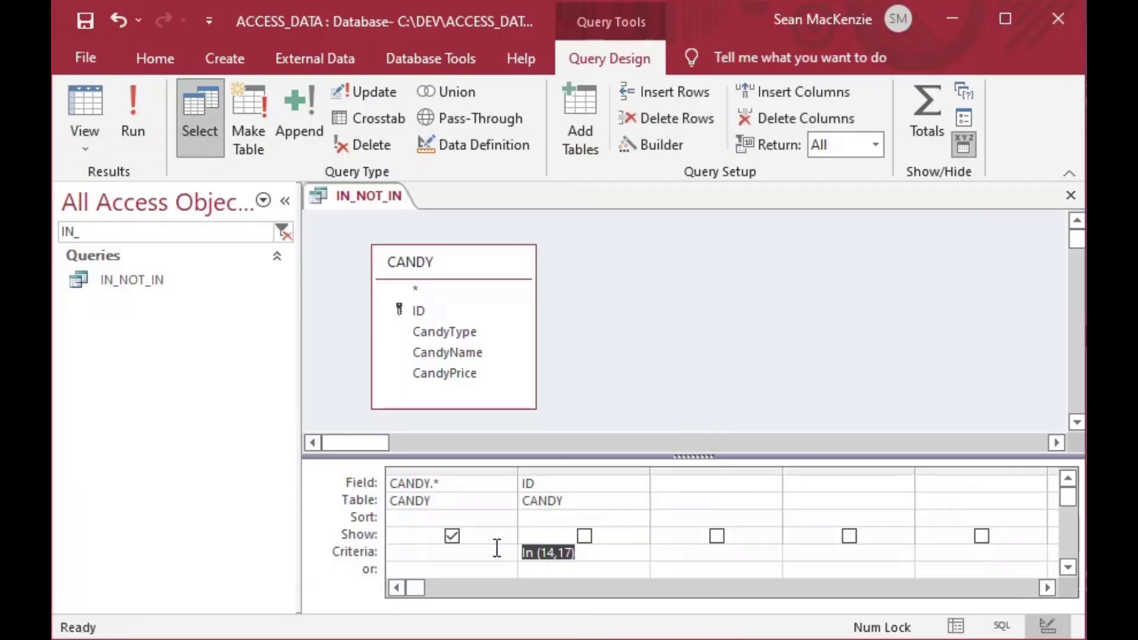
Set the second column's field to CandyType with criterion In ('Toffee', 'Gumballs')
left_click(581, 483)
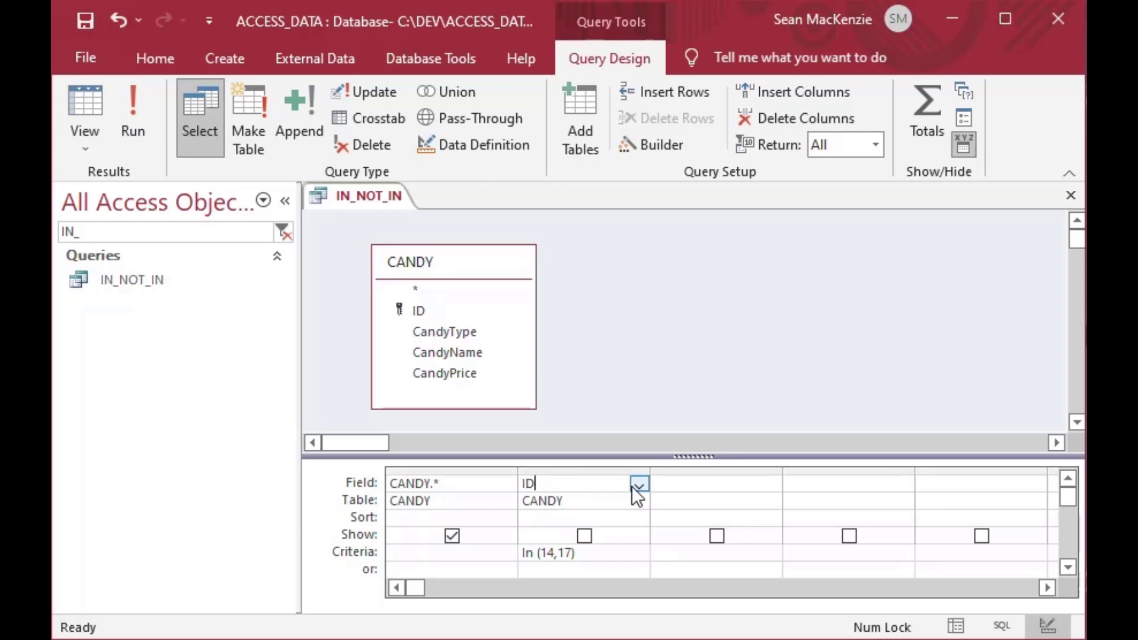
left_click(639, 484)
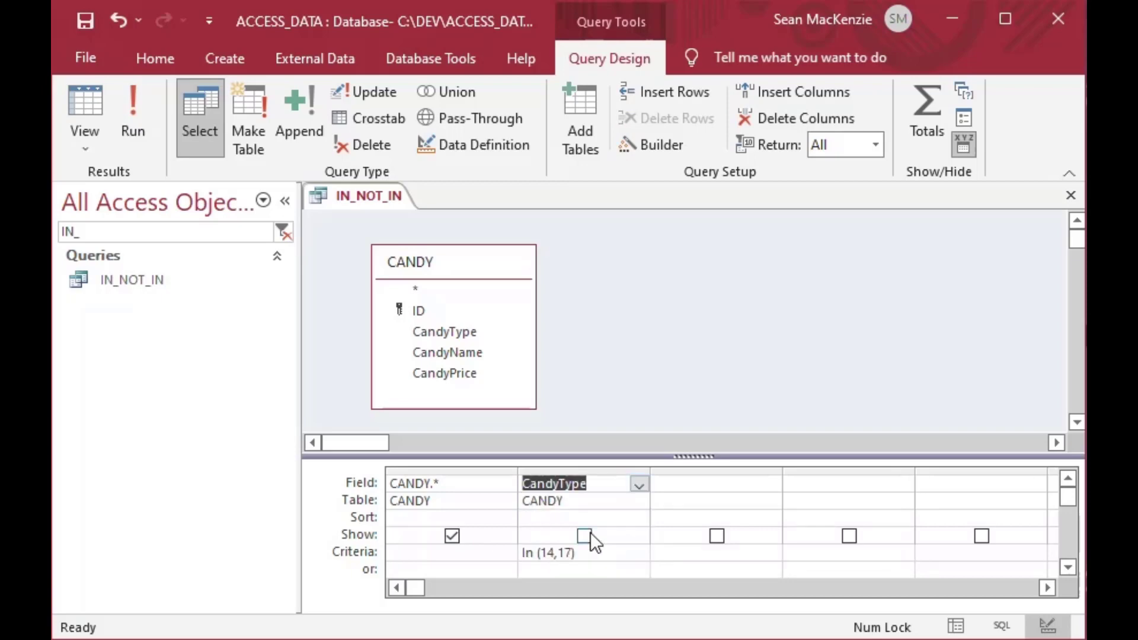
left_click(548, 552)
type("In (")
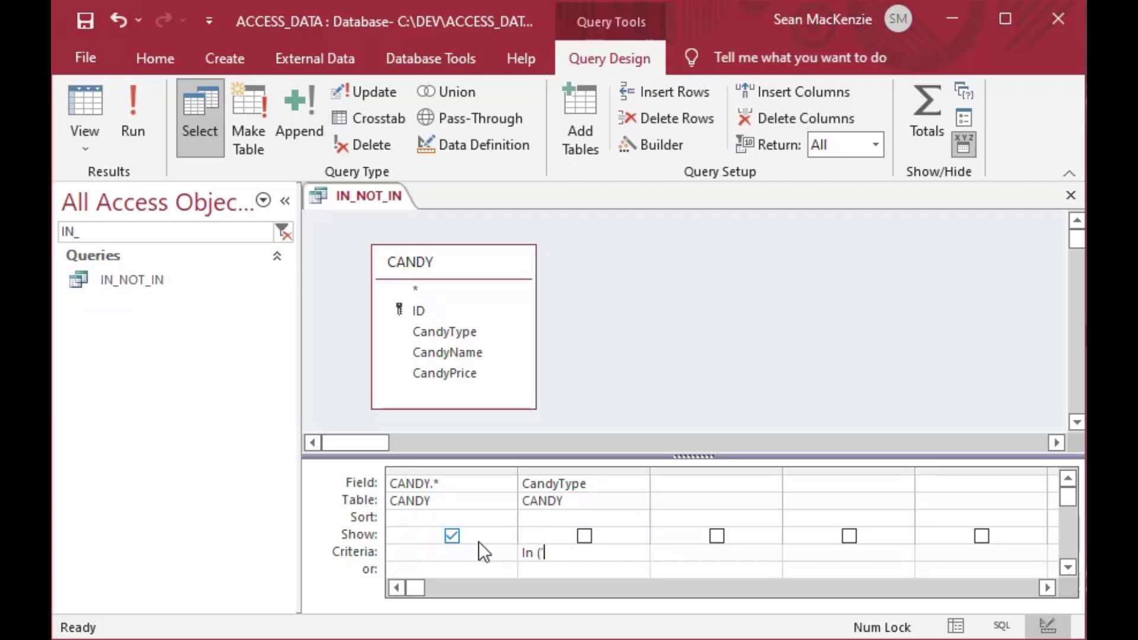
type("'Toffee")
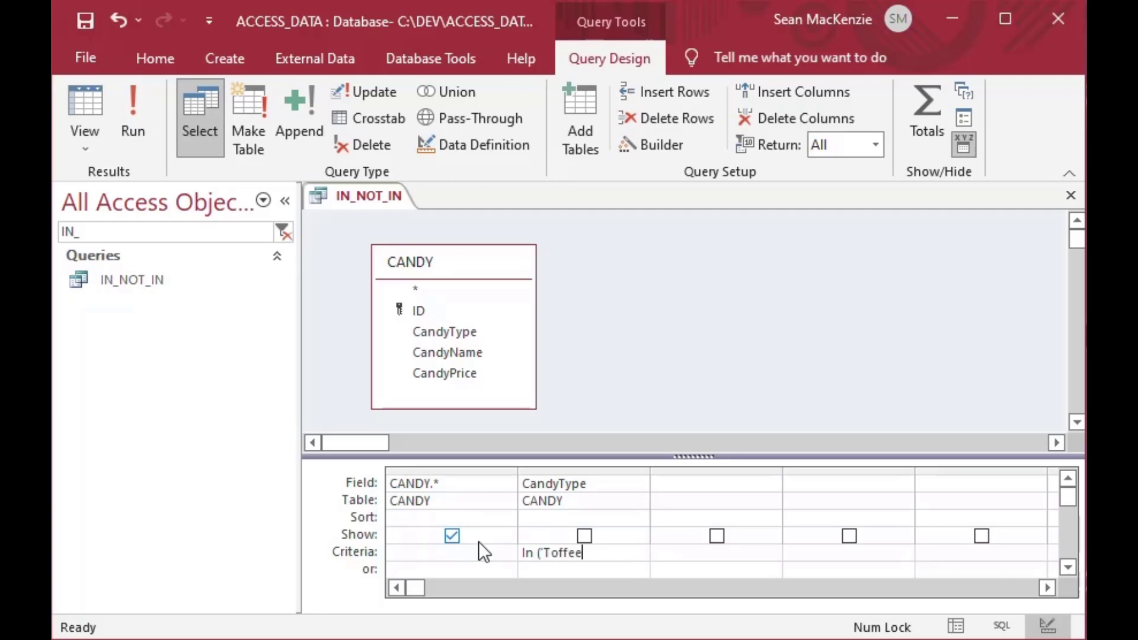
type("', 'Gu")
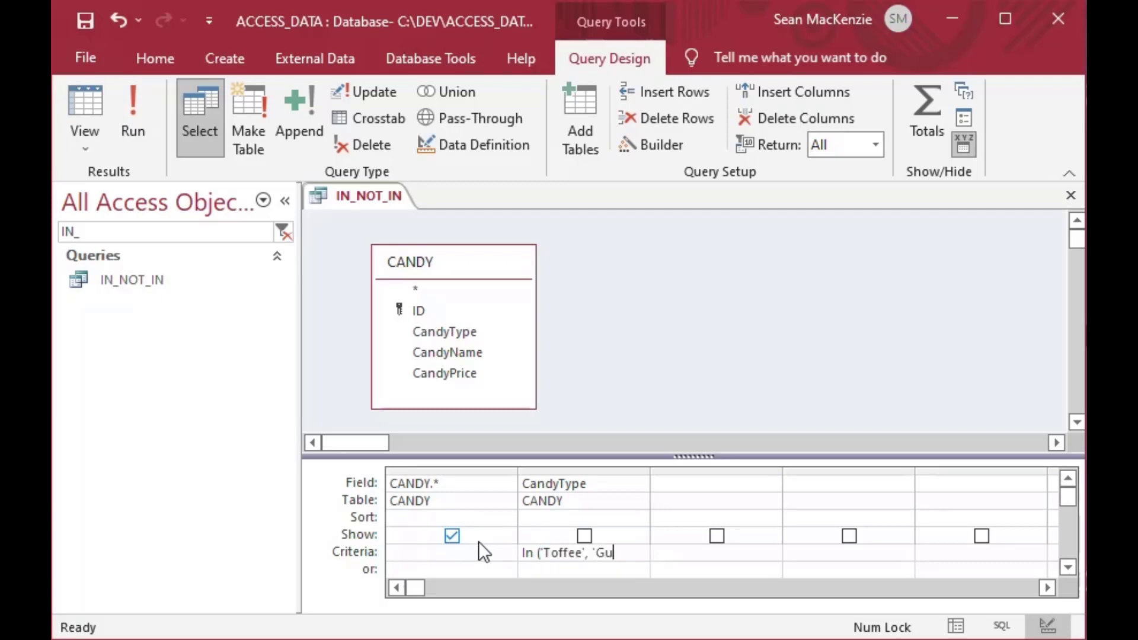
type("mballs'")
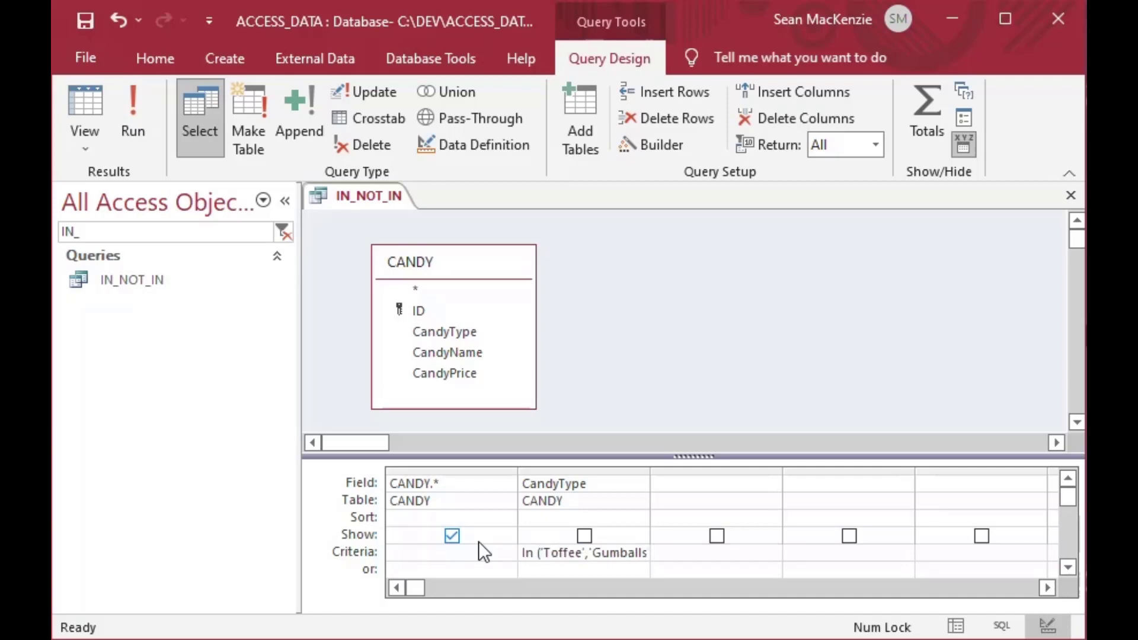
mouse_move(508, 547)
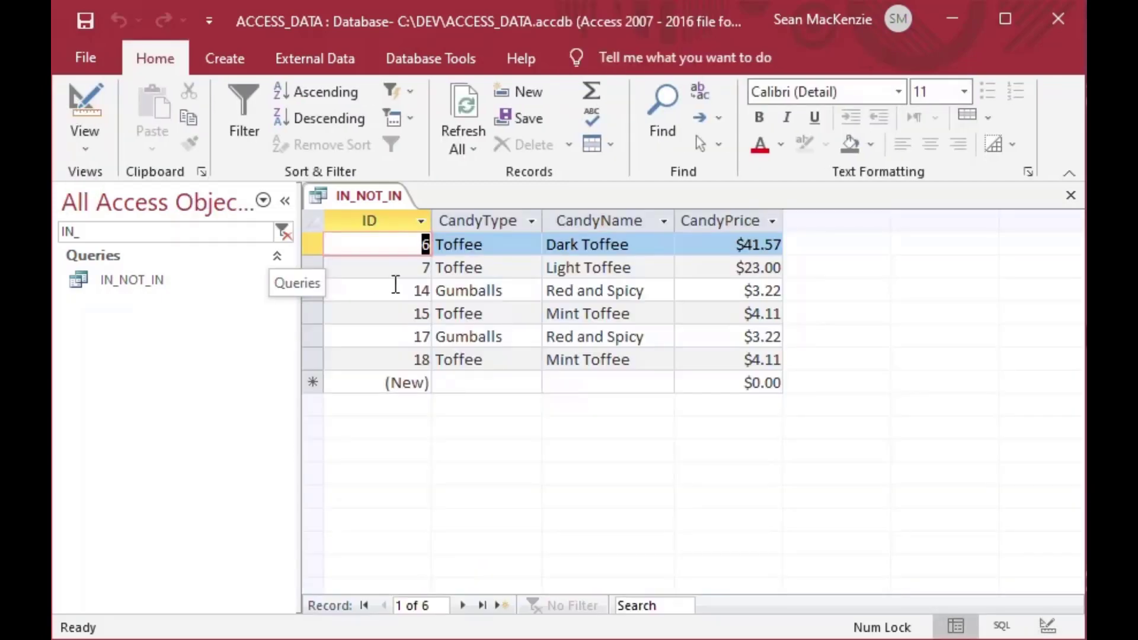
mouse_move(416, 313)
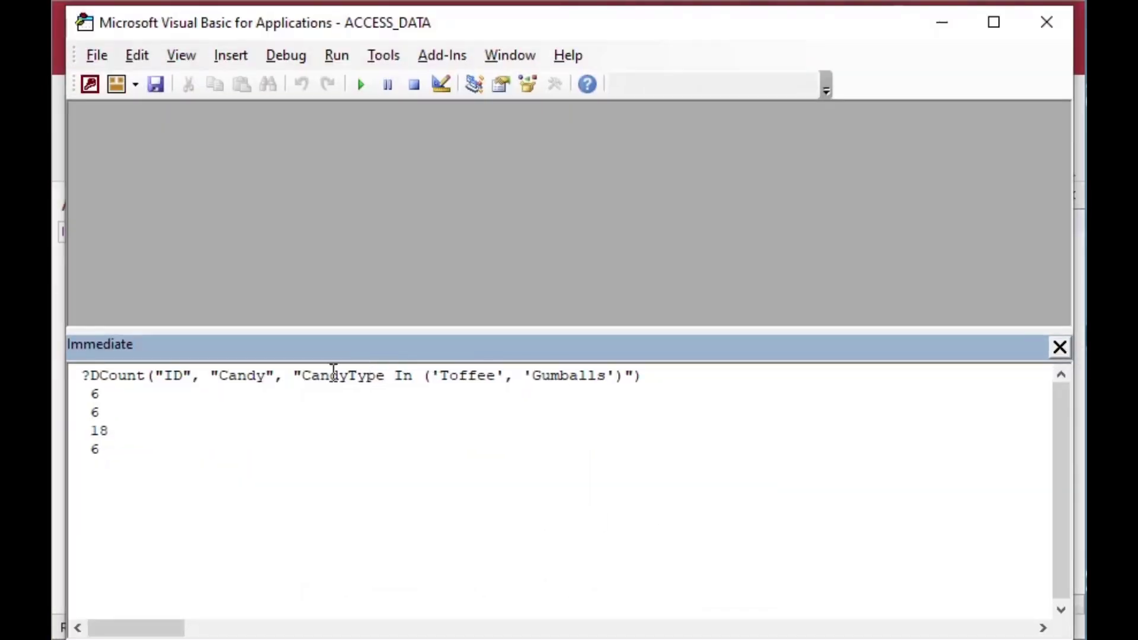
mouse_move(463, 354)
type("Not ")
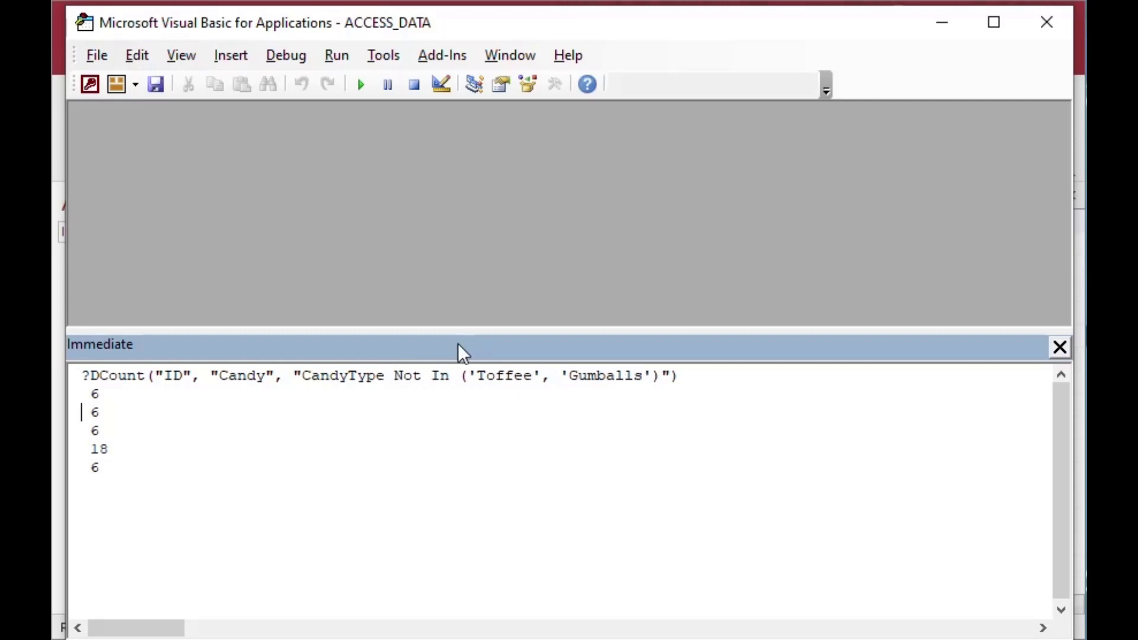
mouse_move(498, 333)
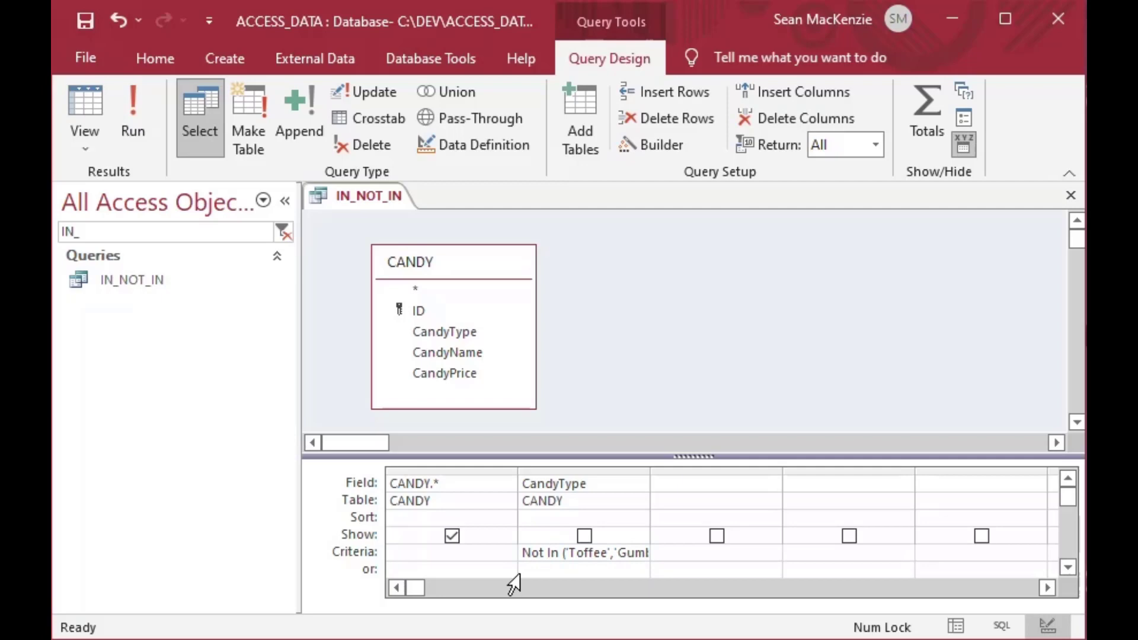
mouse_move(562, 539)
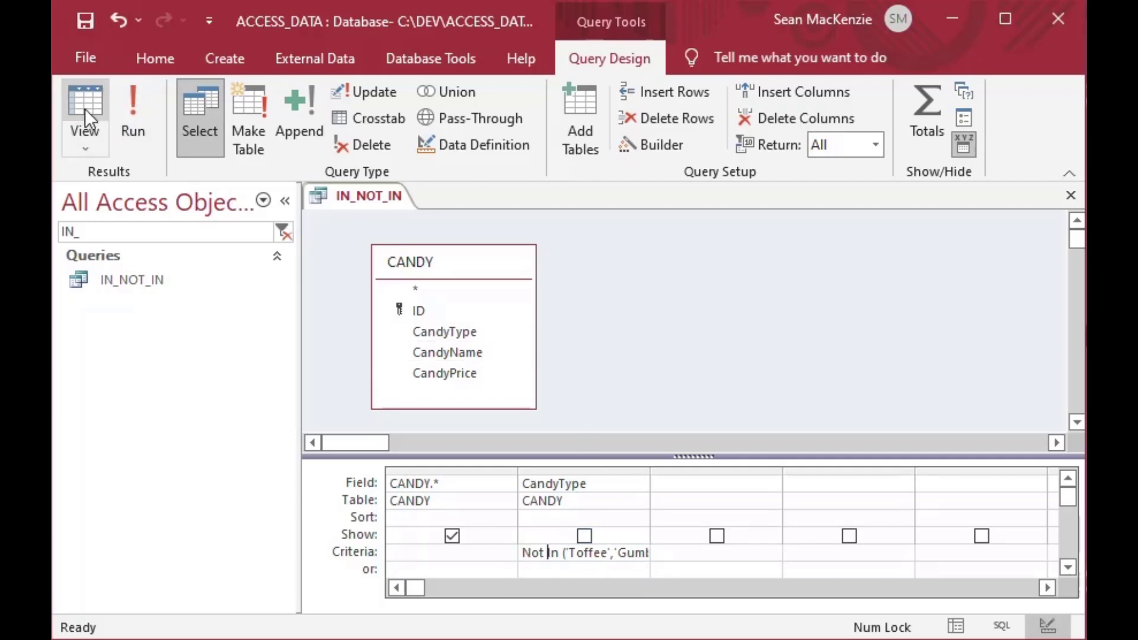
Run the Not In query showing six Chocolate and Gum Circles records, then close it
left_click(85, 112)
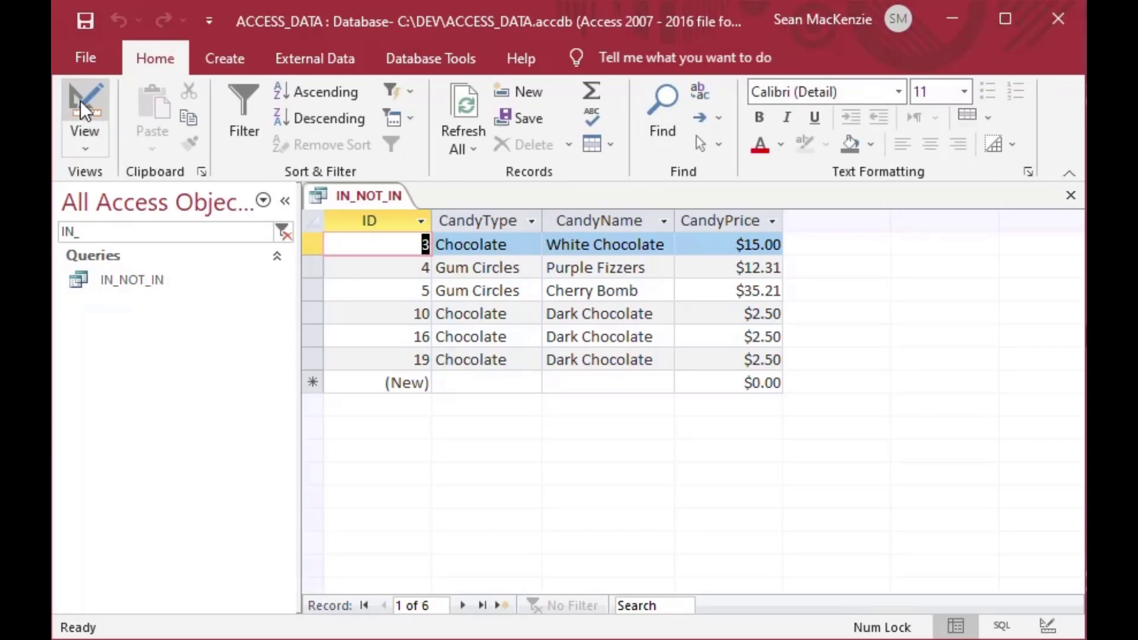
mouse_move(426, 370)
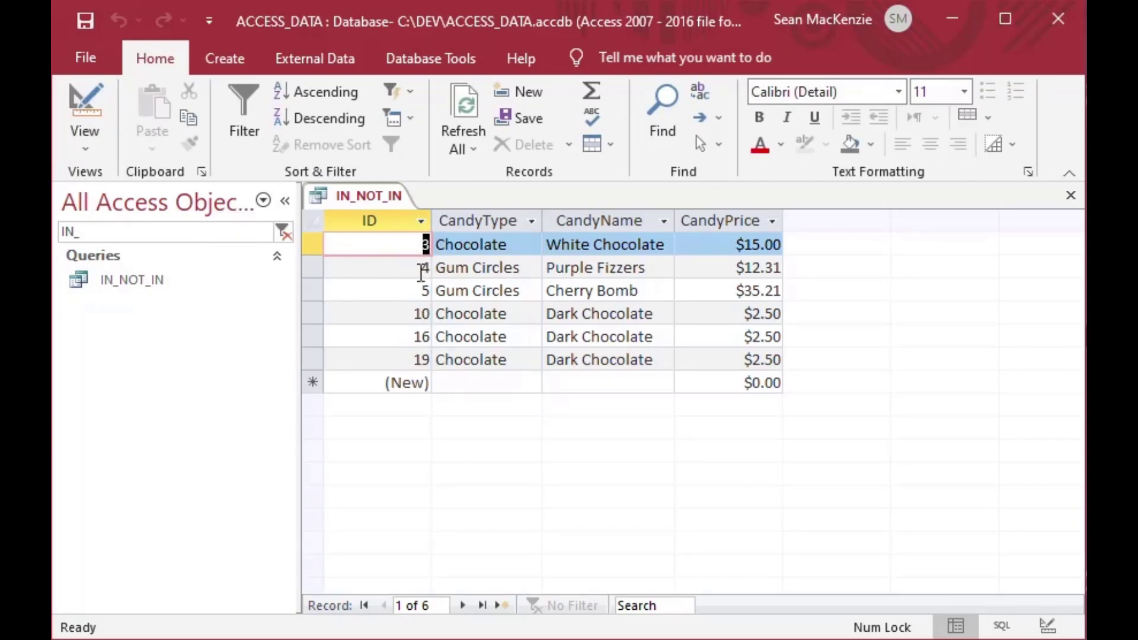
left_click(418, 605)
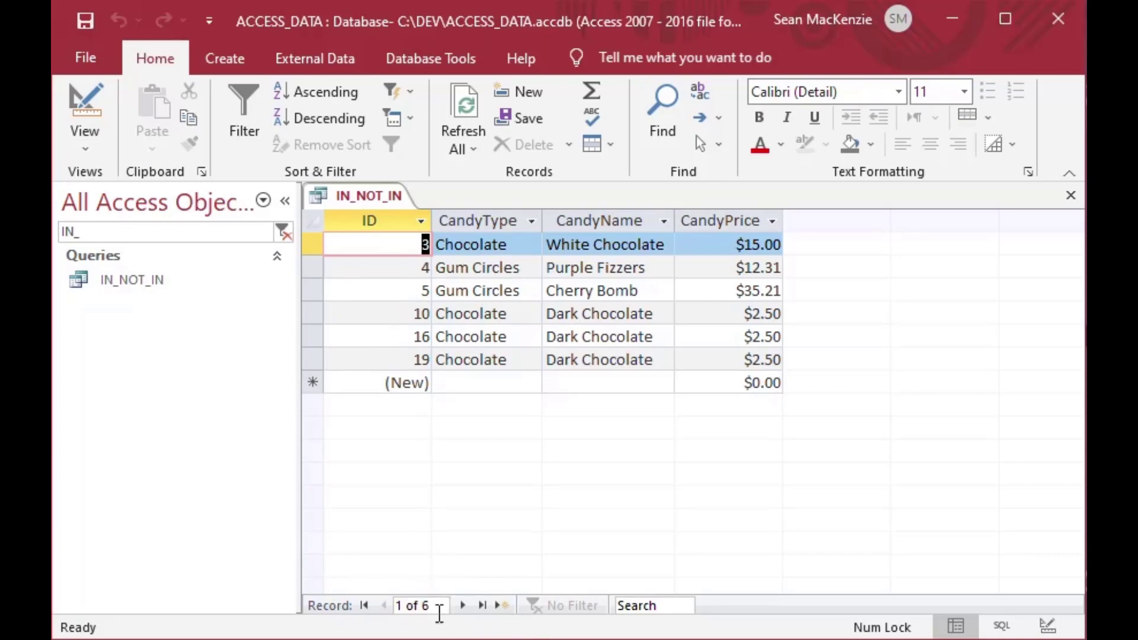
mouse_move(365, 524)
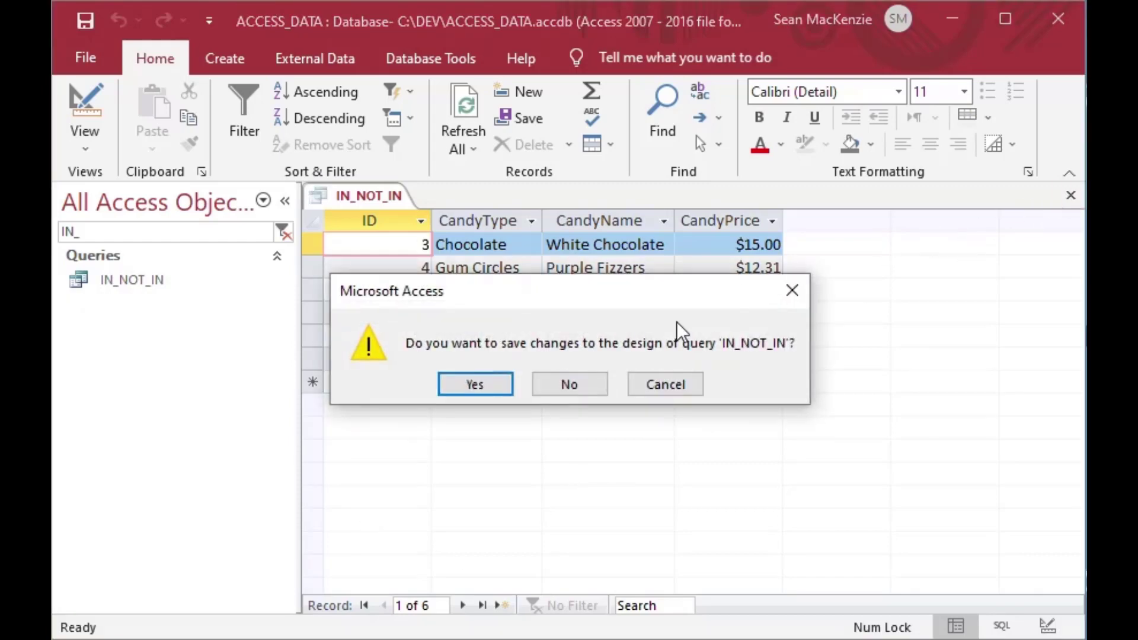
Save and close the query, then start a Form Wizard on the CANDY table
left_click(569, 384)
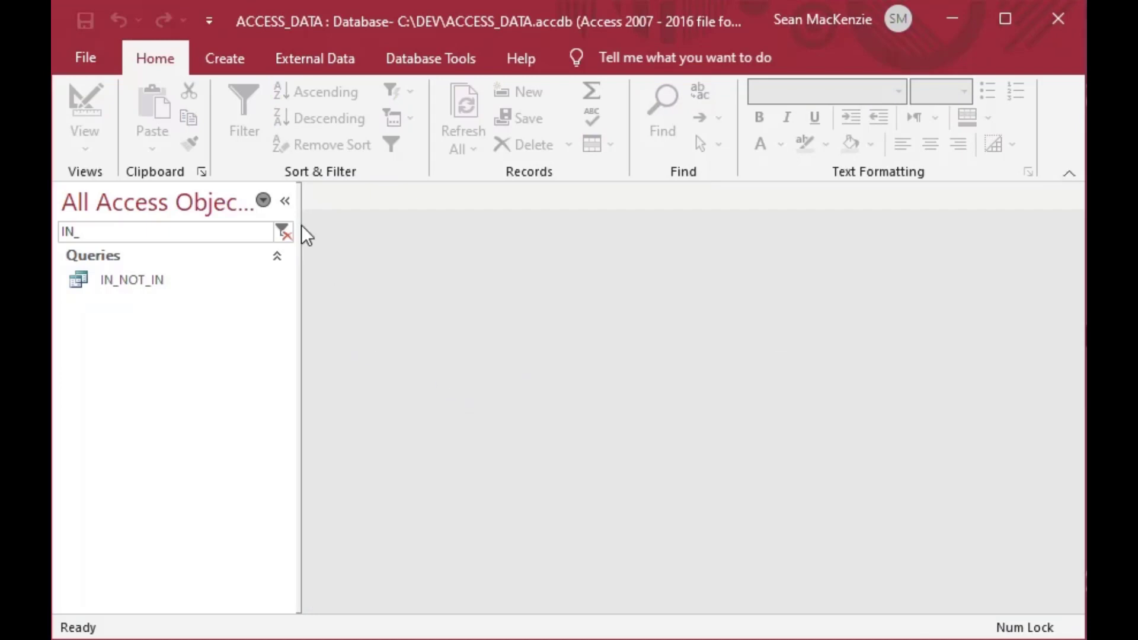
left_click(224, 58)
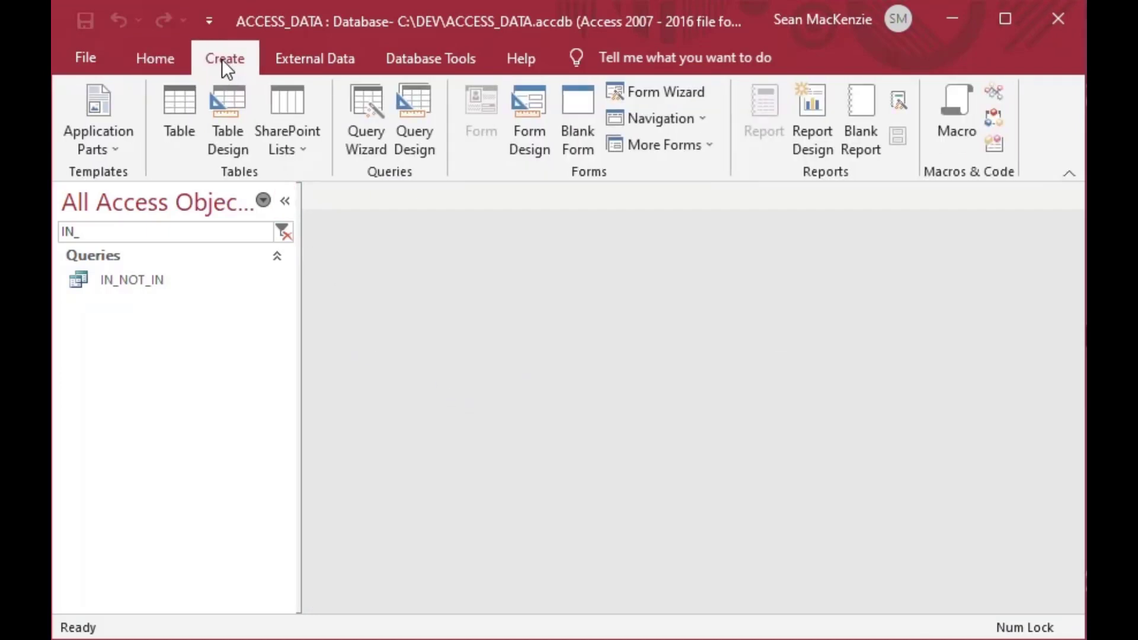
mouse_move(653, 117)
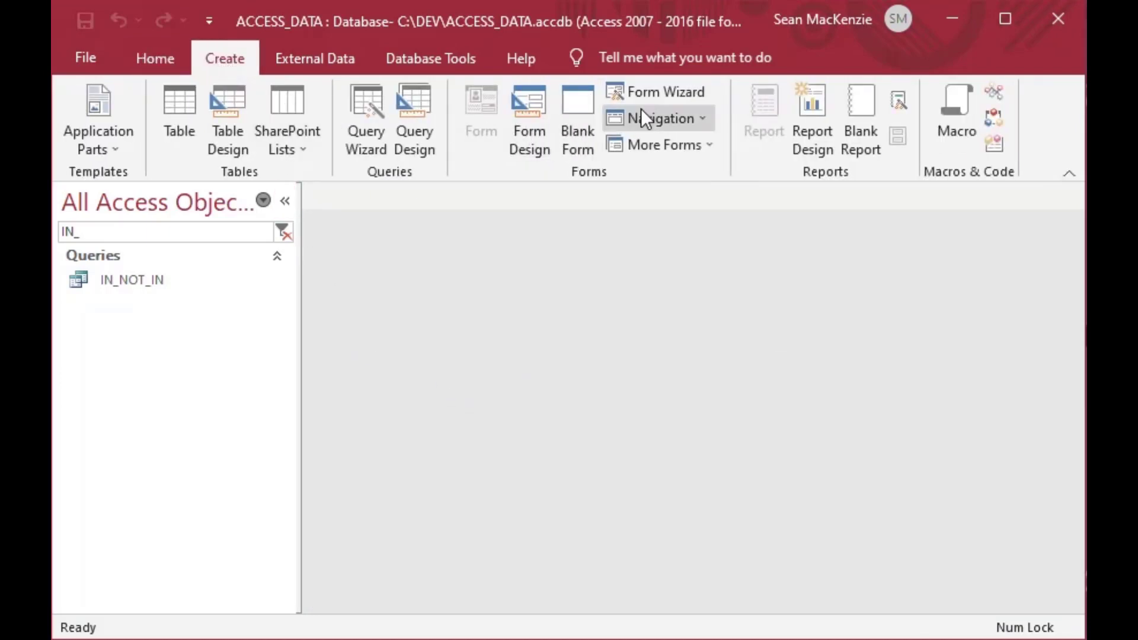
left_click(665, 92)
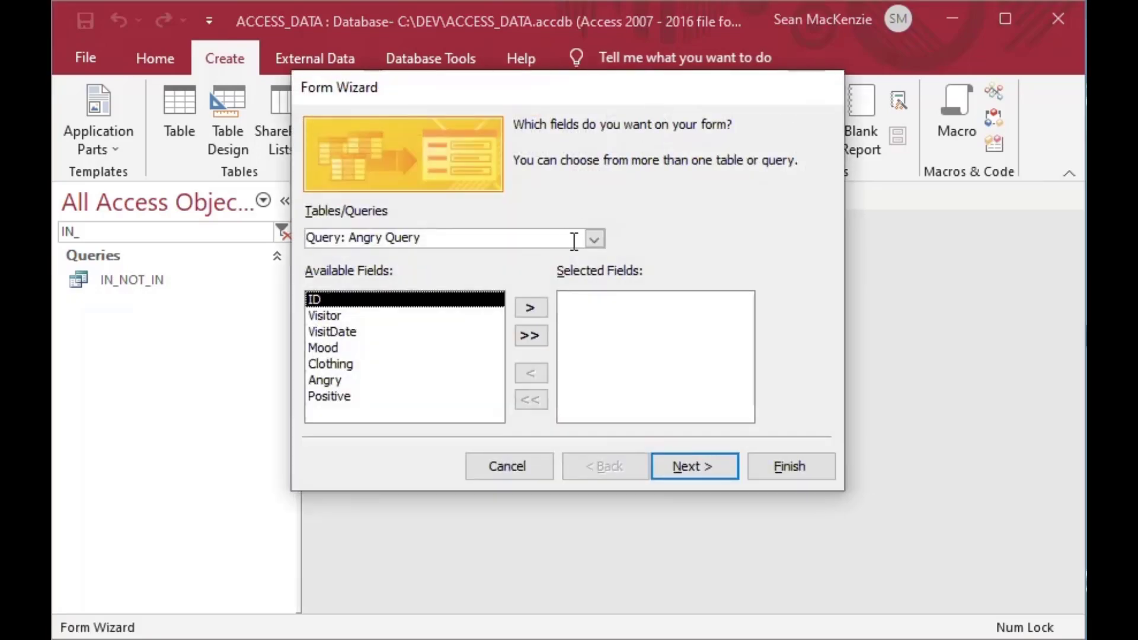
left_click(593, 239)
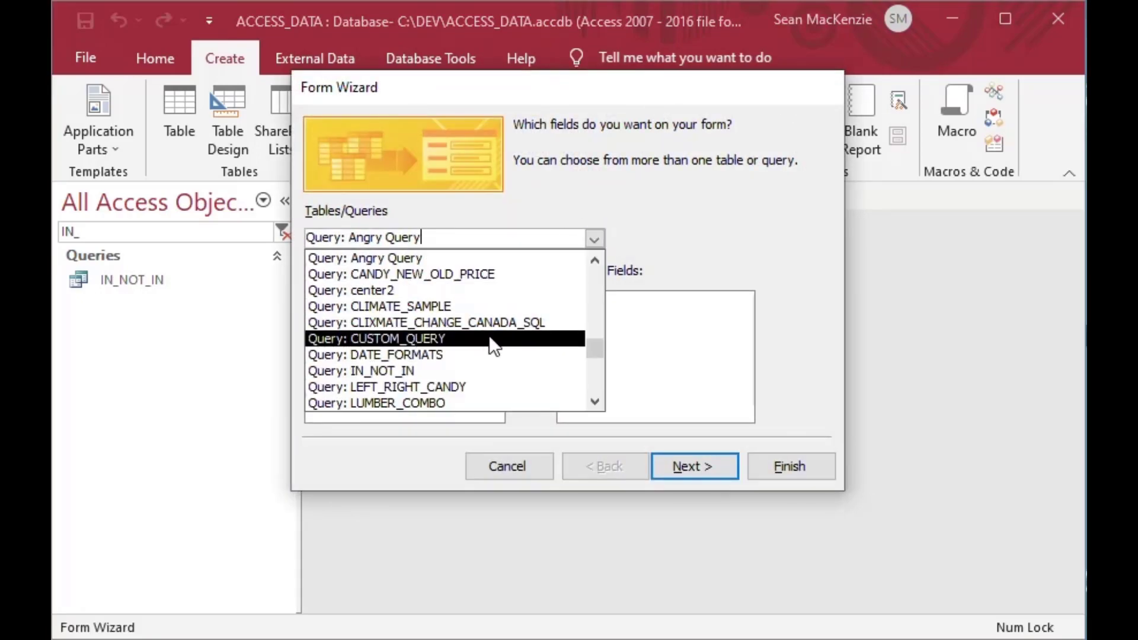
scroll("up", 3)
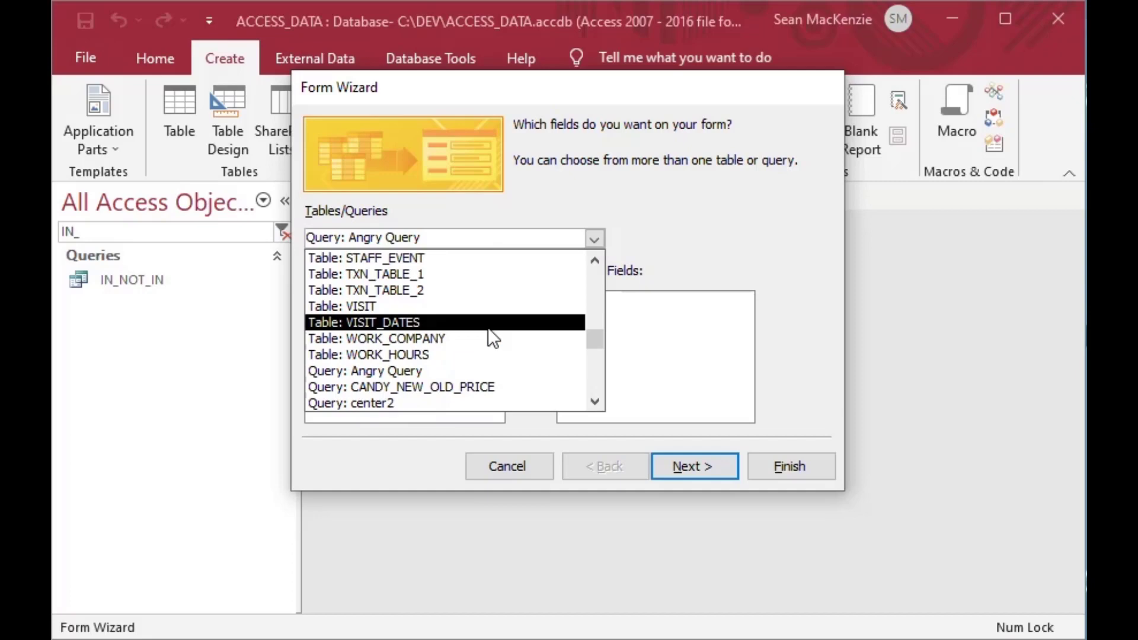
scroll("up", 3)
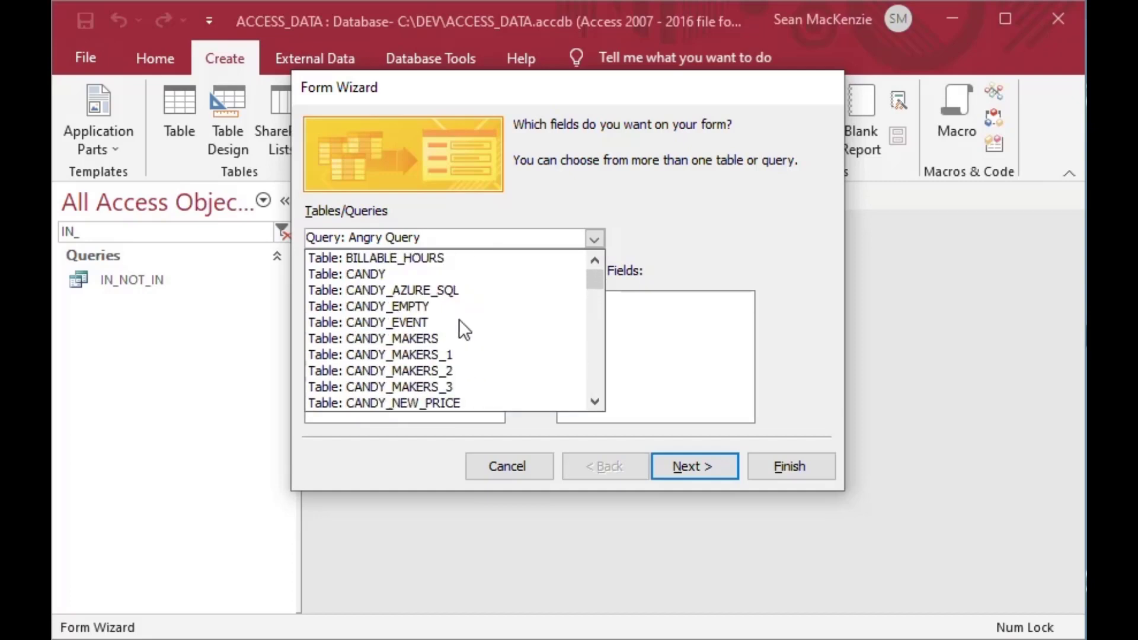
left_click(347, 274)
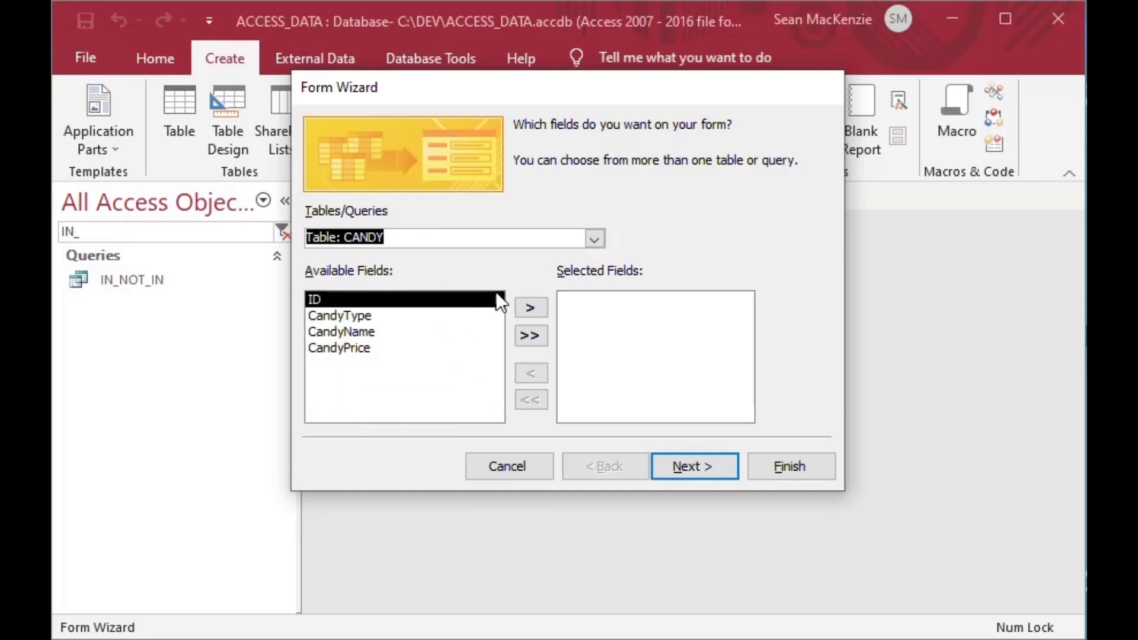
mouse_move(439, 324)
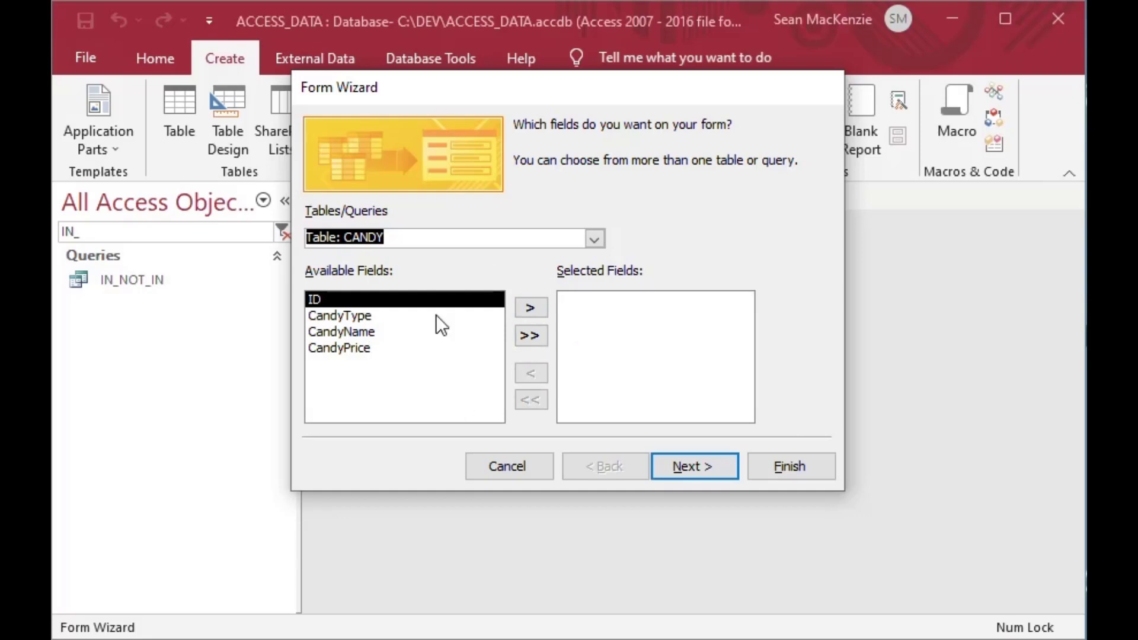
Add all CANDY fields, keep the Columnar layout, and title the form CANDY_IN_NOT_IN
left_click(531, 334)
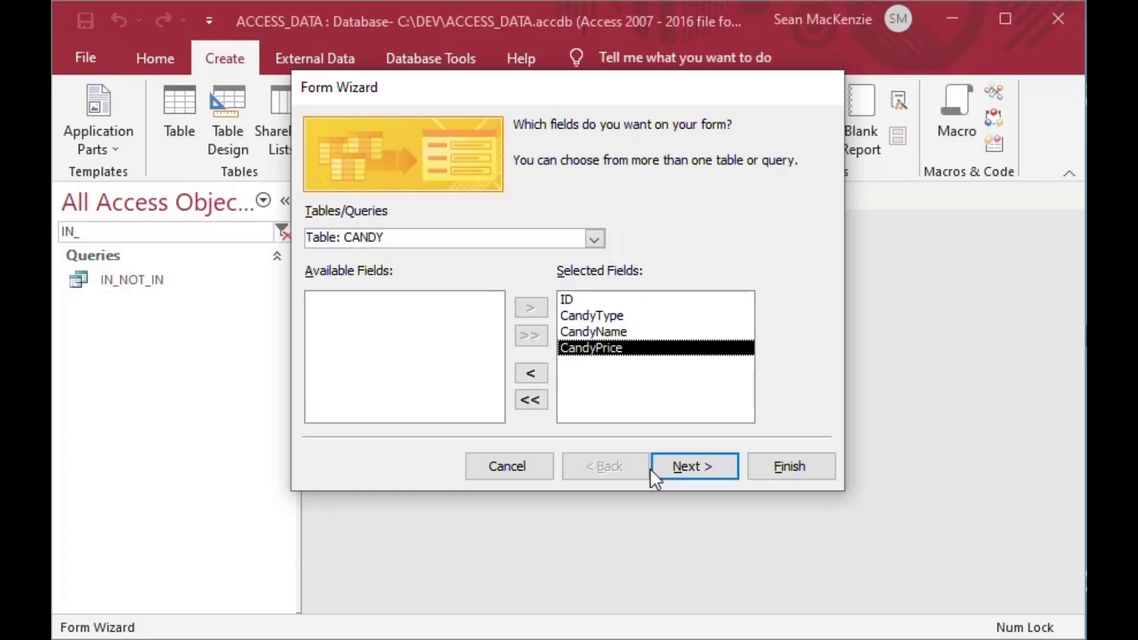
left_click(693, 467)
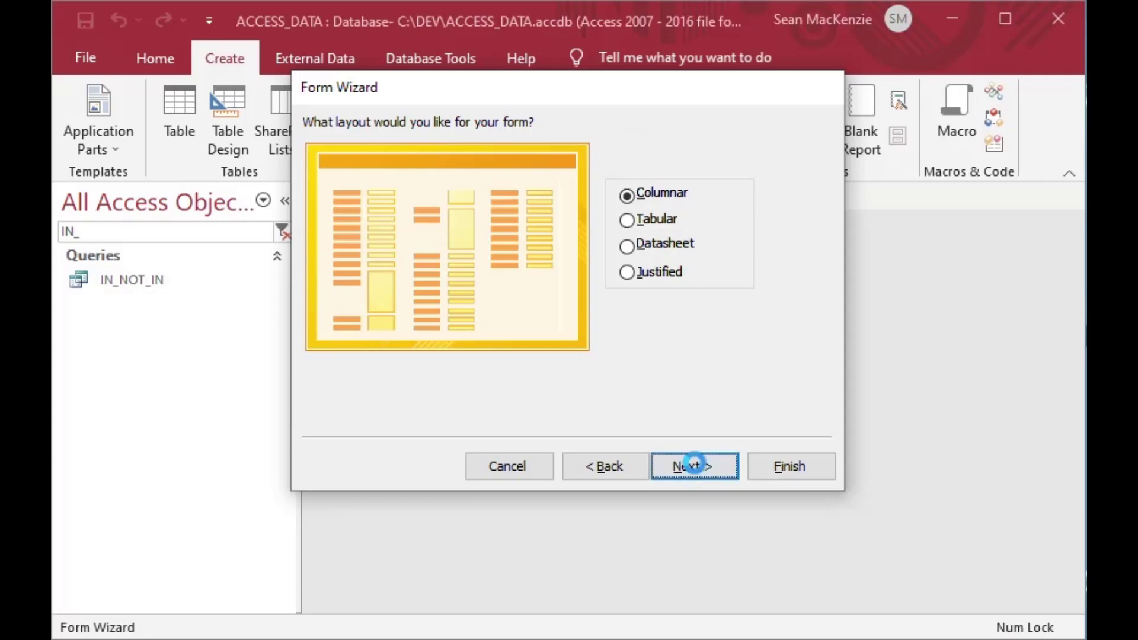
left_click(693, 466)
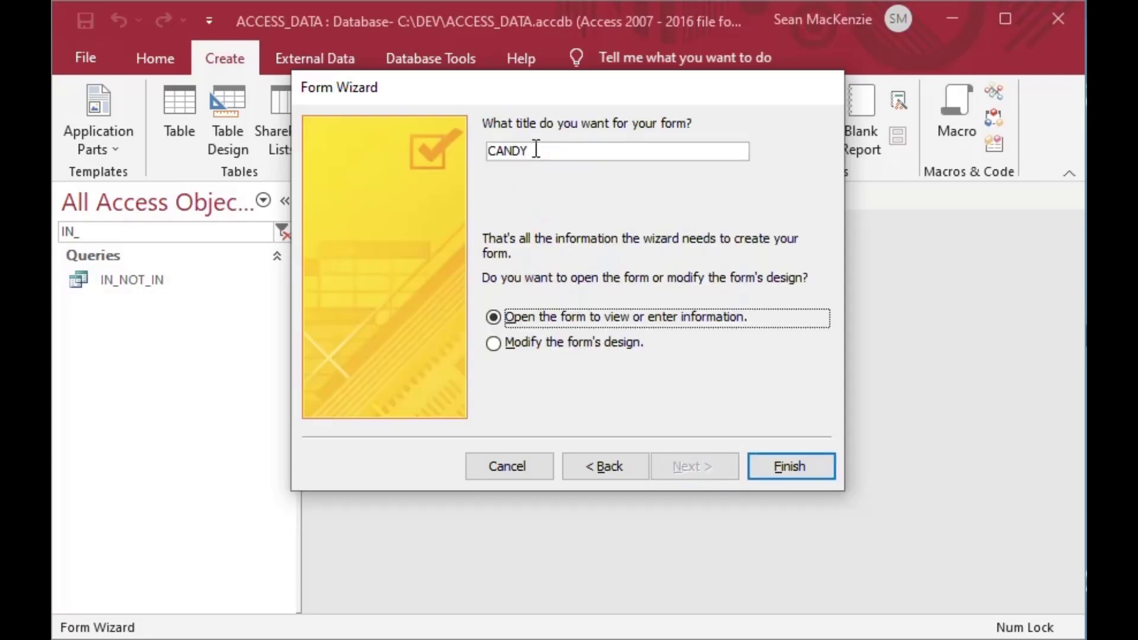
type("_")
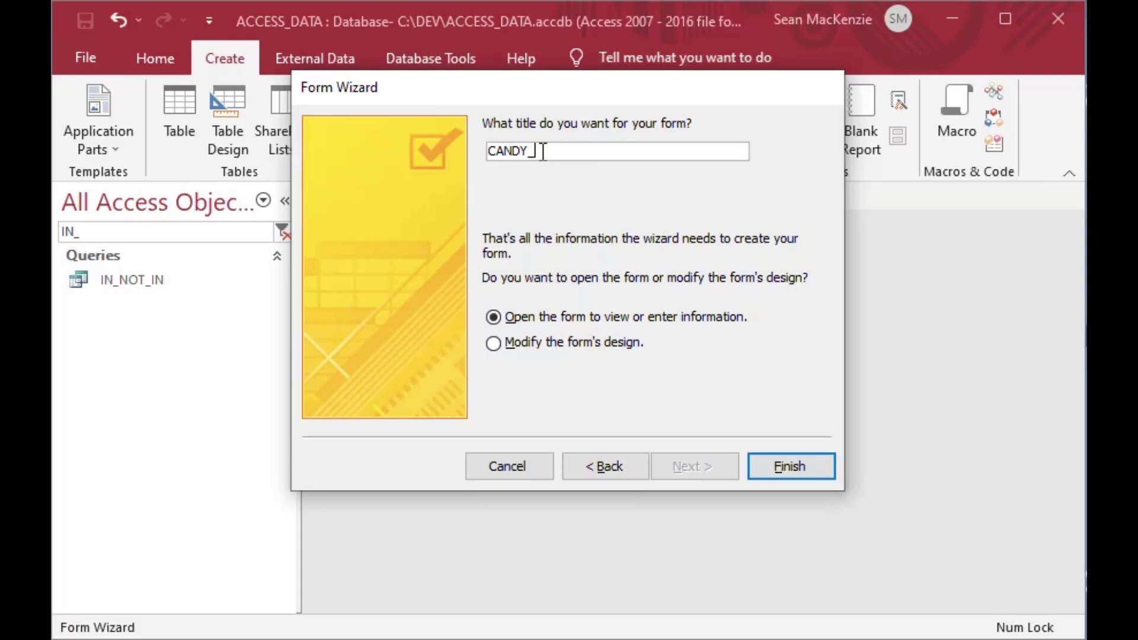
type("IN_")
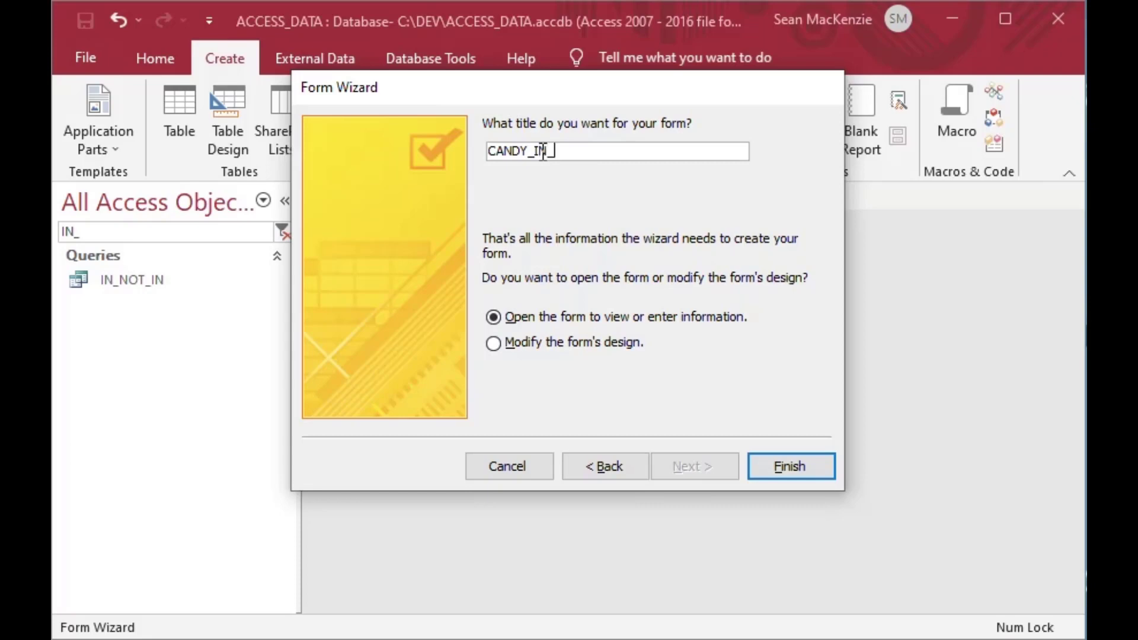
type("NO")
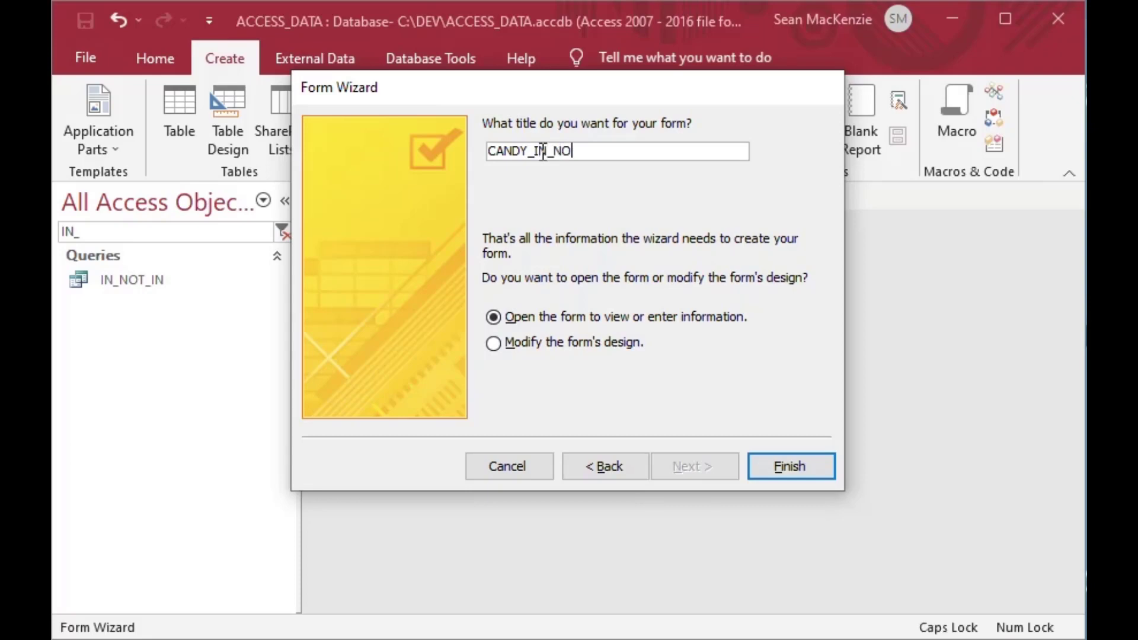
left_click(790, 466)
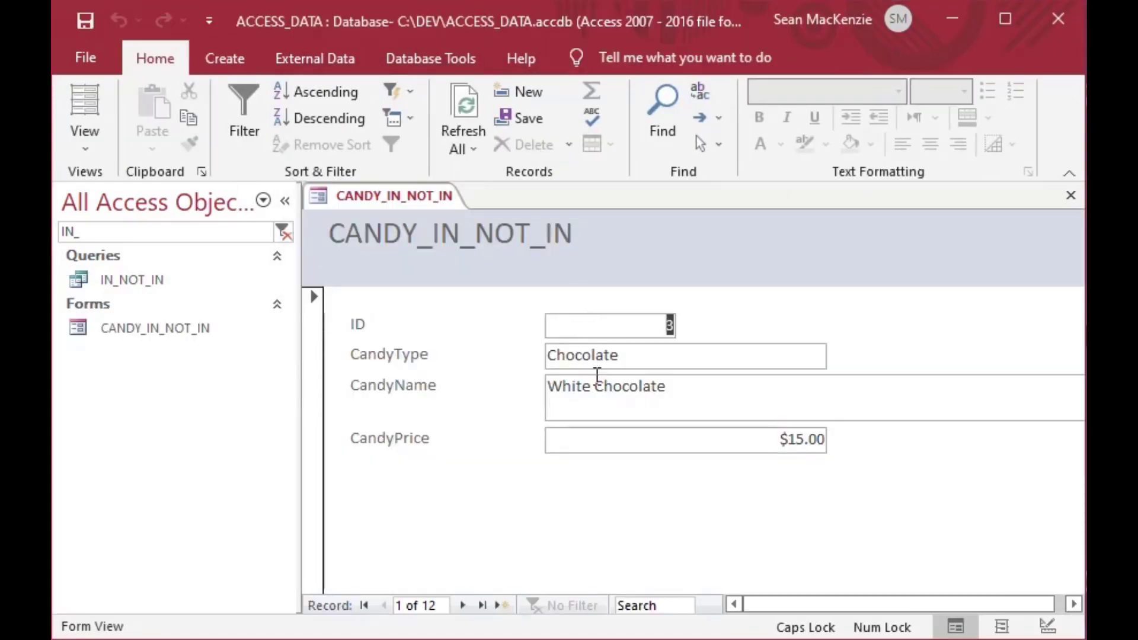
mouse_move(481, 431)
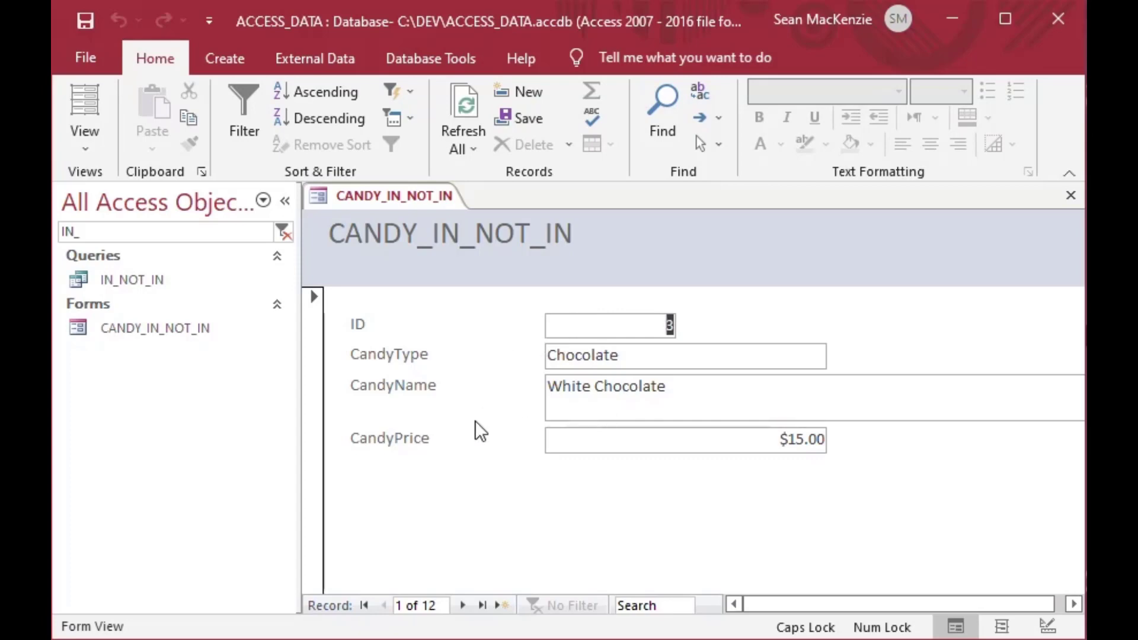
mouse_move(417, 605)
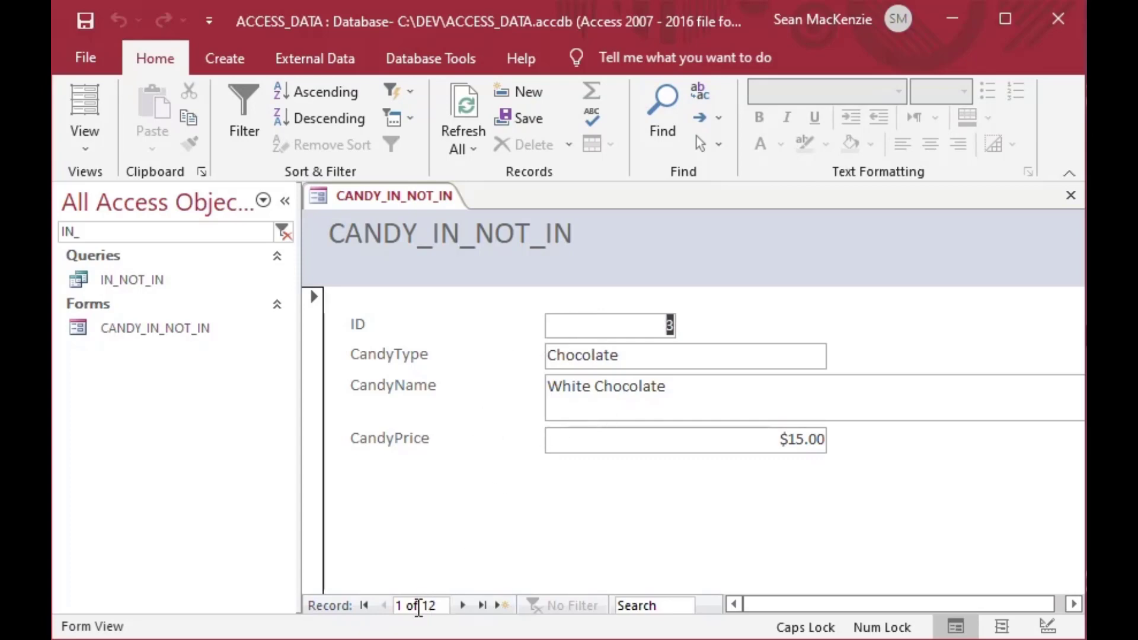
left_click(462, 606)
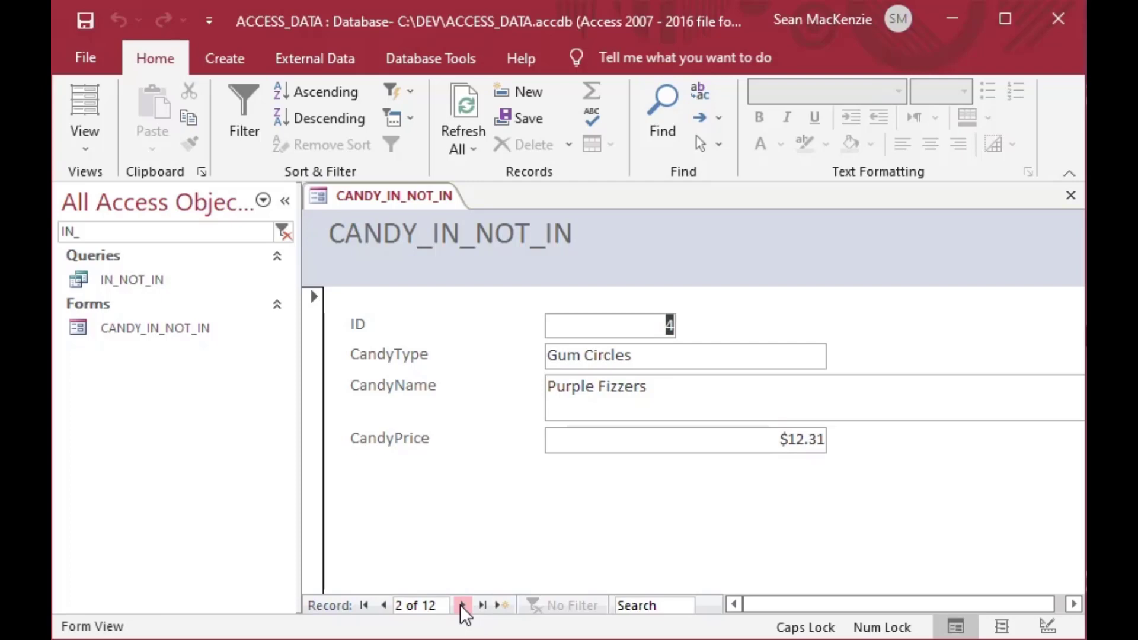
left_click(462, 605)
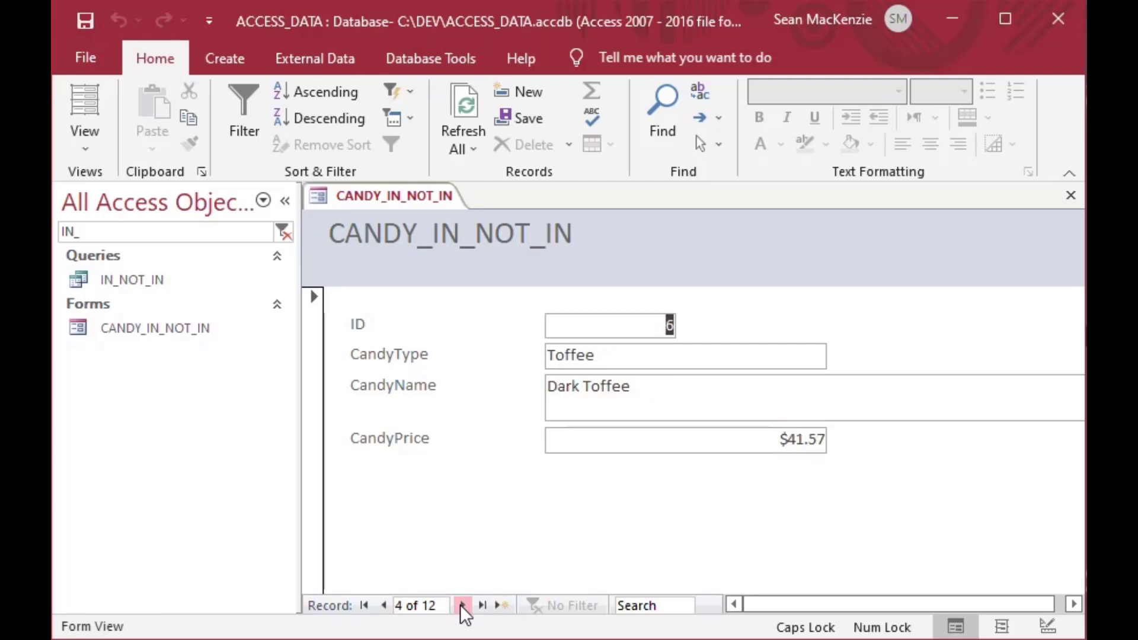
left_click(462, 605)
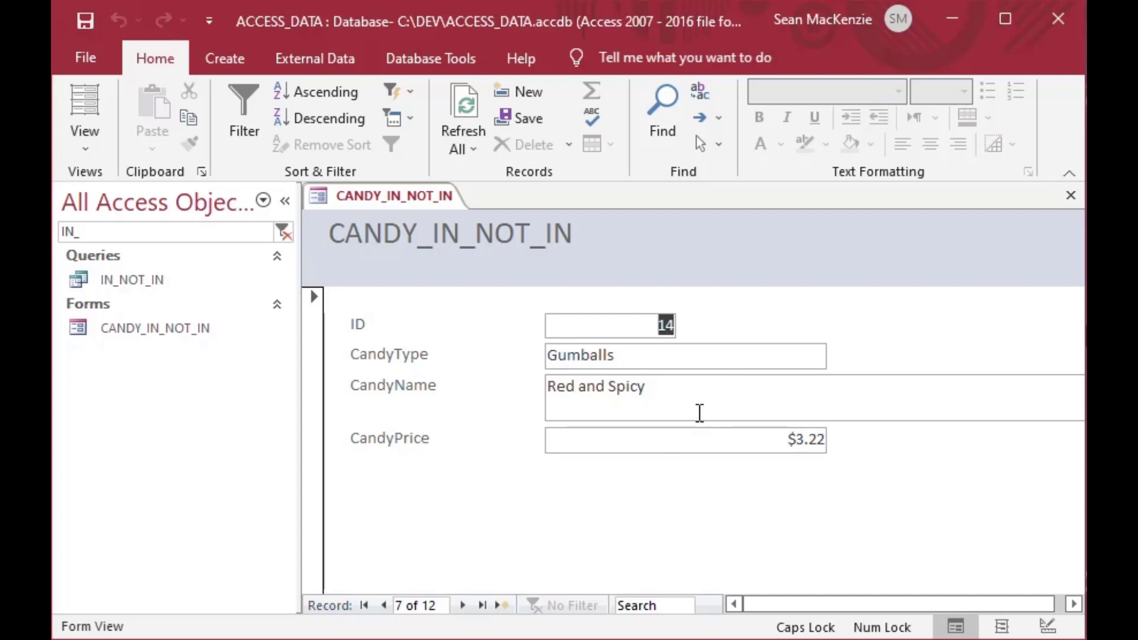
mouse_move(485, 265)
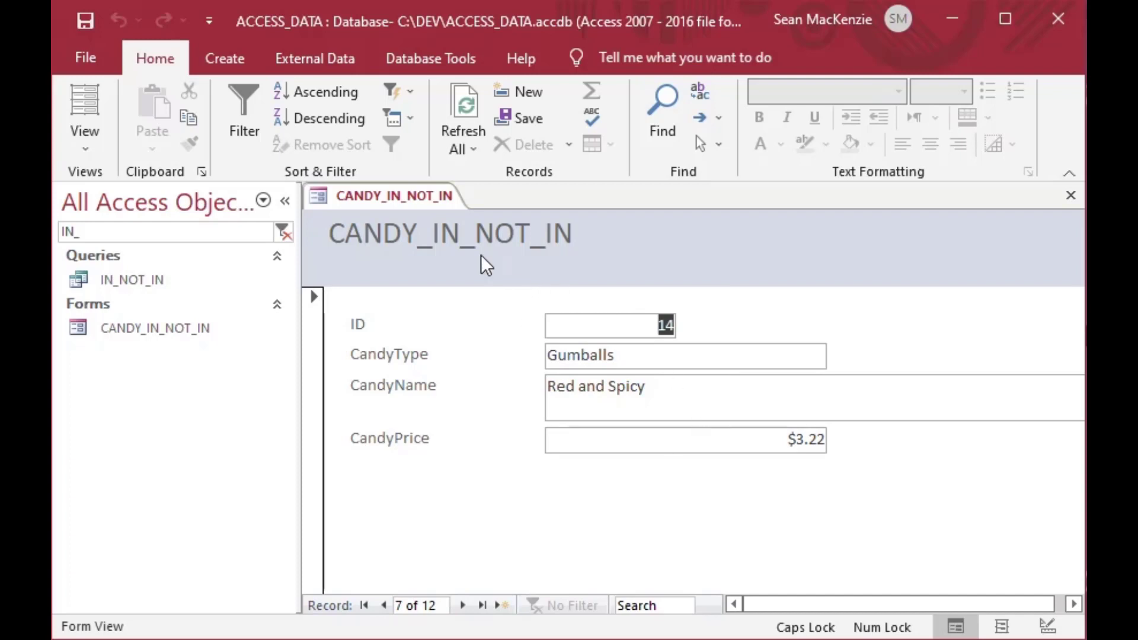
mouse_move(244, 113)
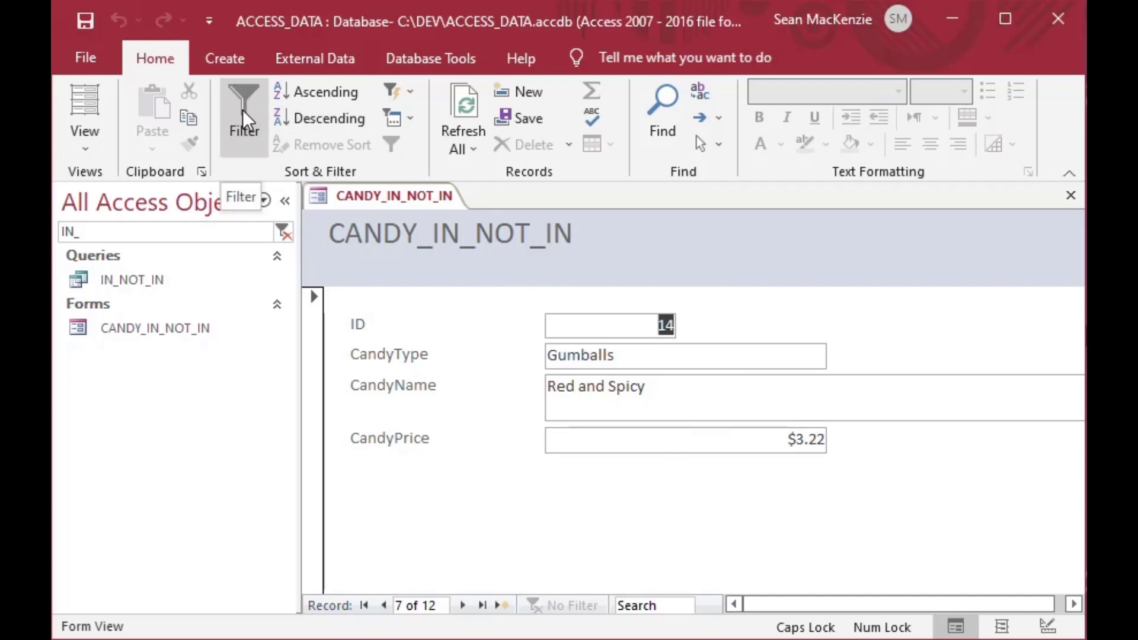
In form Design View, set the Filter property to CandyType In ('Toffee', 'Gumballs')
right_click(395, 195)
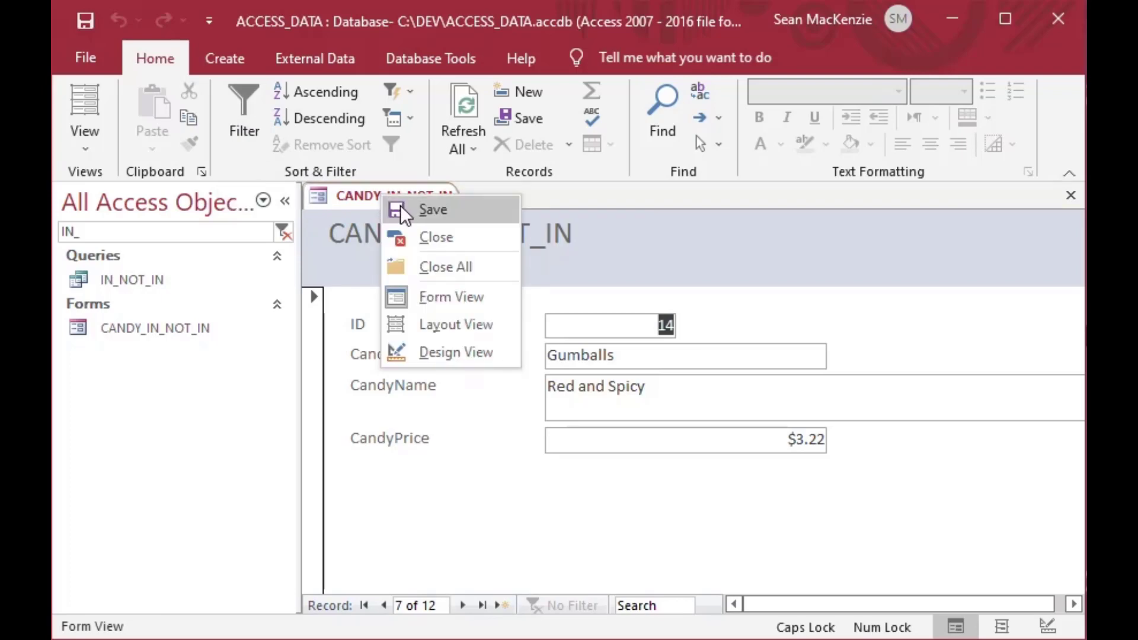
mouse_move(450, 352)
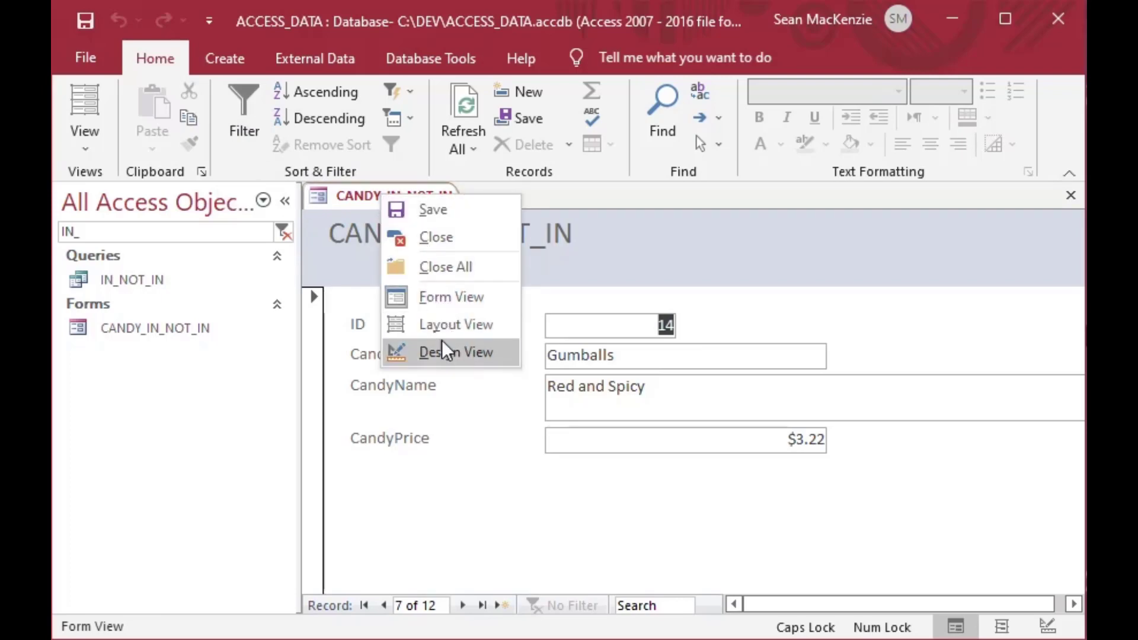
left_click(456, 352)
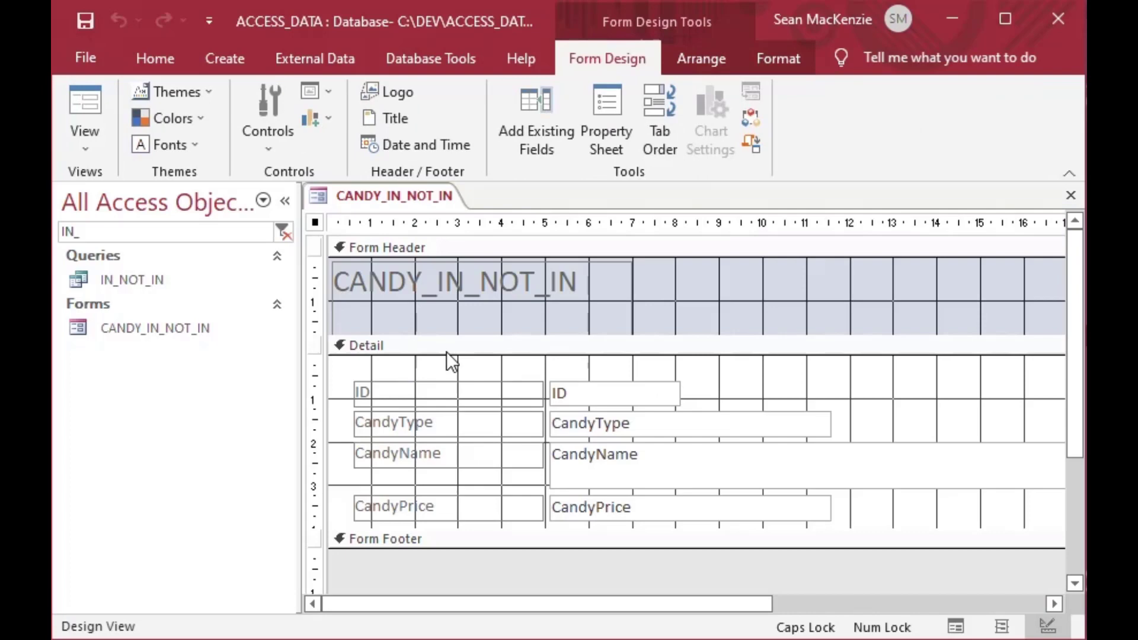
mouse_move(607, 120)
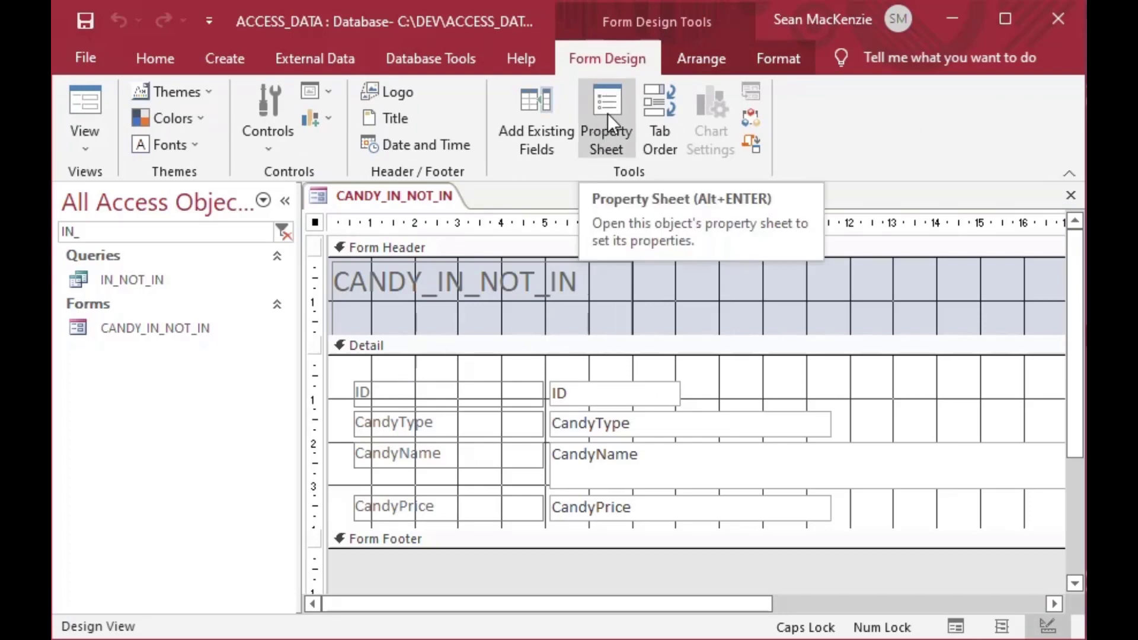
left_click(606, 119)
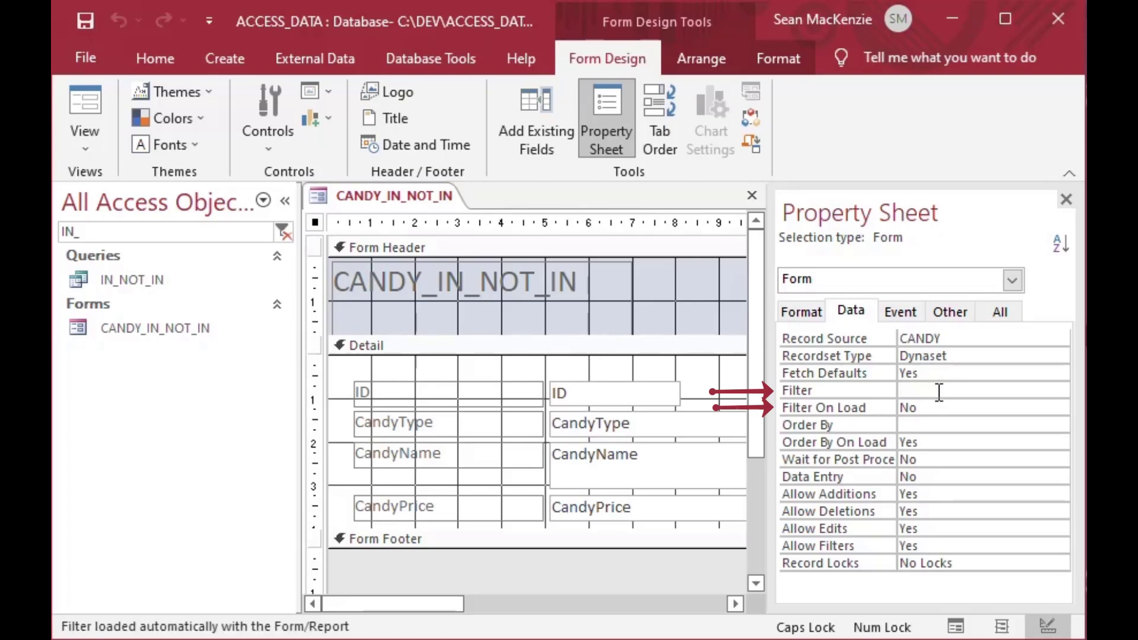
type("cA")
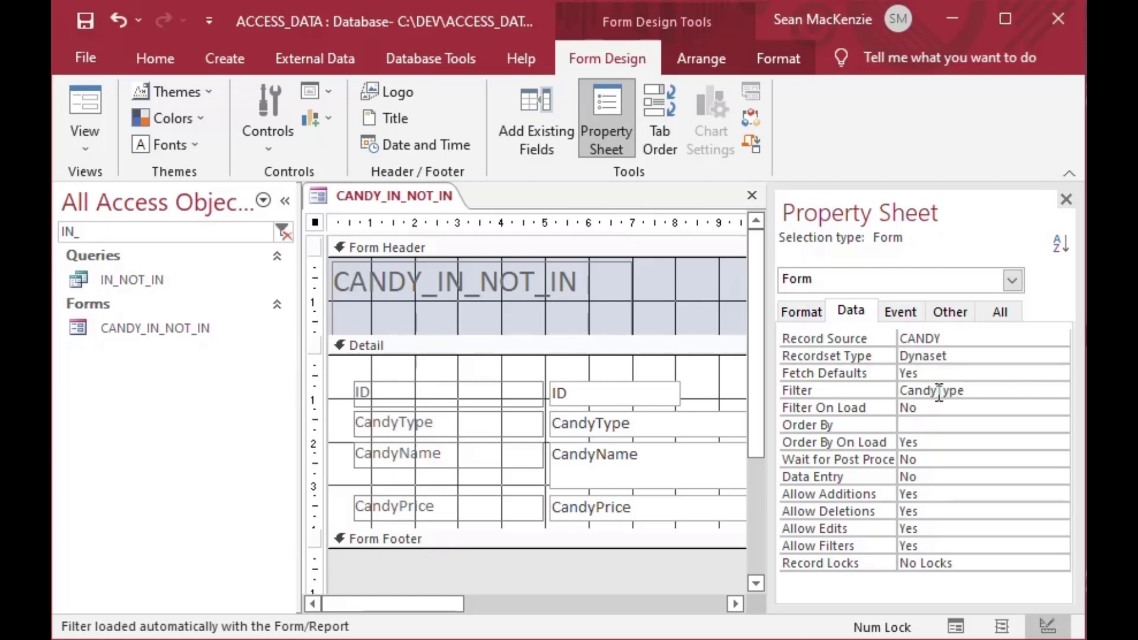
type("In")
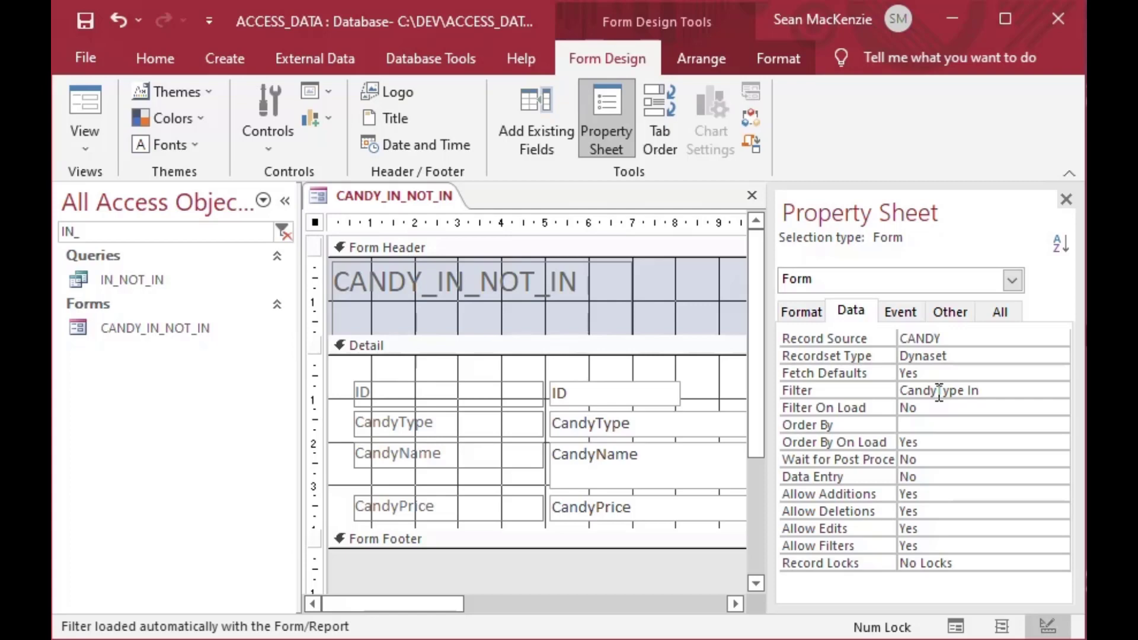
type("('Toff")
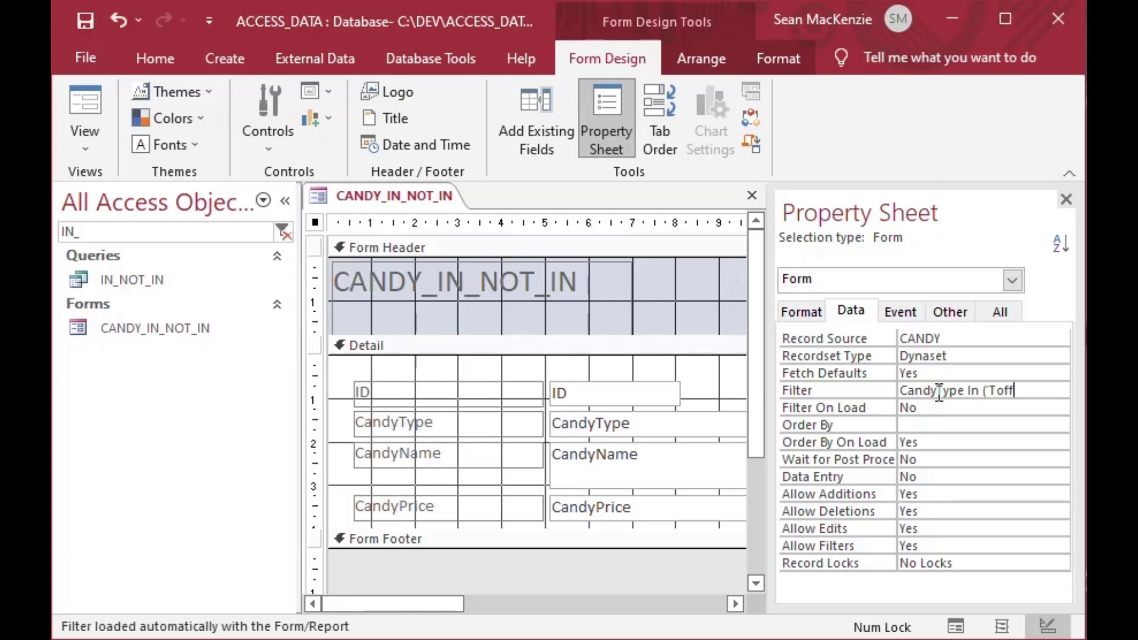
type("ee'")
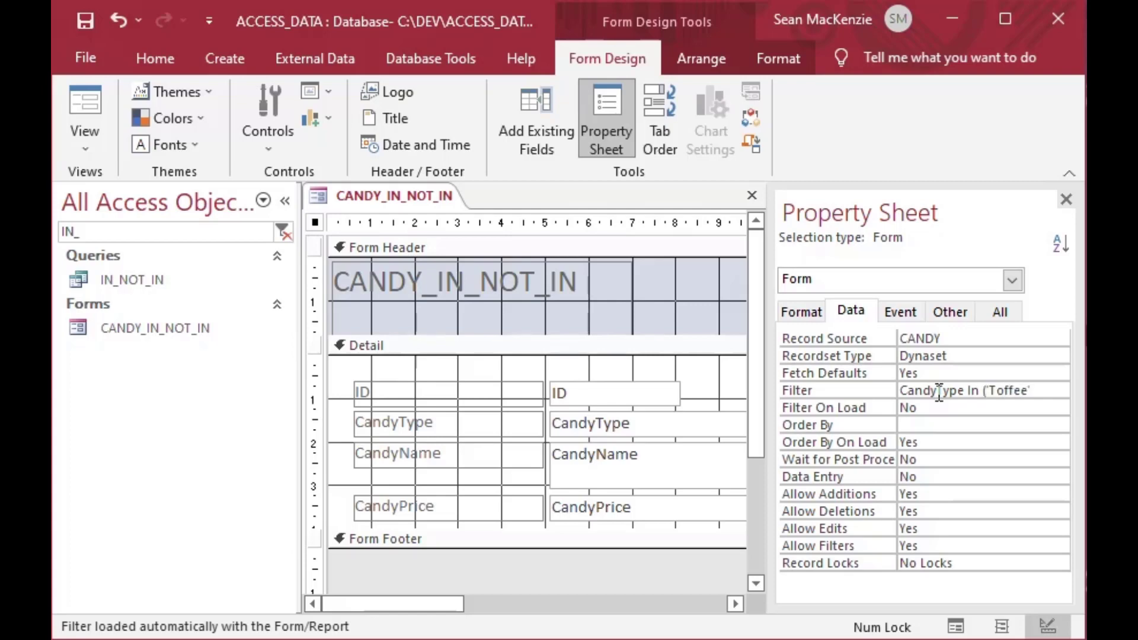
type(", 'Gum")
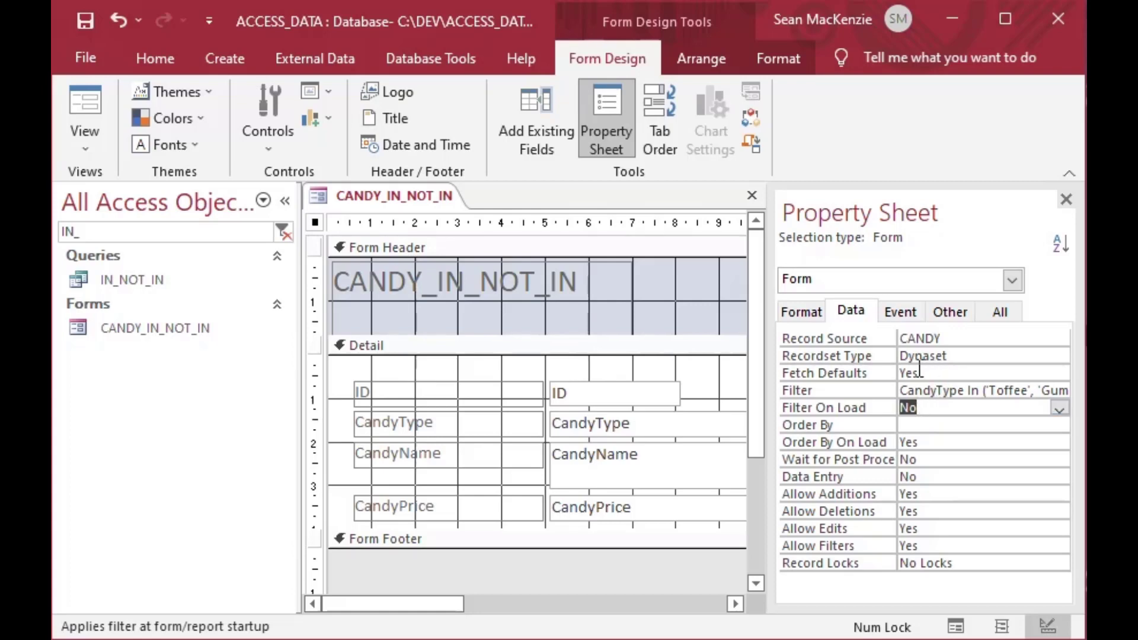
Set Filter On Load to Yes and view the form, showing Dark Toffee
left_click(1058, 407)
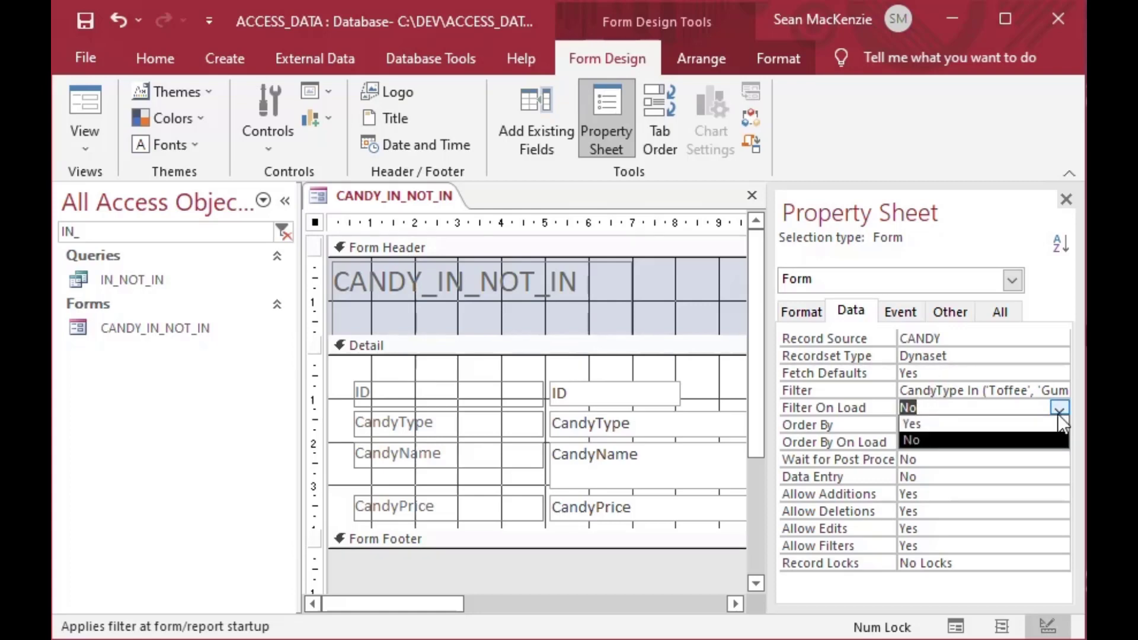
left_click(911, 424)
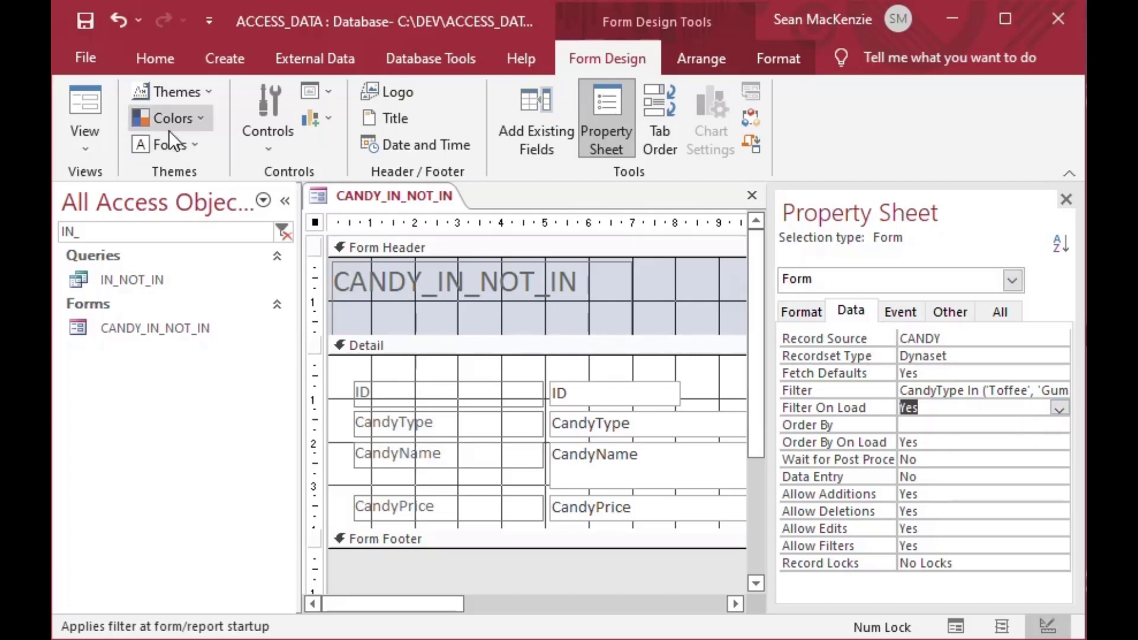
left_click(84, 116)
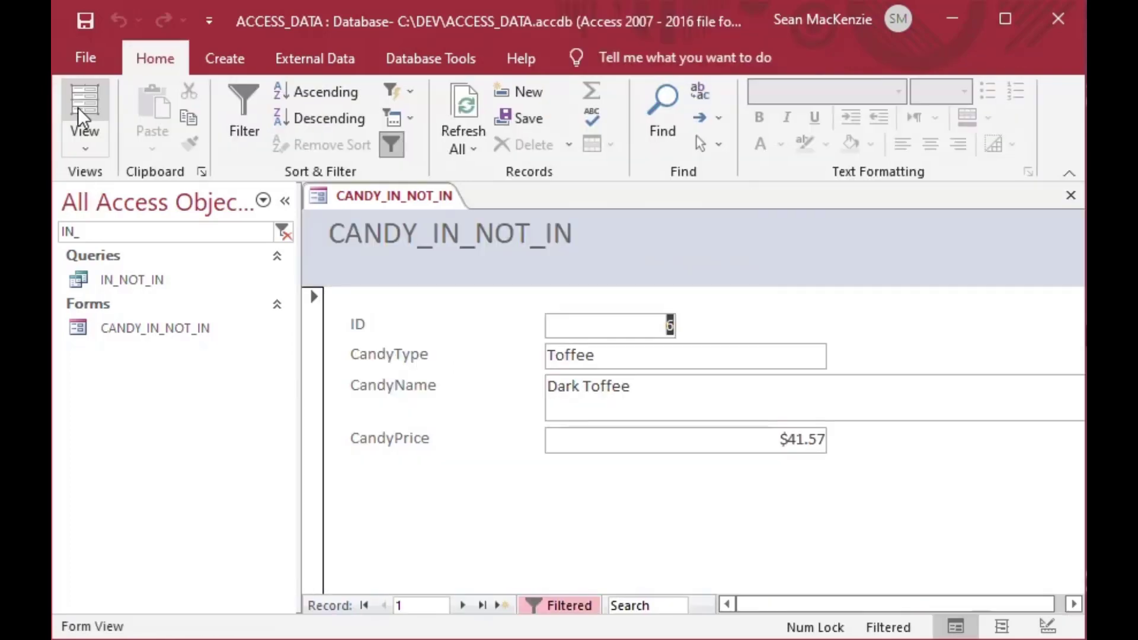
mouse_move(392, 320)
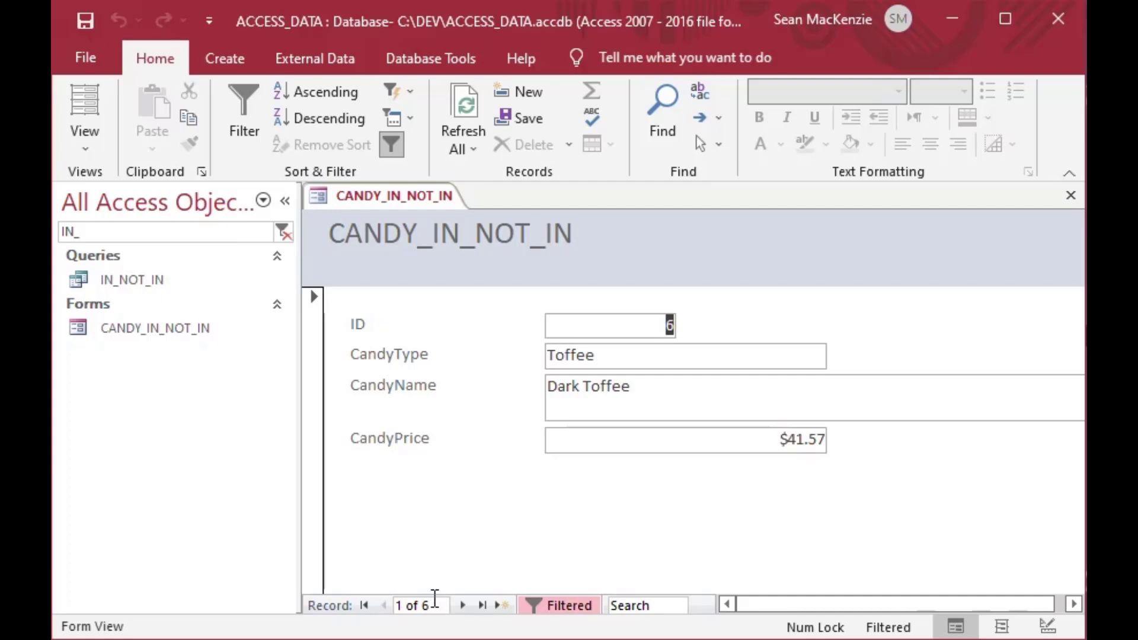
Browse the filtered records, change the filter to Not In, and step through the remaining records
left_click(462, 605)
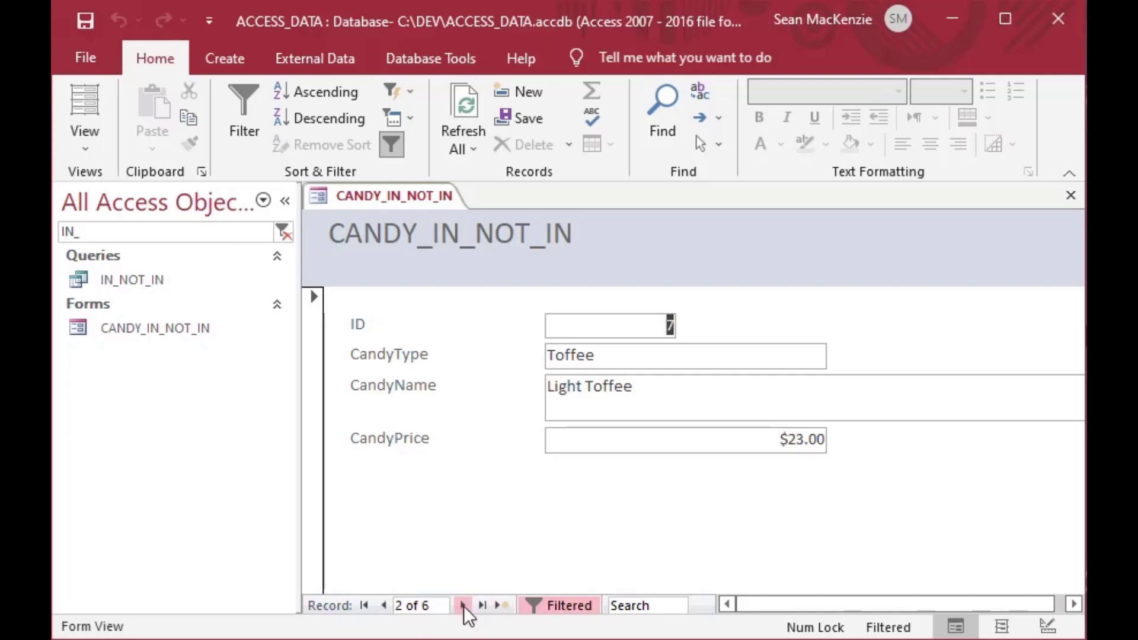
left_click(463, 605)
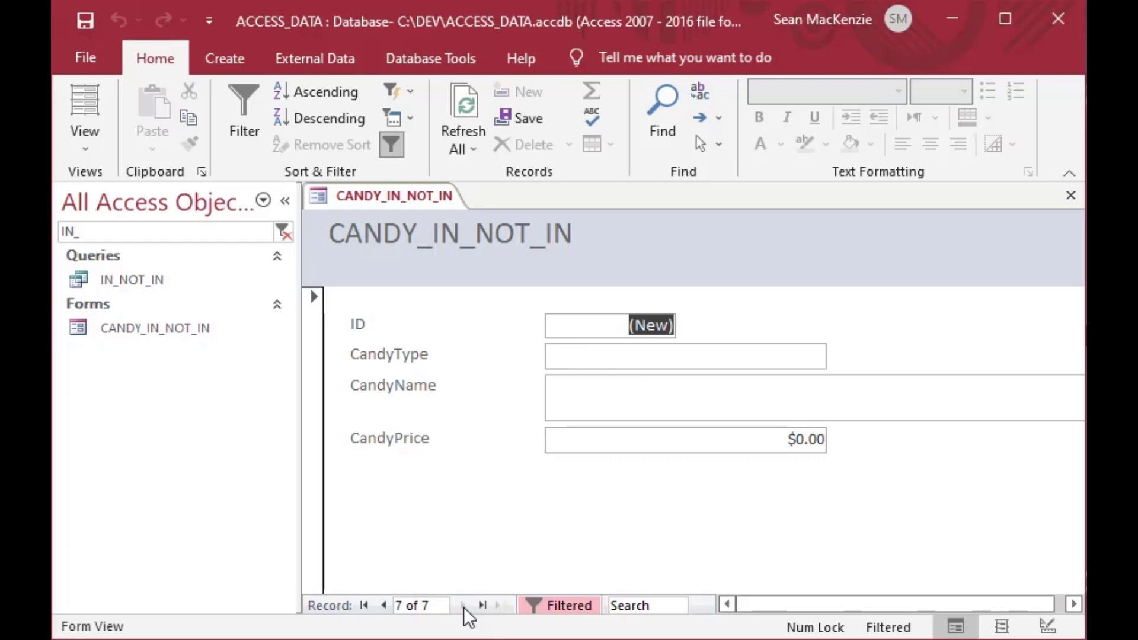
mouse_move(883, 287)
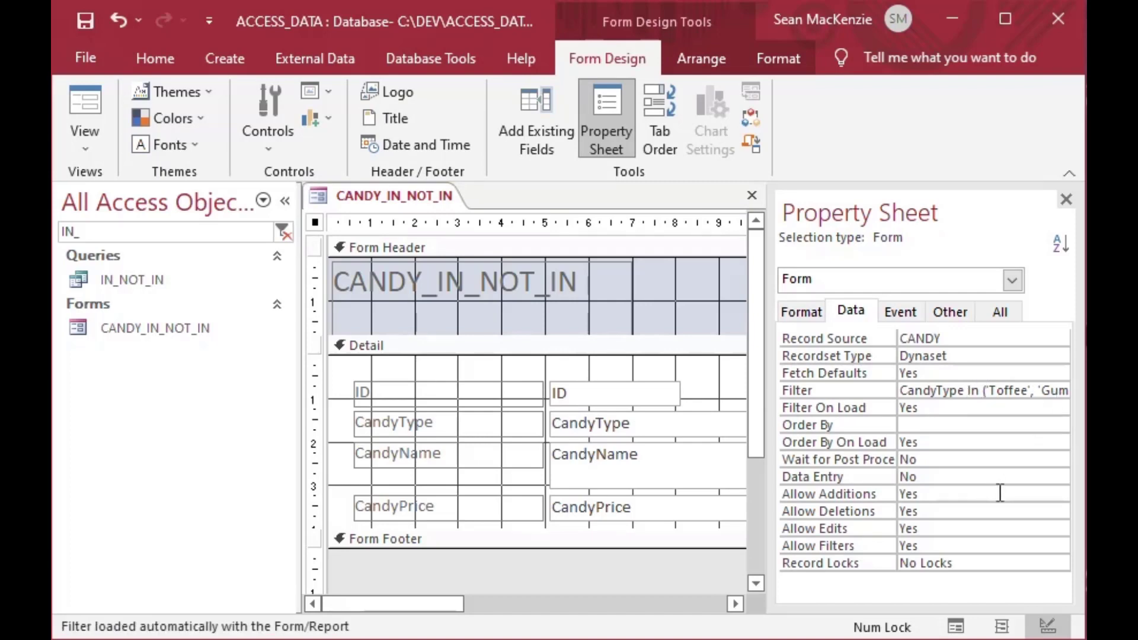
type("Not")
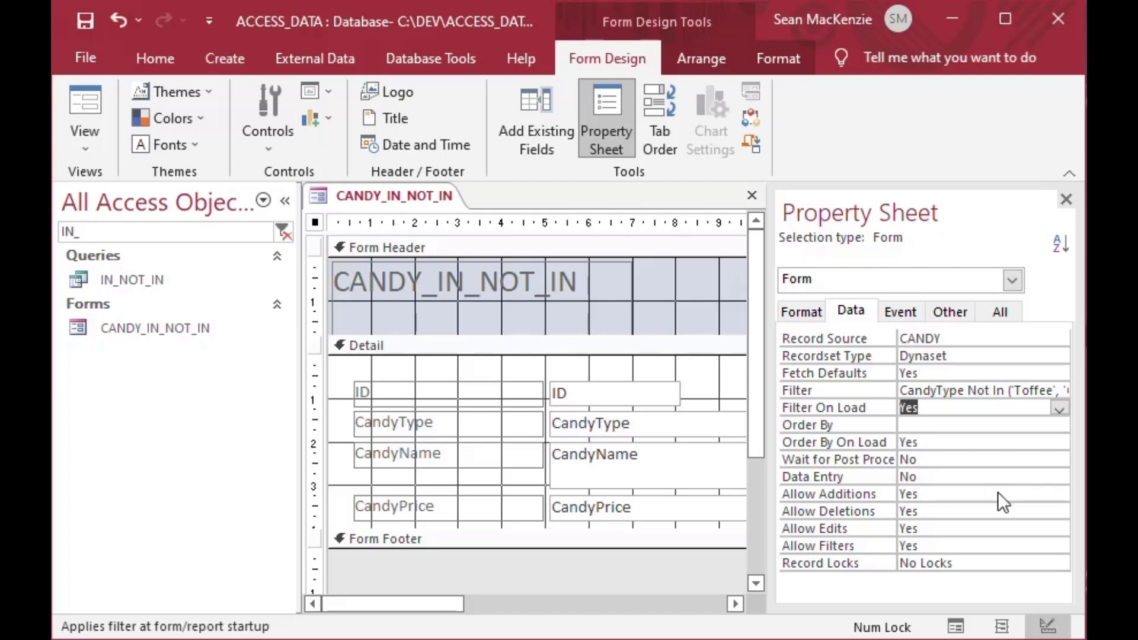
mouse_move(752, 196)
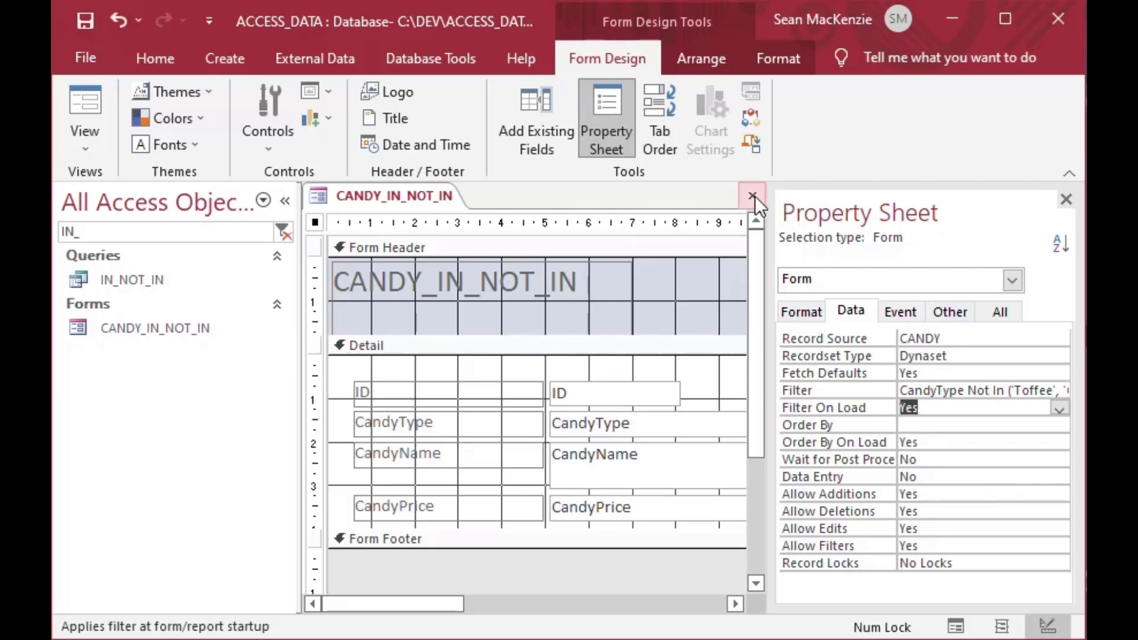
mouse_move(84, 109)
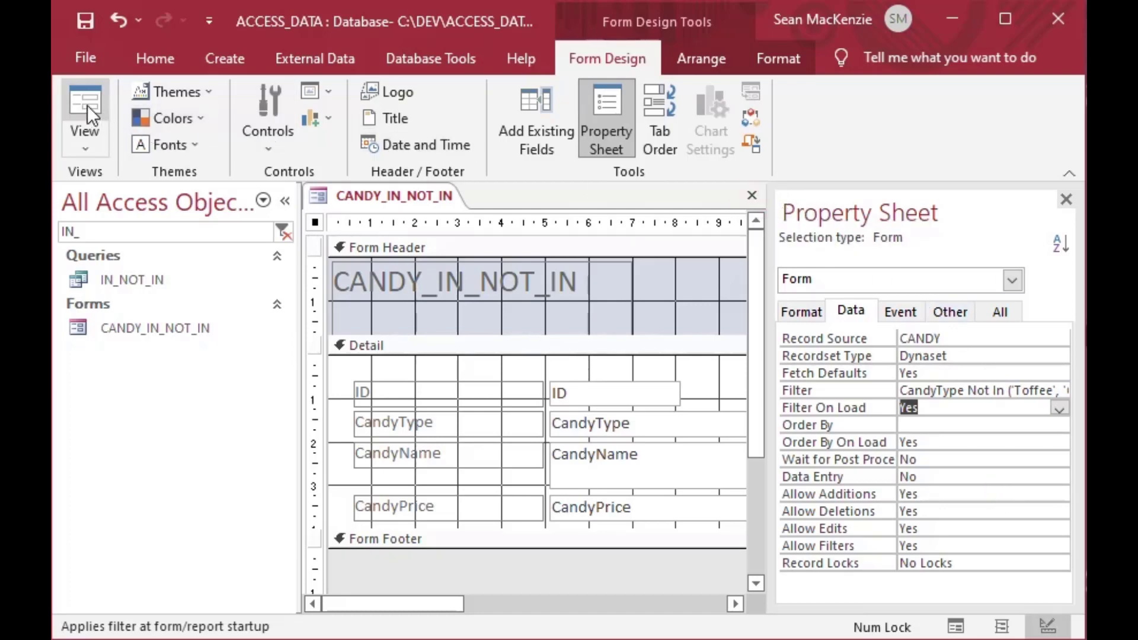
left_click(84, 109)
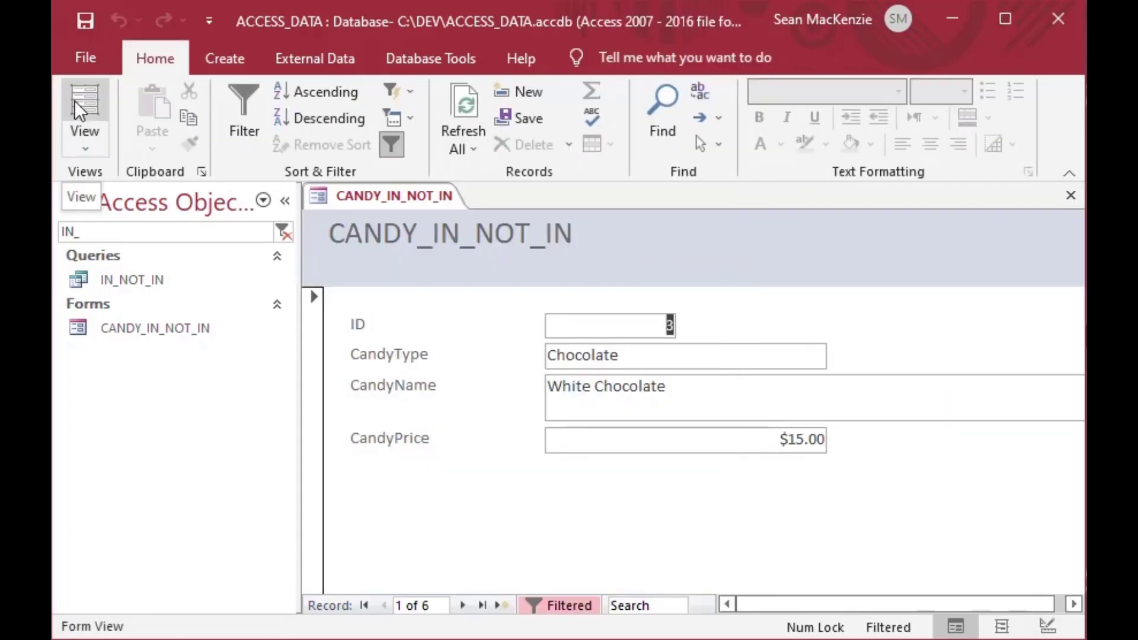
mouse_move(523, 414)
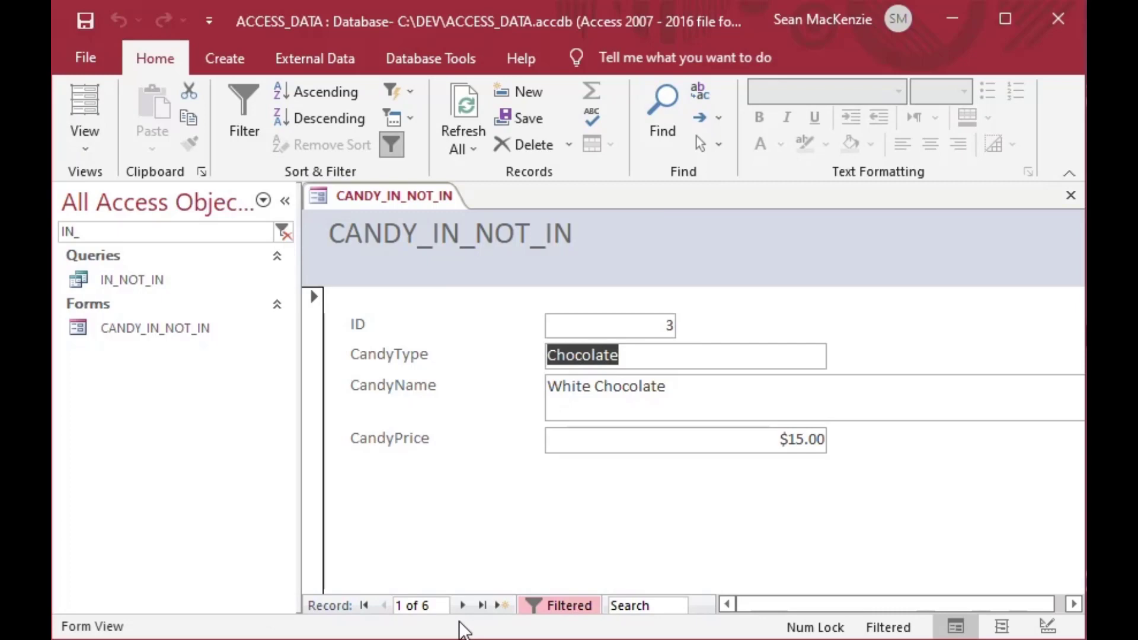
left_click(462, 605)
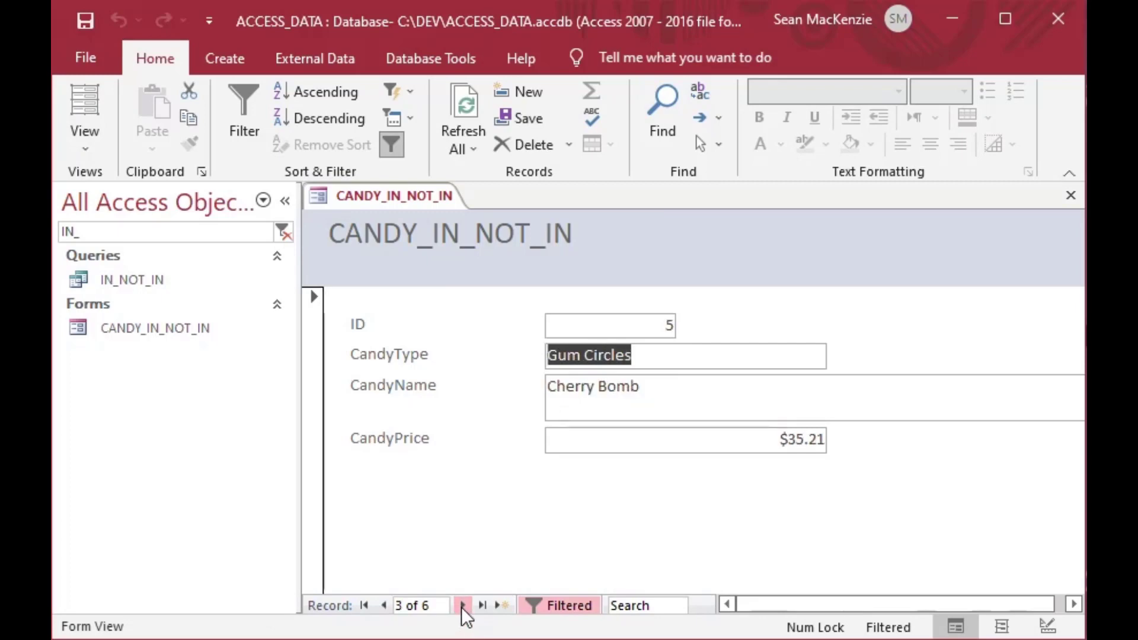
left_click(462, 605)
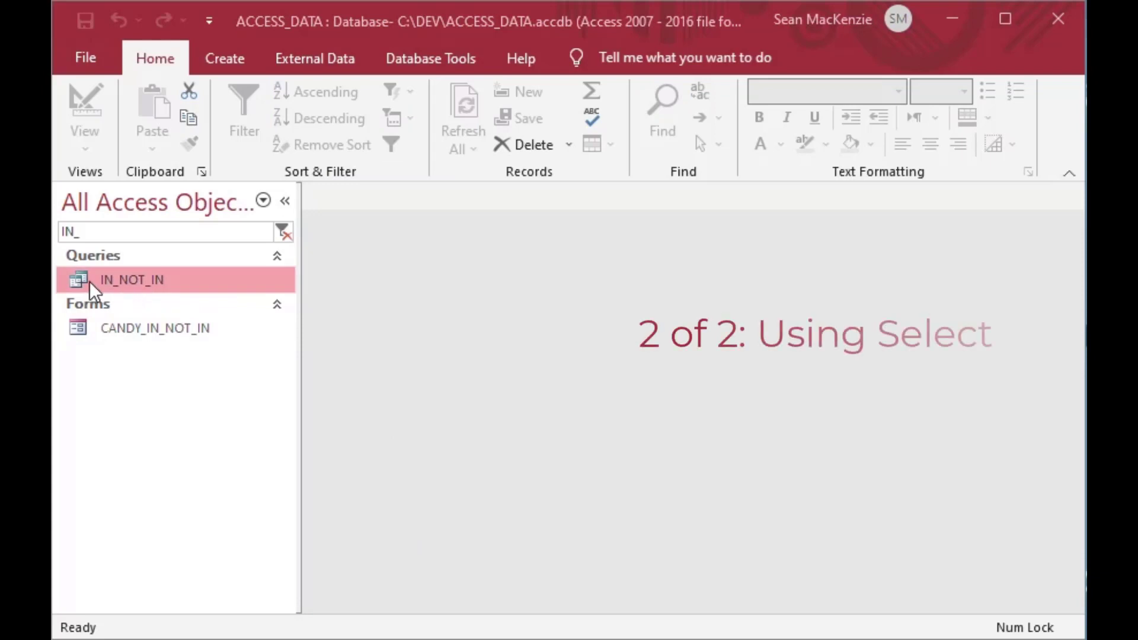
Set column two to ID with Not In (Select CandyID From [CANDY_ORDER]) and run it
double_click(132, 279)
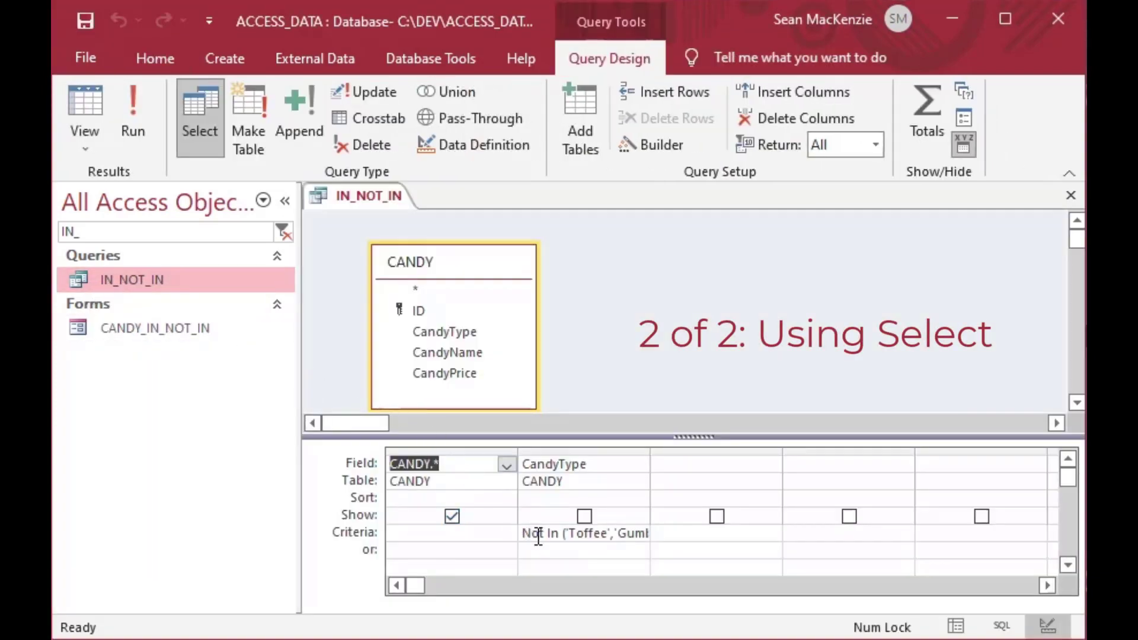
double_click(540, 533)
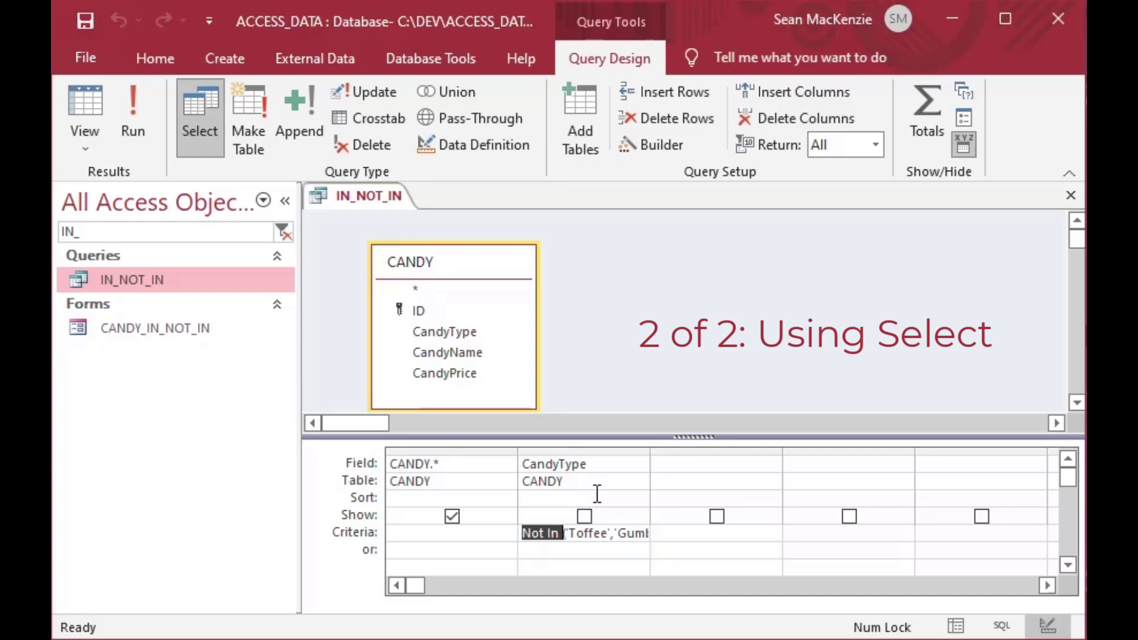
left_click(573, 464)
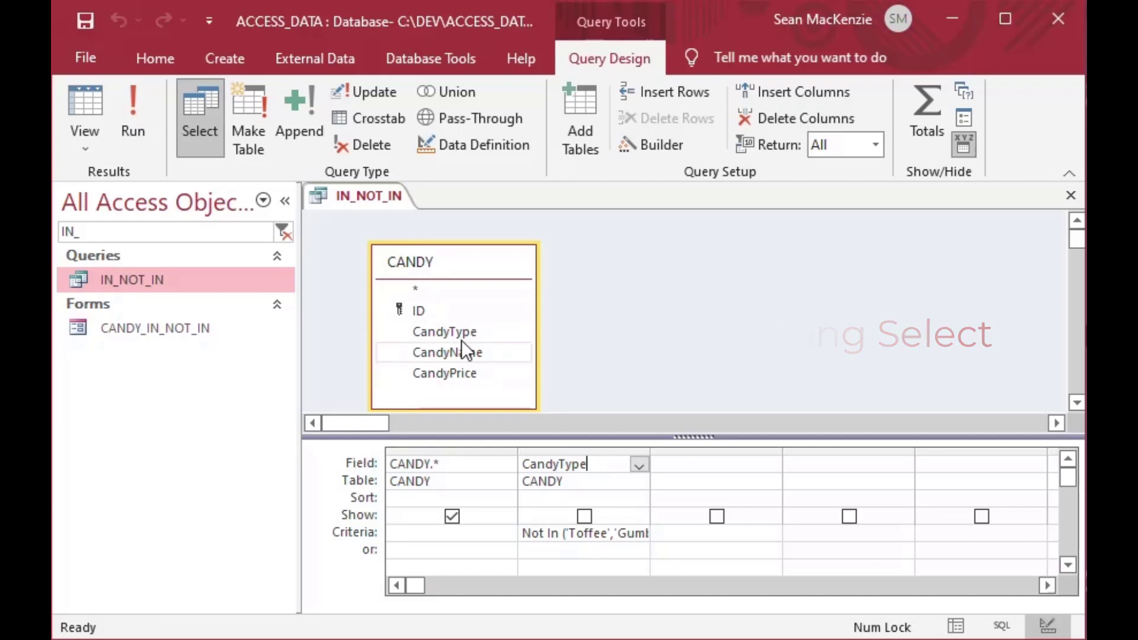
mouse_move(421, 376)
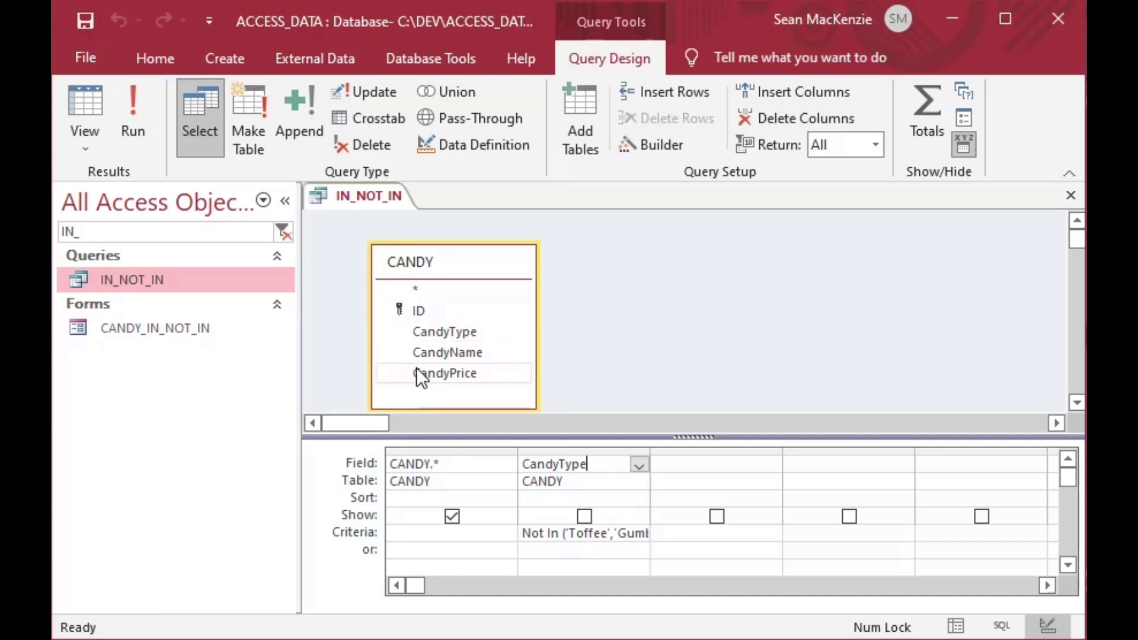
mouse_move(566, 436)
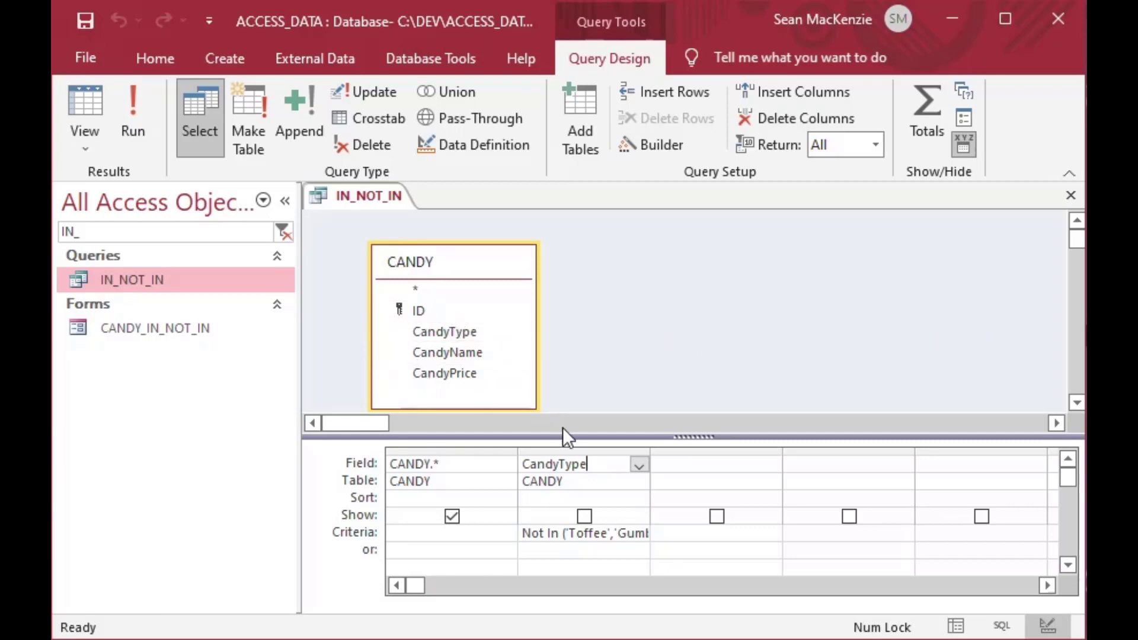
left_click(155, 58)
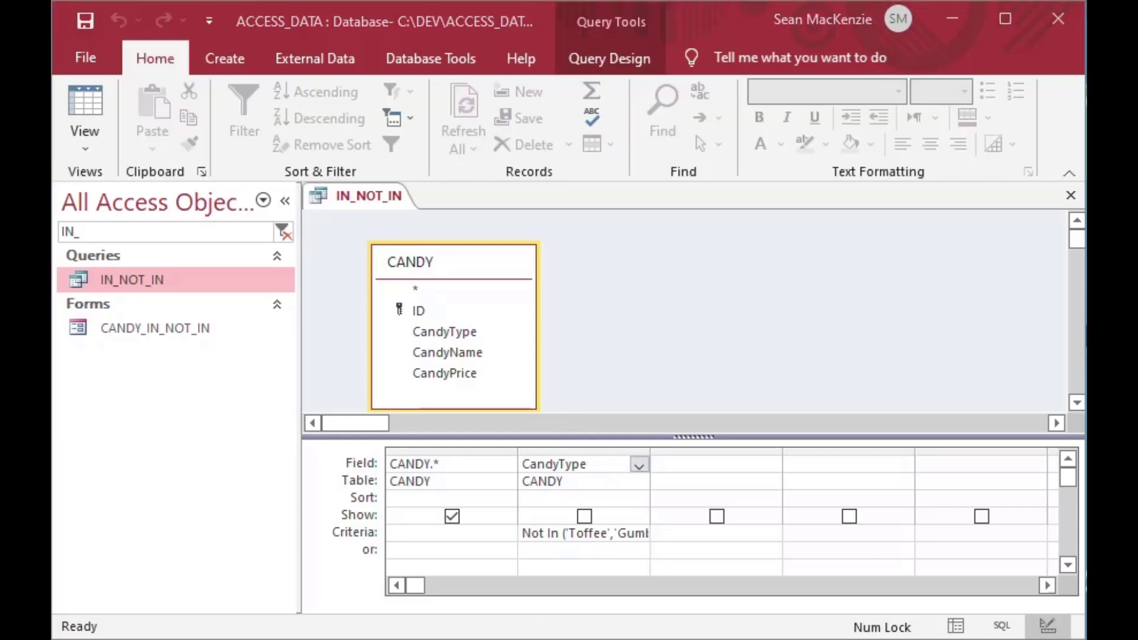
mouse_move(560, 618)
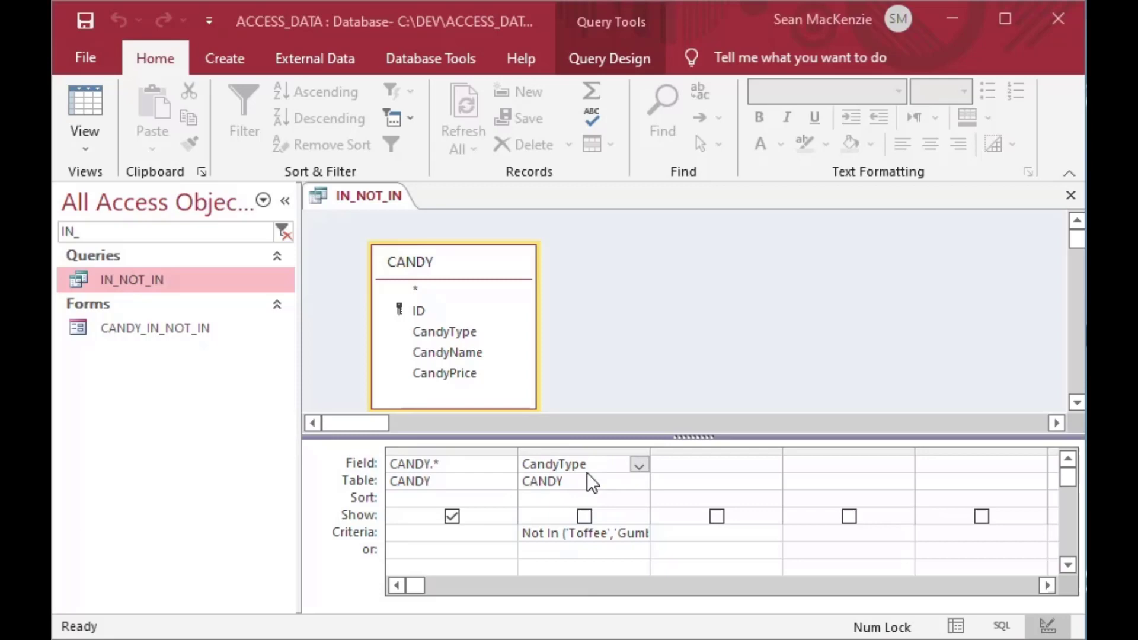
left_click(574, 464)
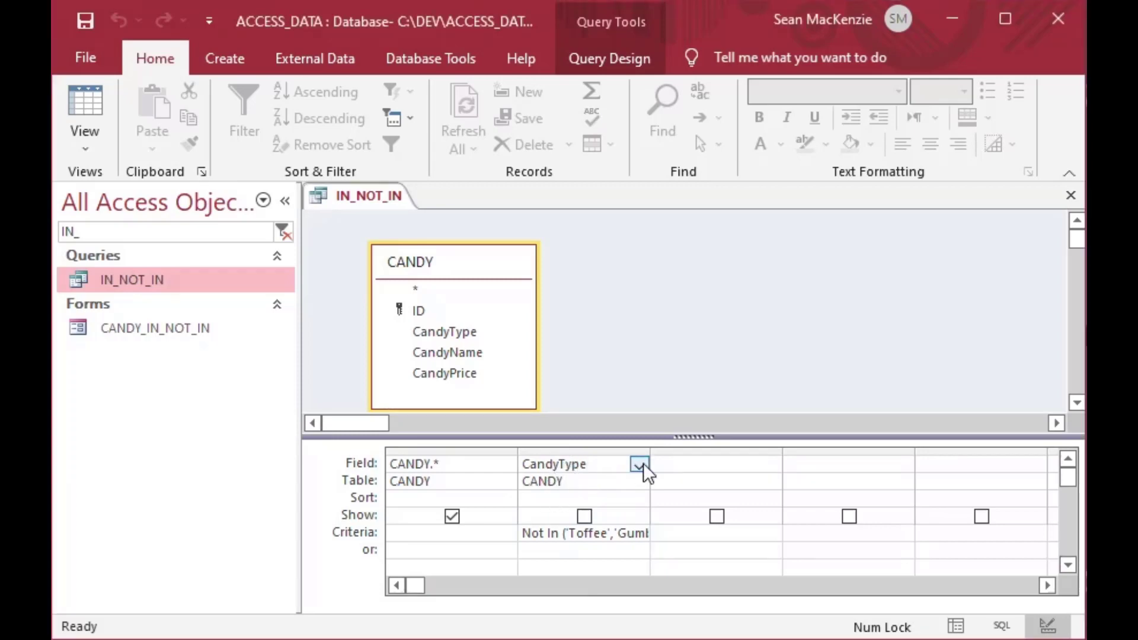
left_click(642, 463)
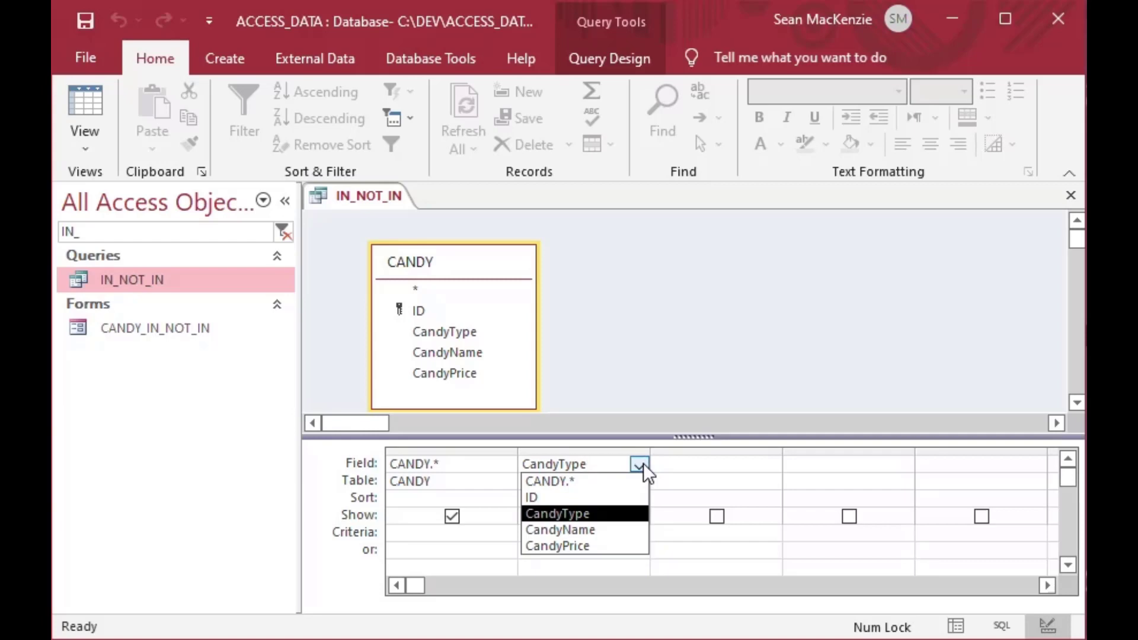
left_click(531, 497)
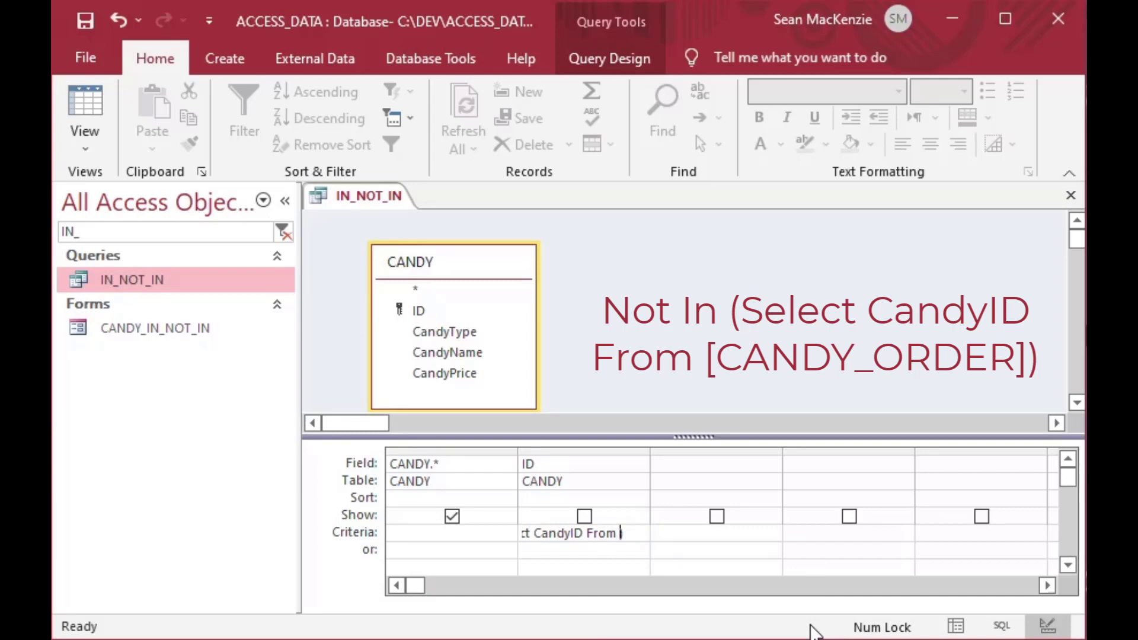
type("Candy")
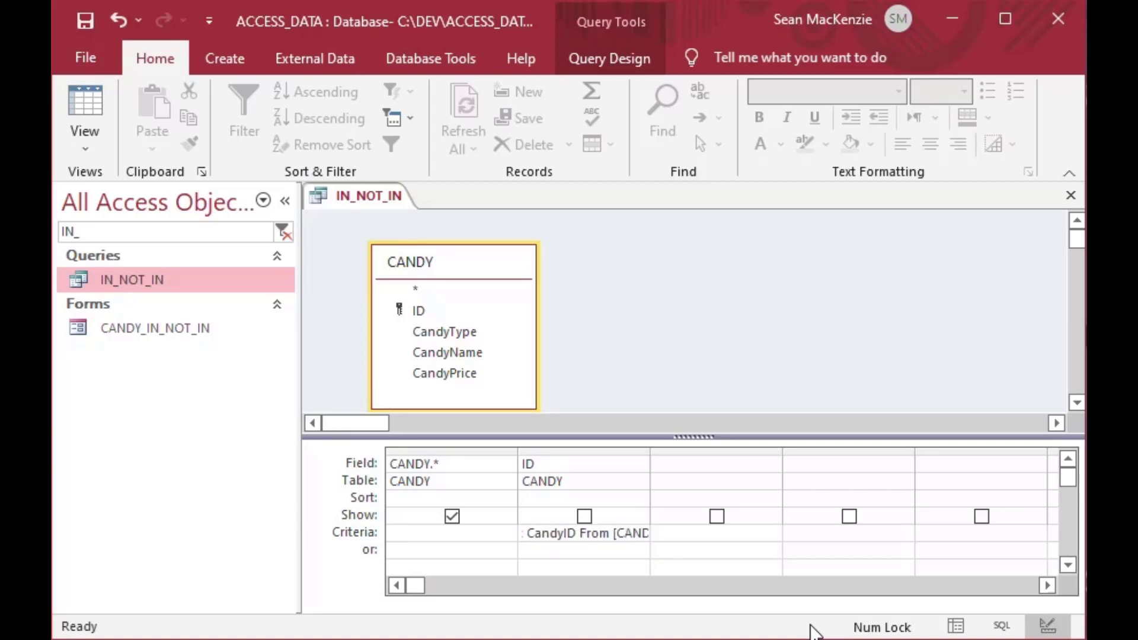
mouse_move(531, 575)
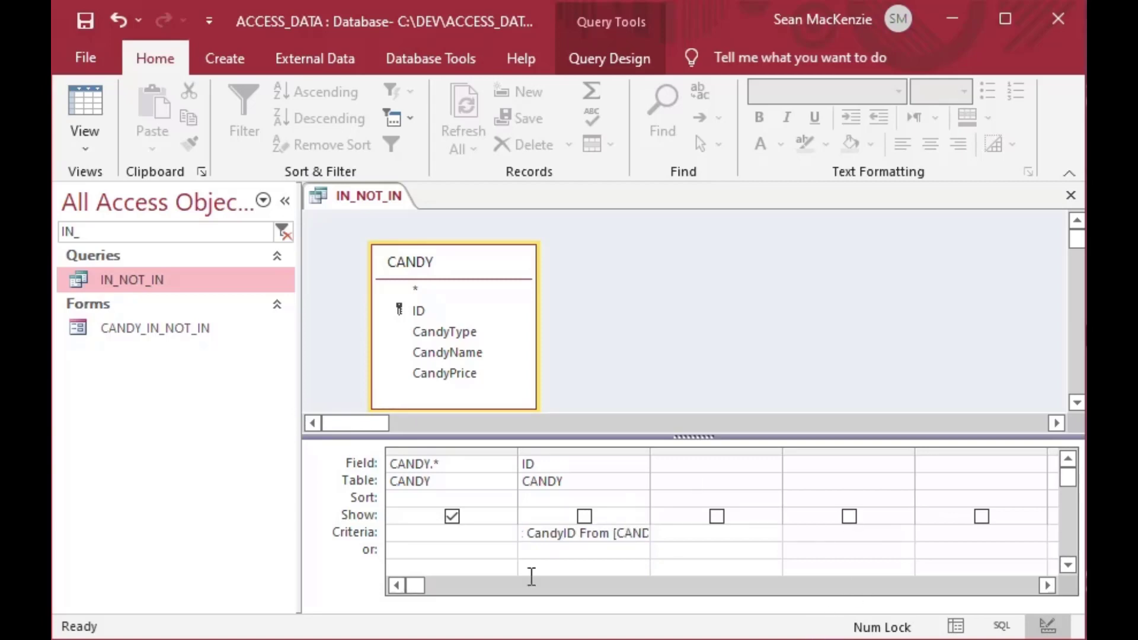
mouse_move(592, 393)
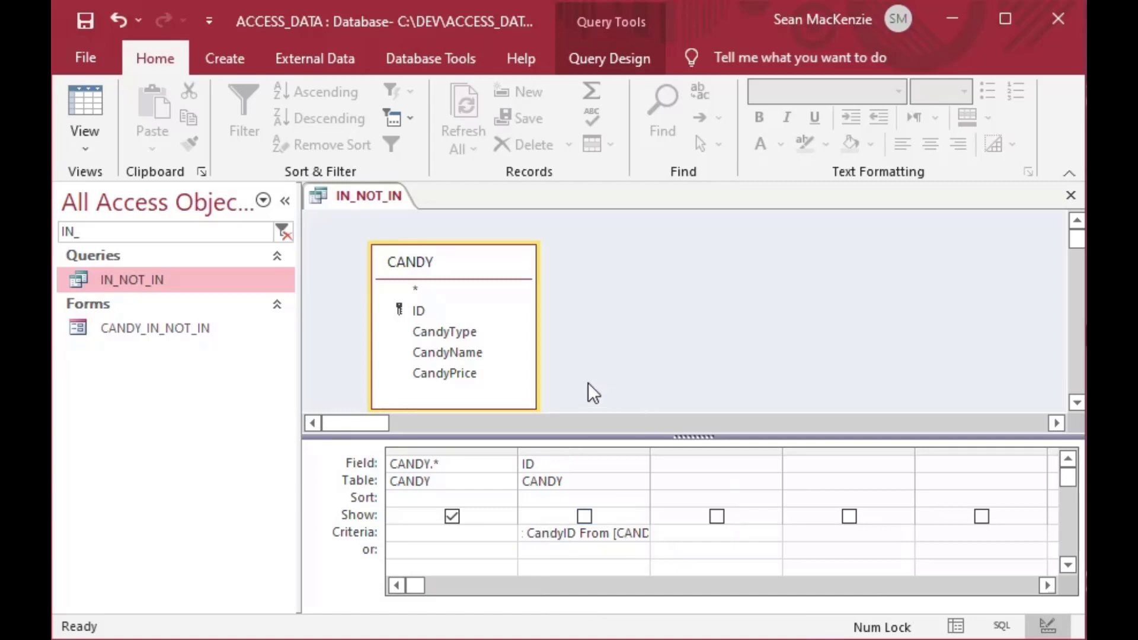
mouse_move(149, 148)
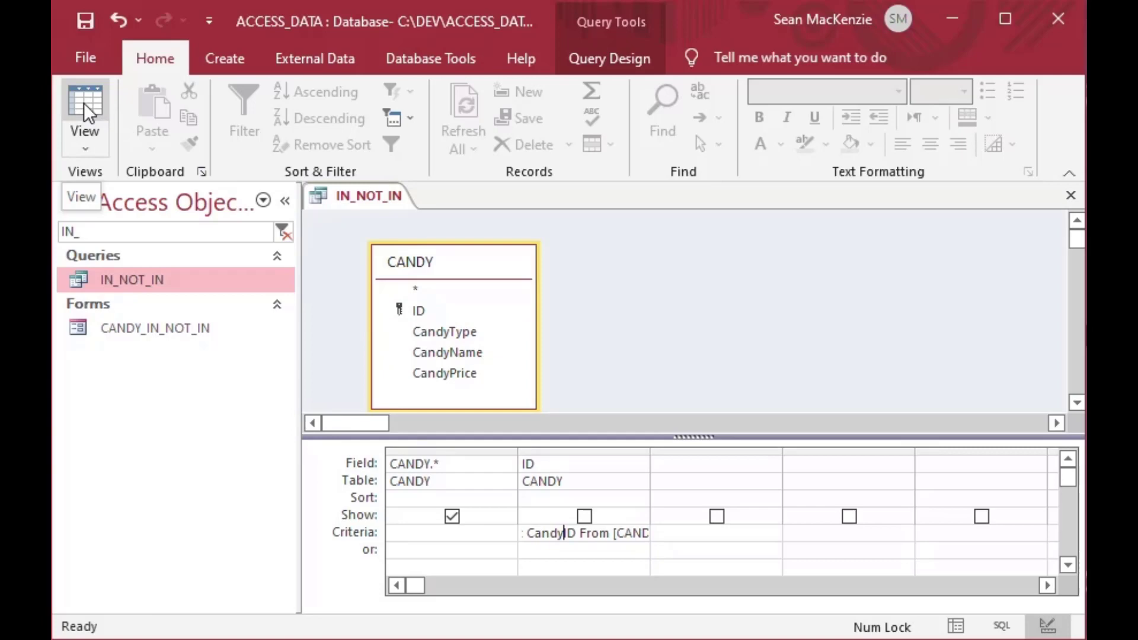
left_click(84, 112)
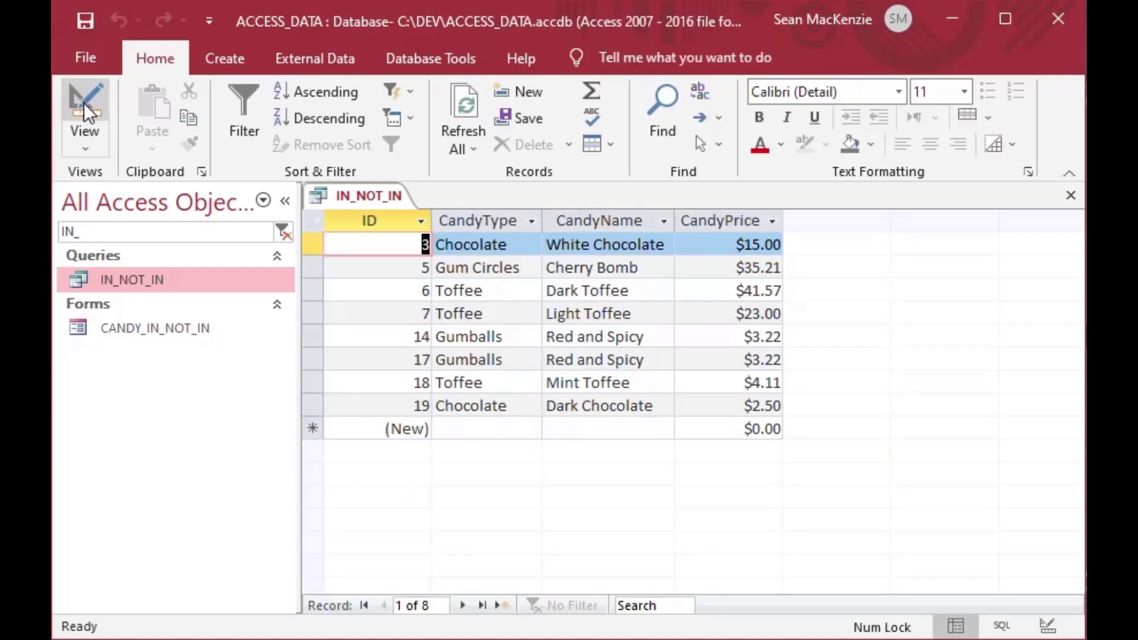
mouse_move(405, 259)
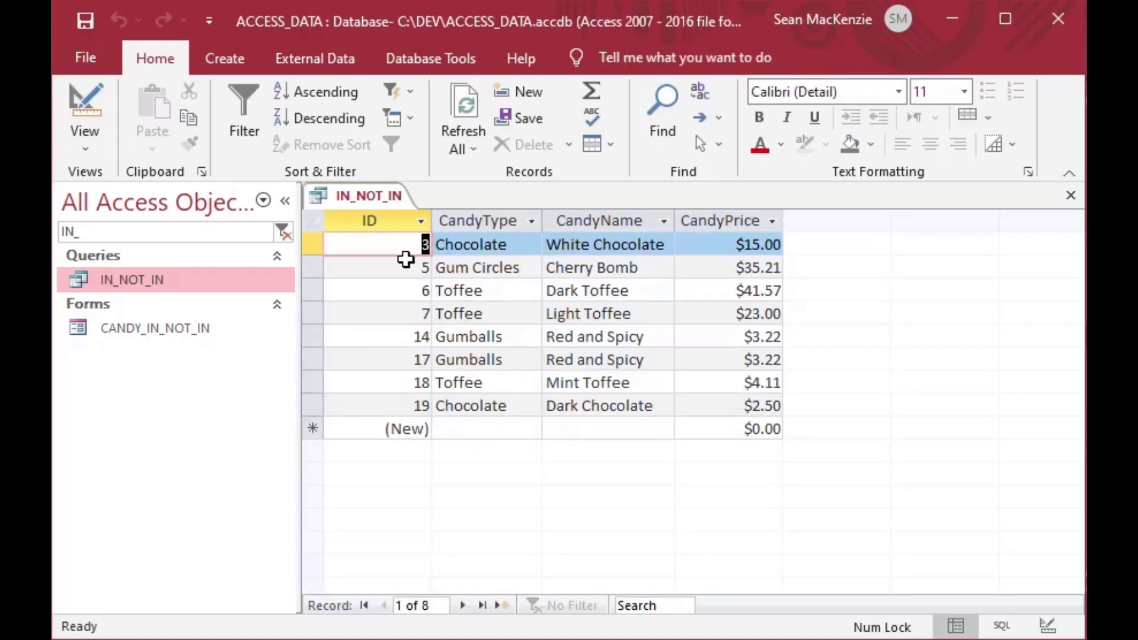
mouse_move(427, 375)
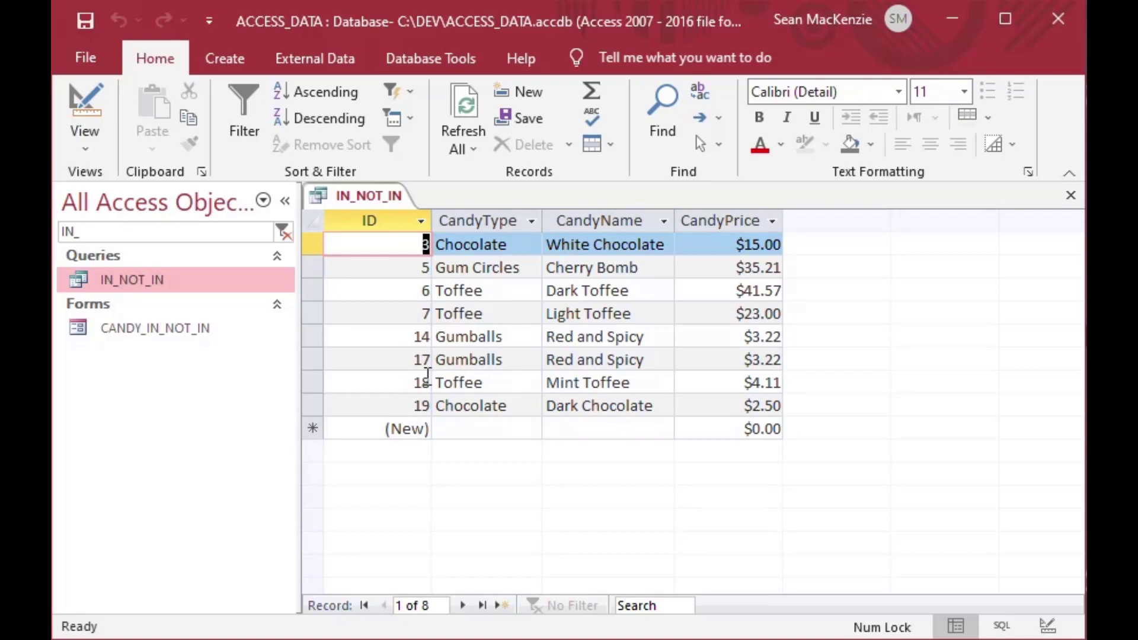
mouse_move(552, 394)
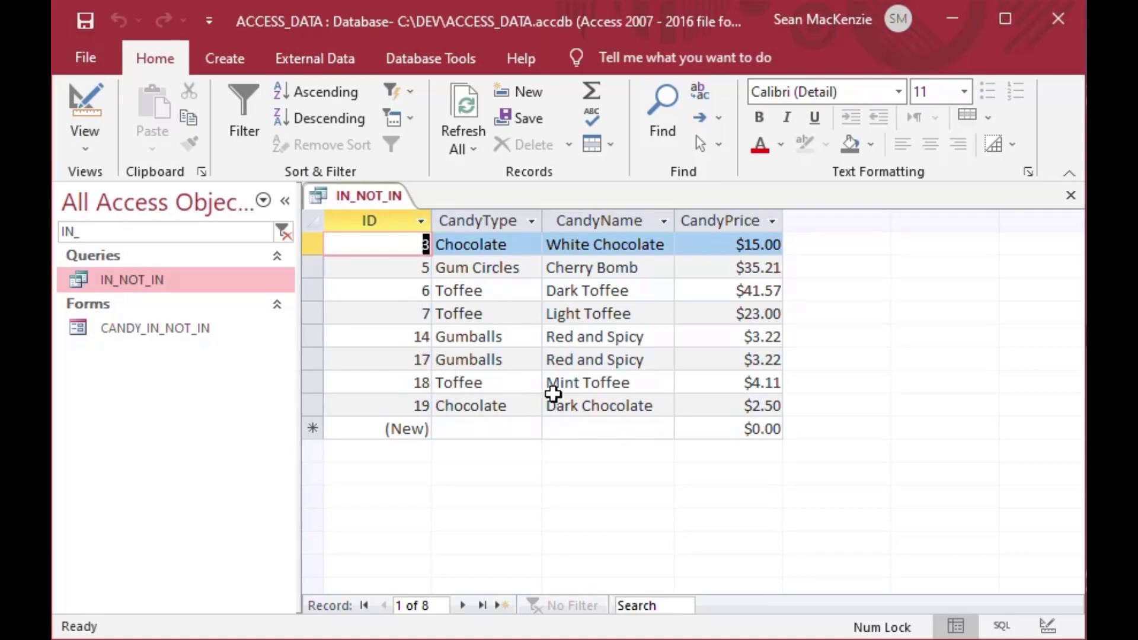
mouse_move(525, 274)
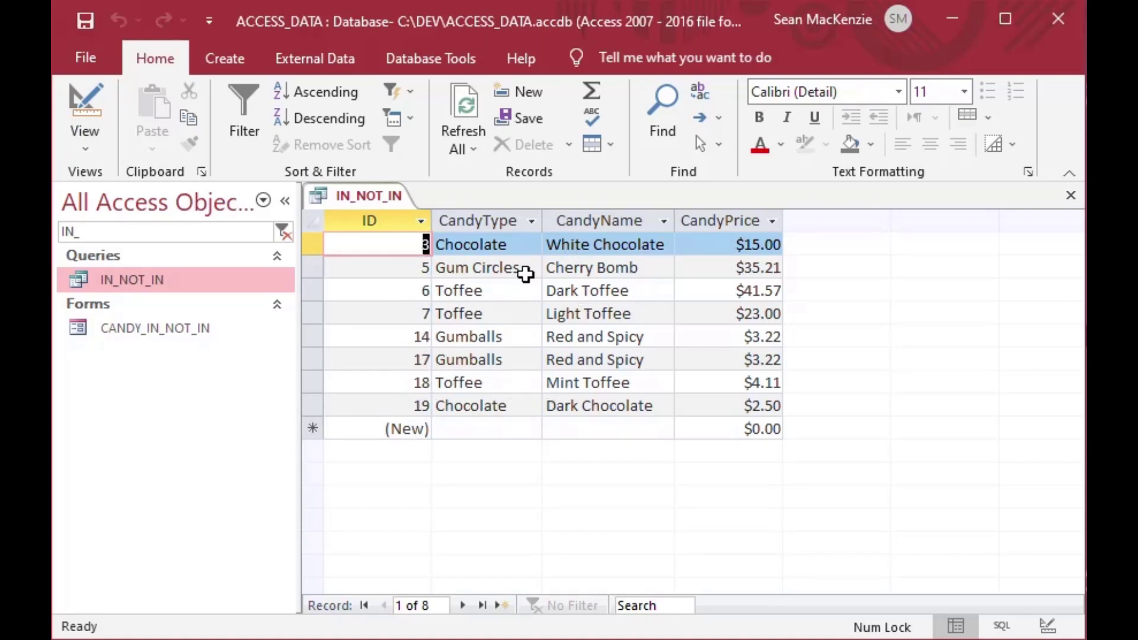
mouse_move(85, 106)
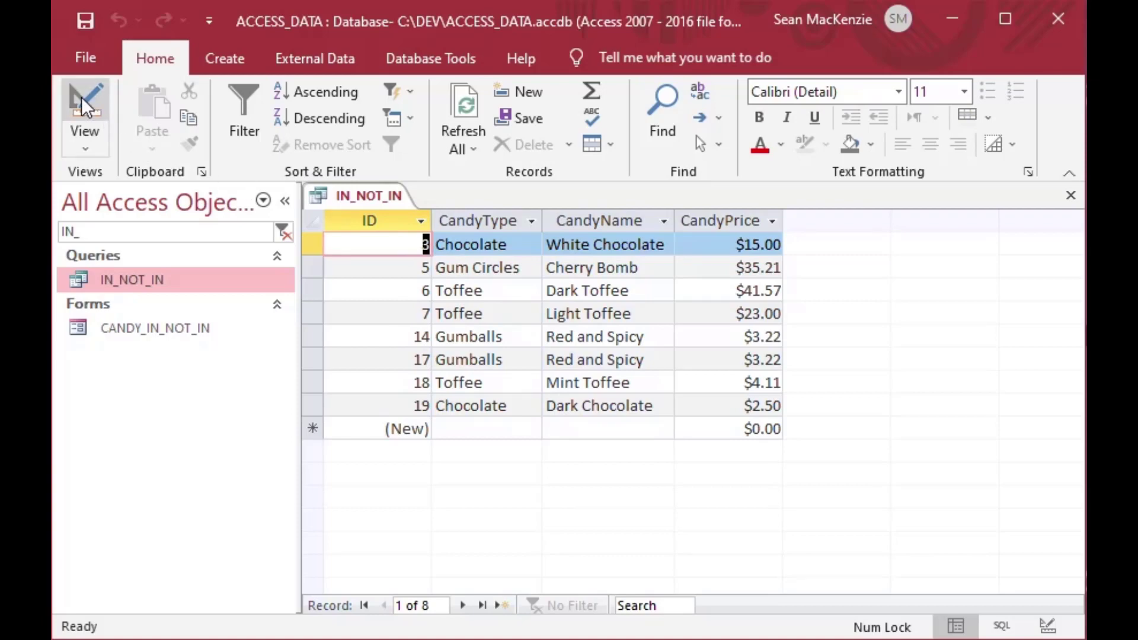
Change the criterion to In (Select CandyID From [CANDY_ORDER]) and run it, returning four records
left_click(84, 116)
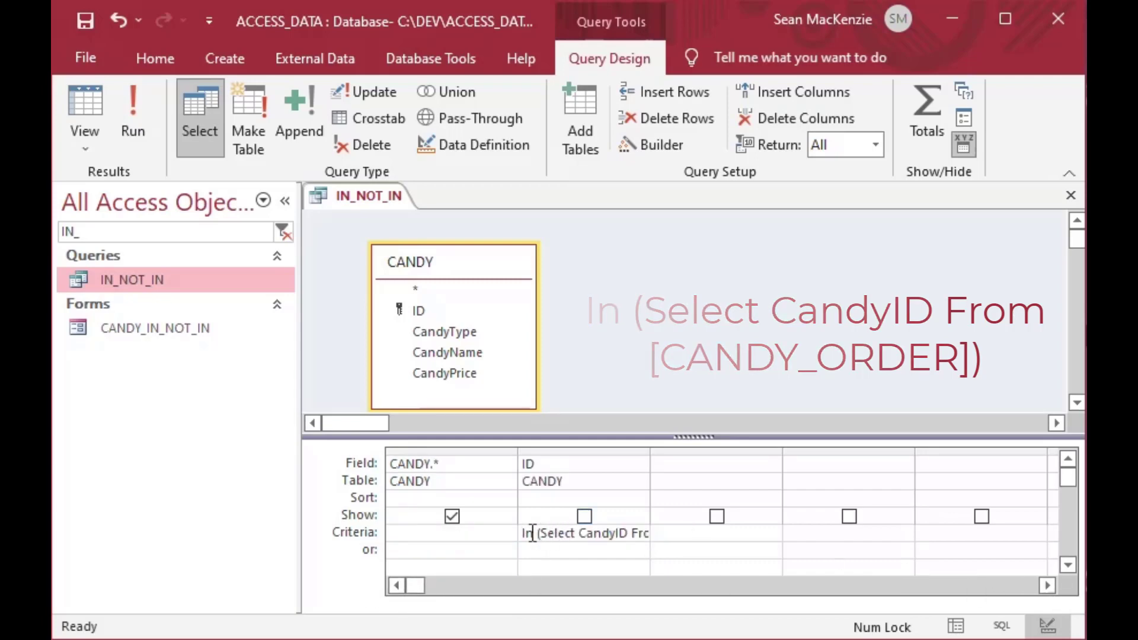
left_click(85, 109)
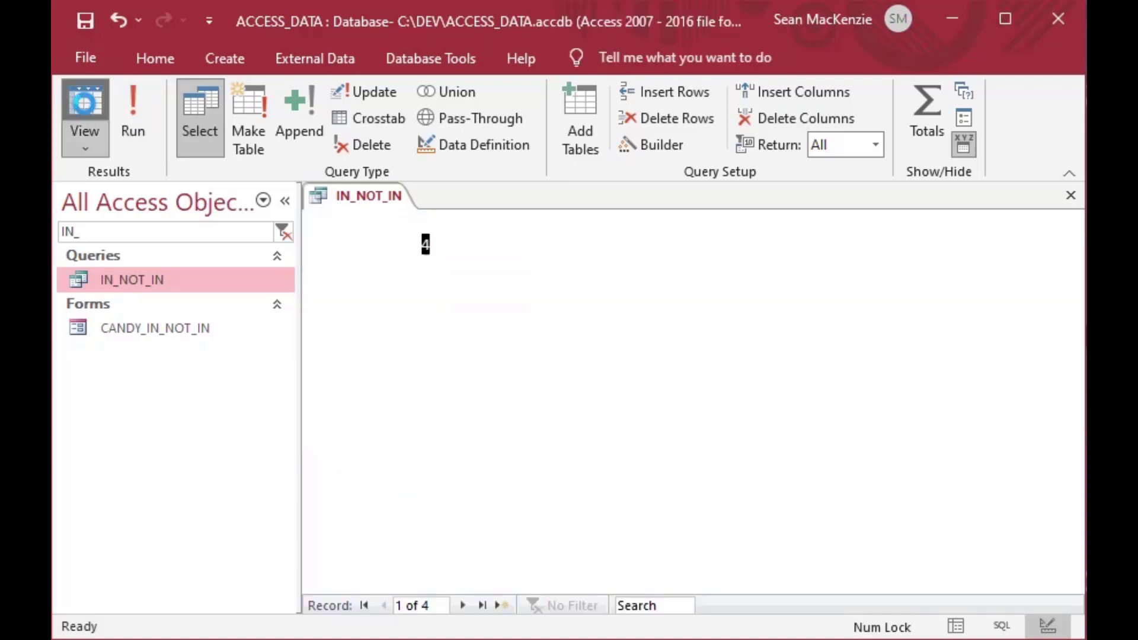
Review the four ordered candies (IDs 4, 10, 15, 16), noting Mint Toffee, then return to Design View
left_click(84, 109)
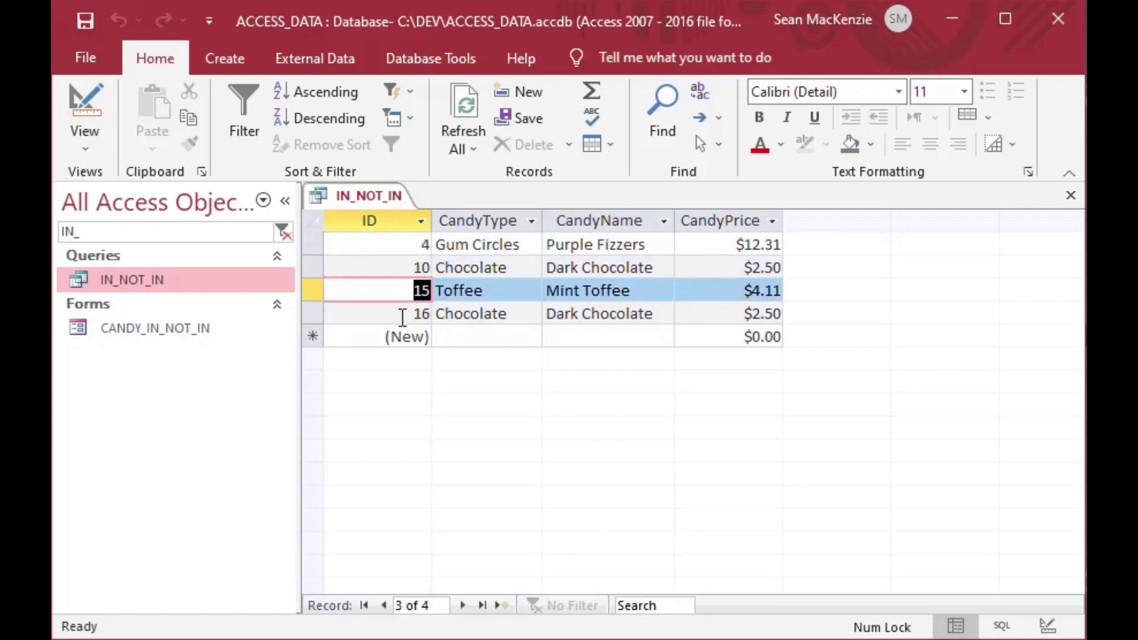
left_click(470, 313)
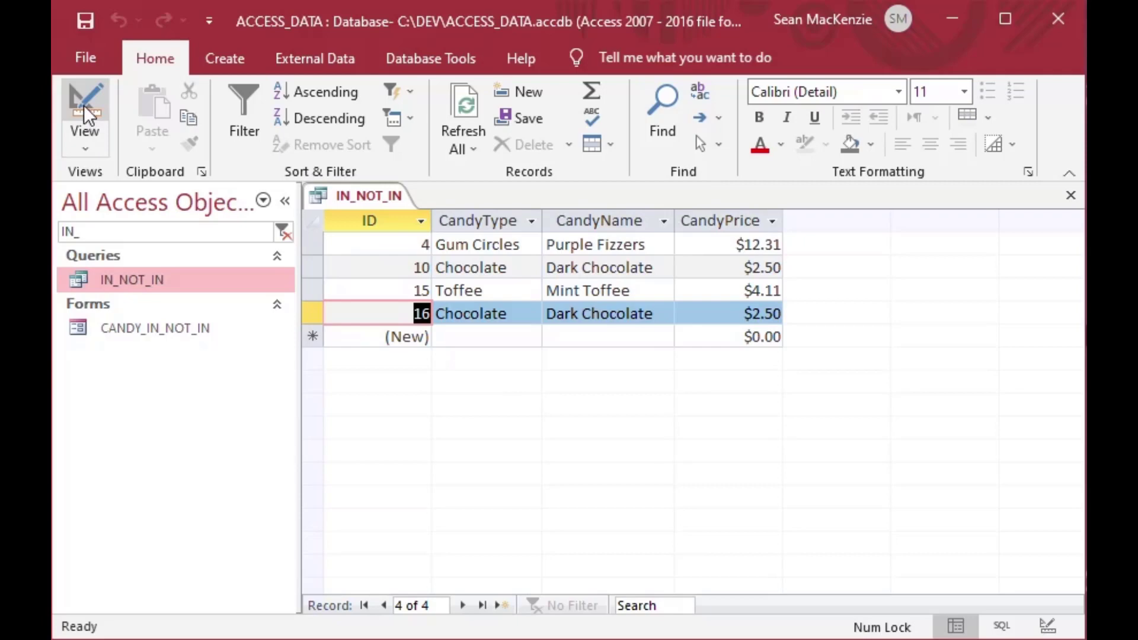
left_click(84, 112)
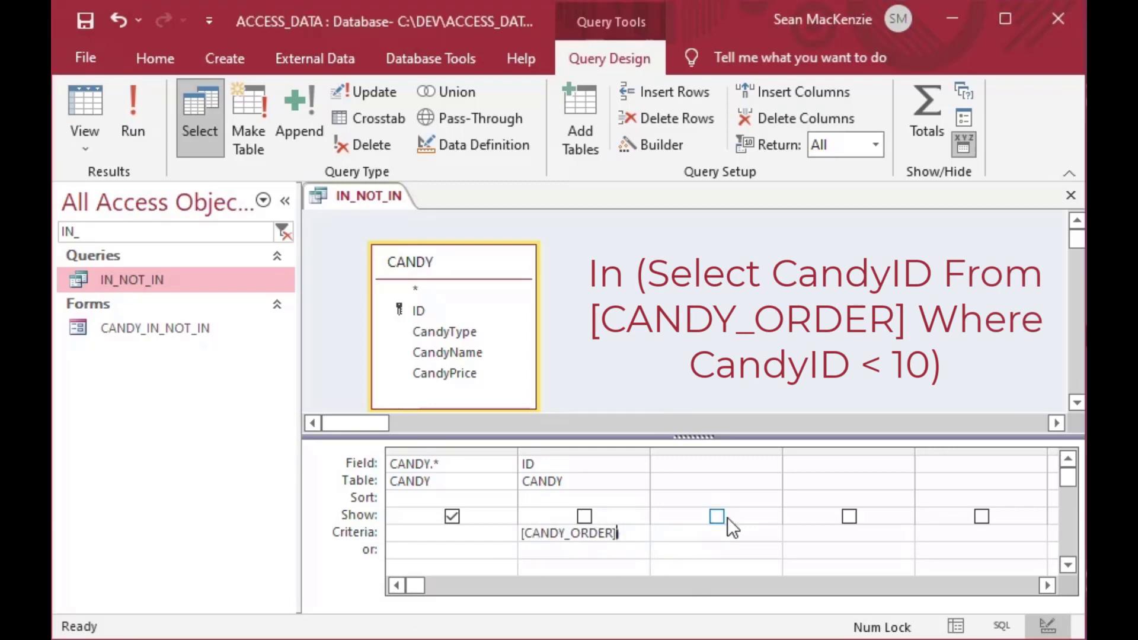
Add Where CandyID < 10 to the subquery and run it, returning only Purple Fizzers
type("Where Cand")
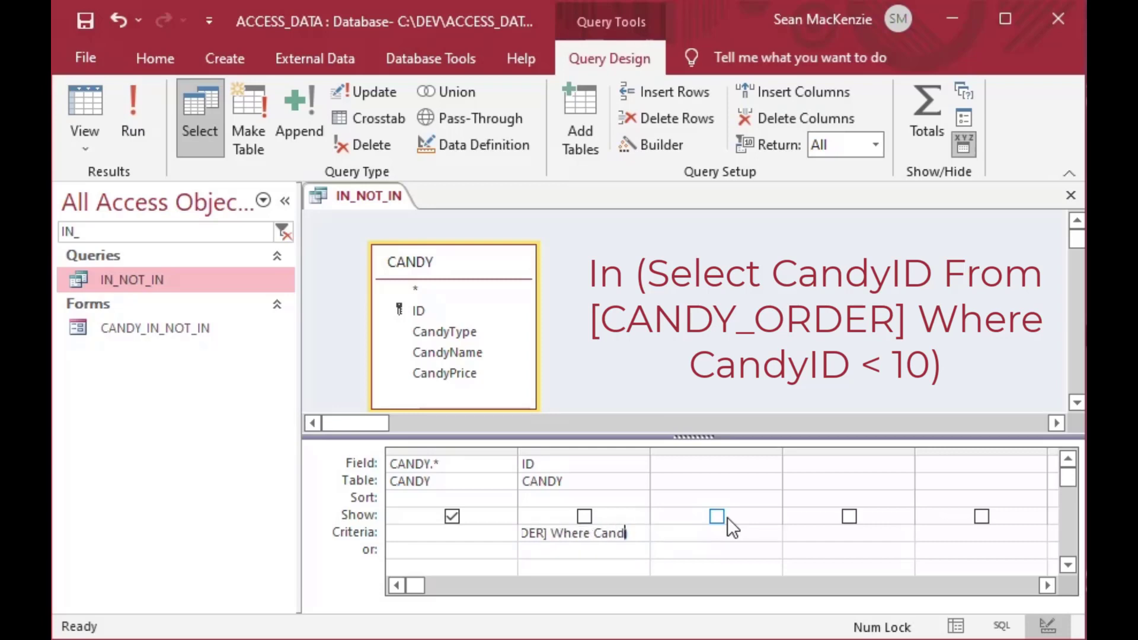
type("yID )")
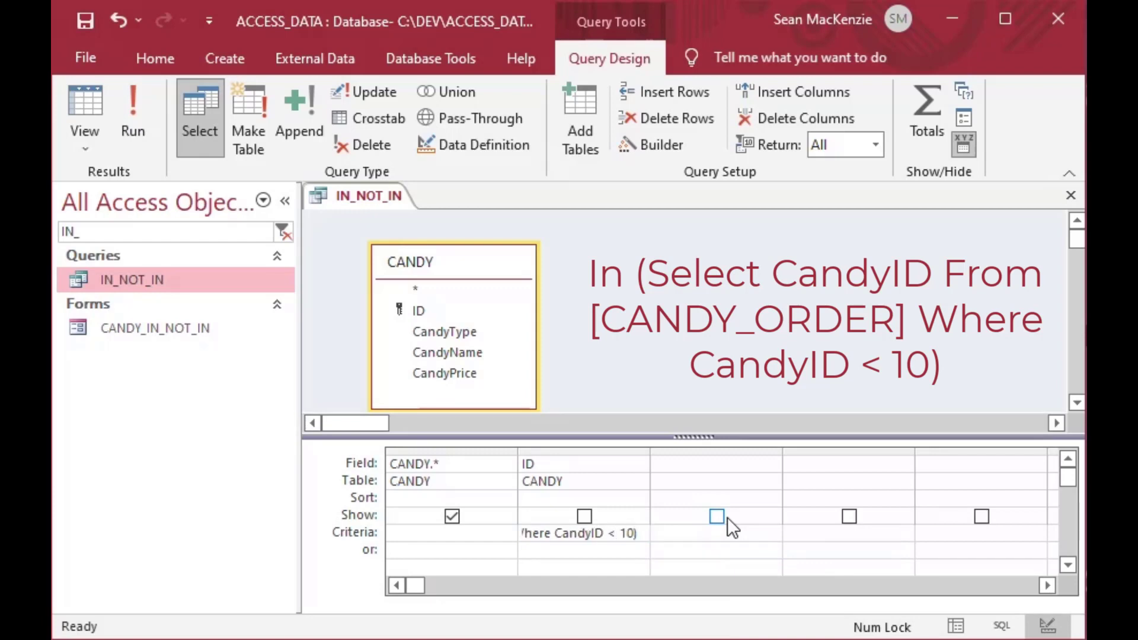
mouse_move(546, 610)
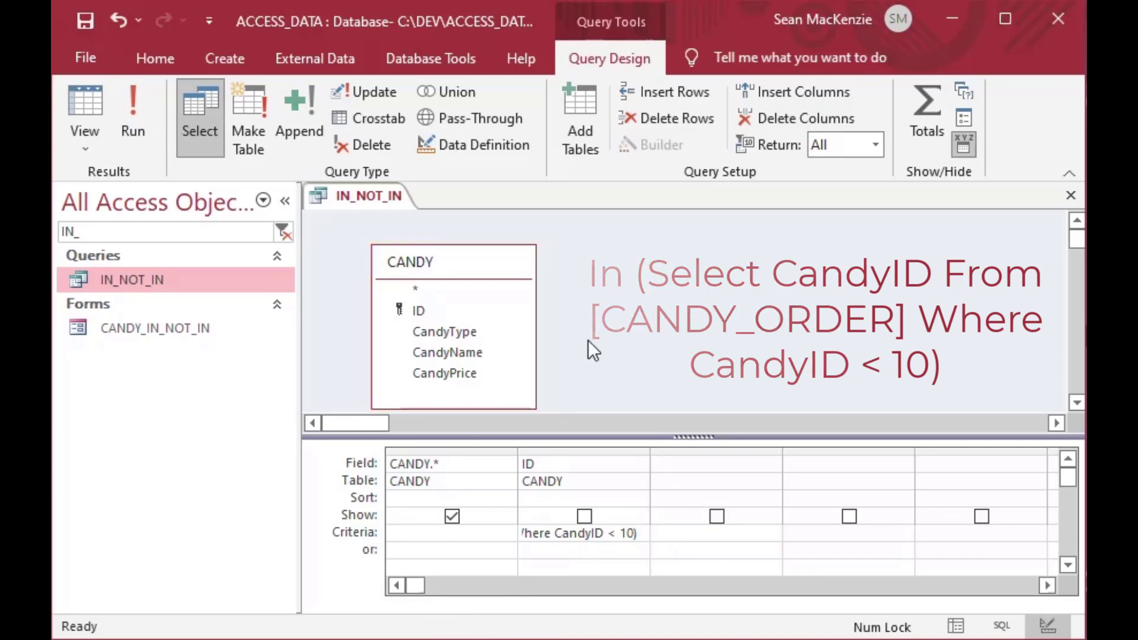
left_click(133, 116)
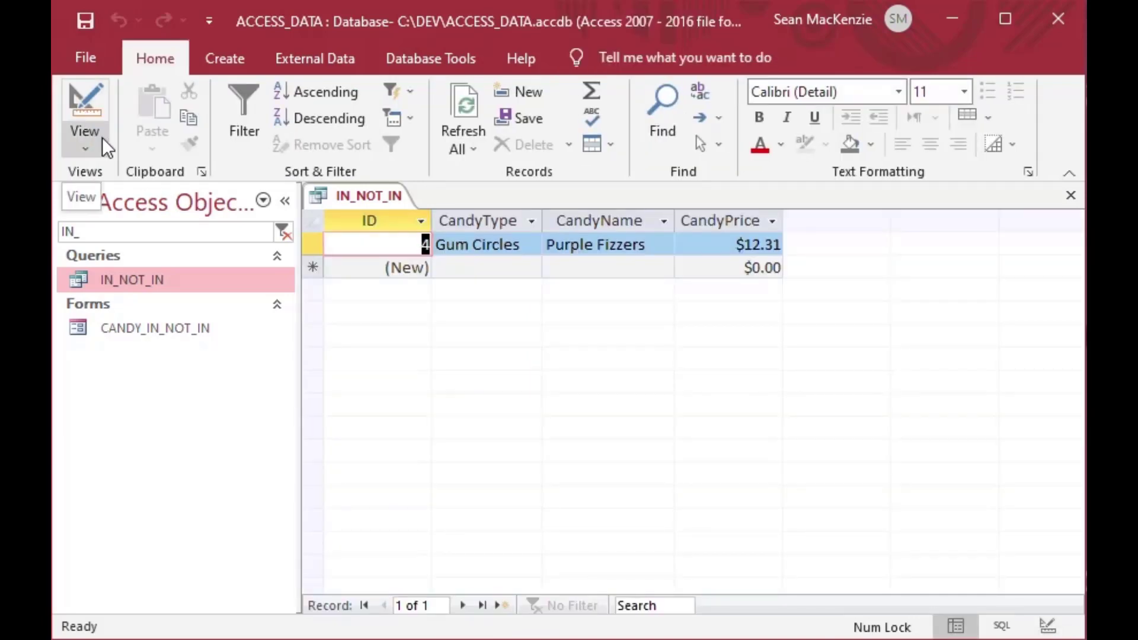
mouse_move(418, 245)
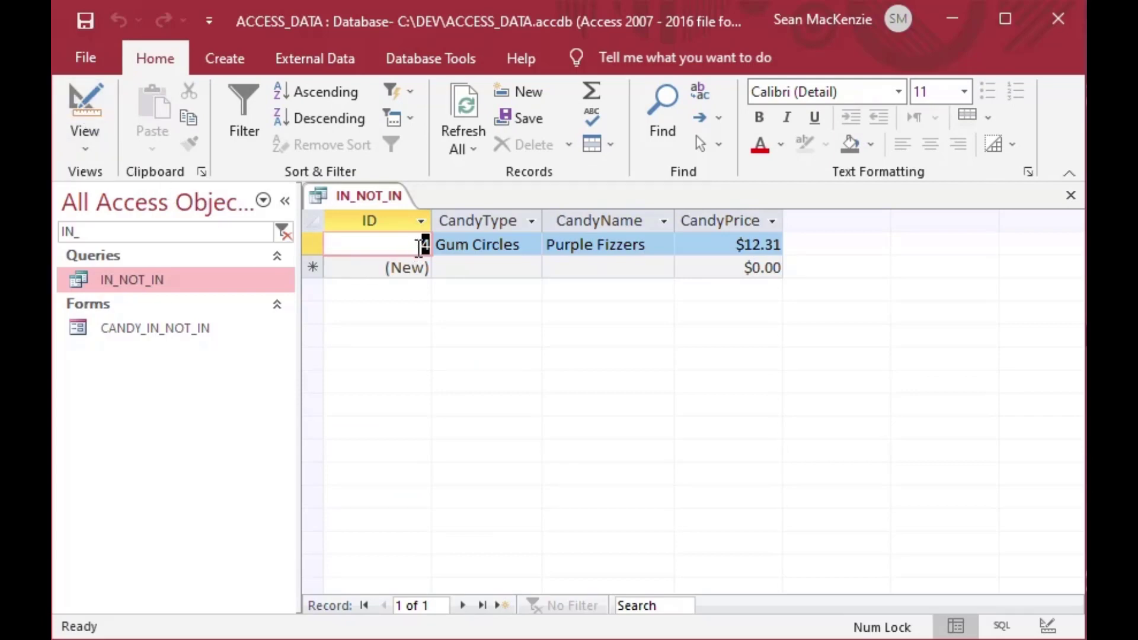
mouse_move(657, 245)
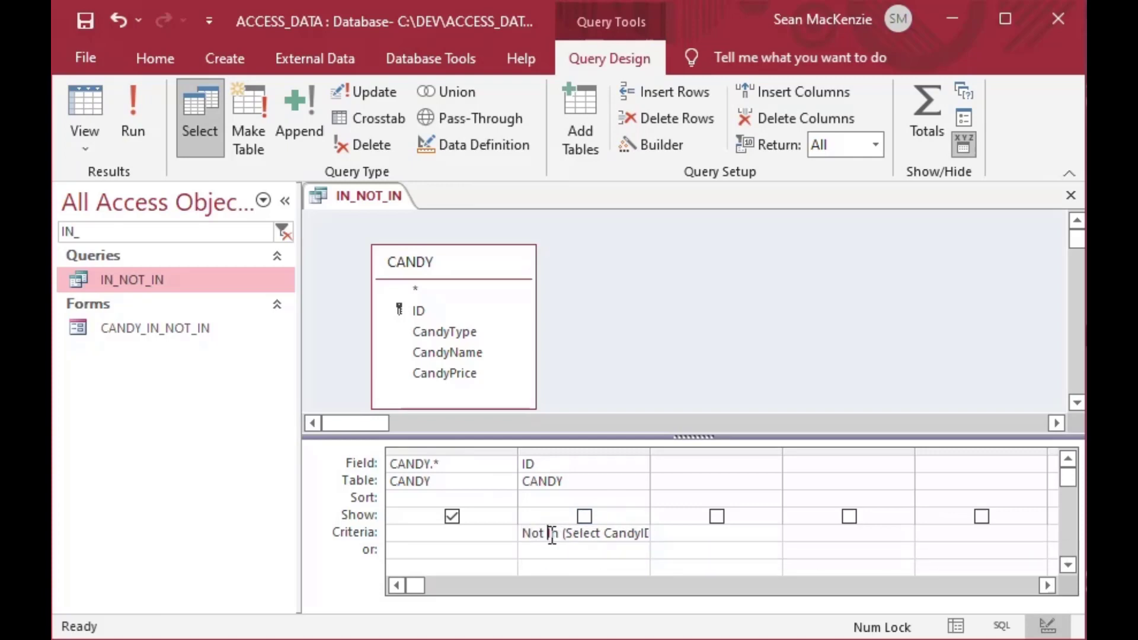
left_click(85, 116)
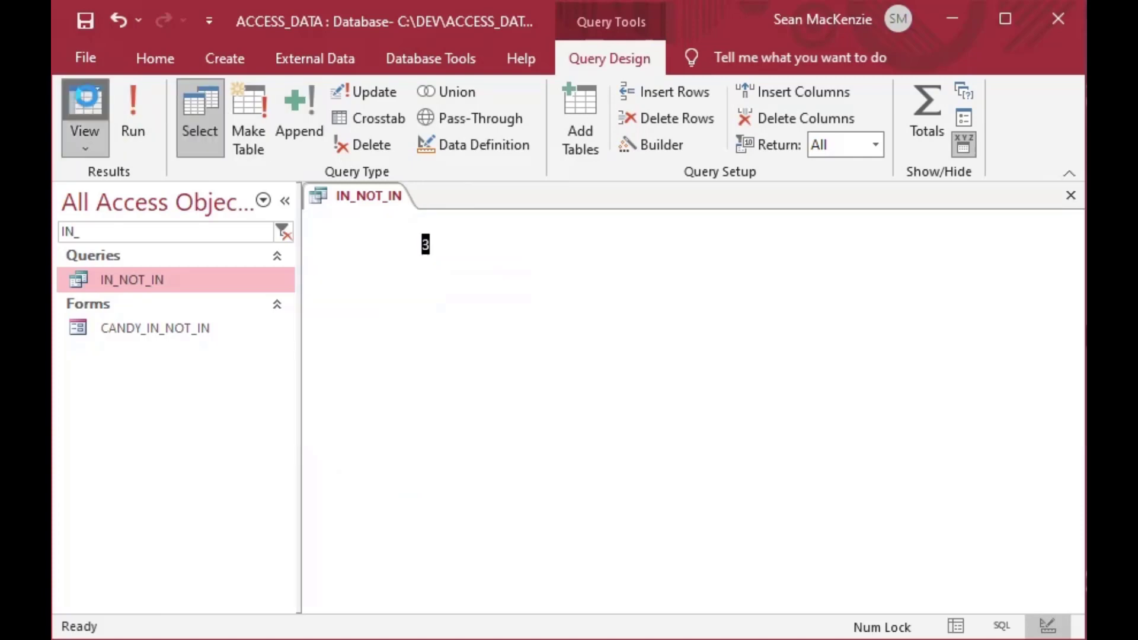
left_click(84, 116)
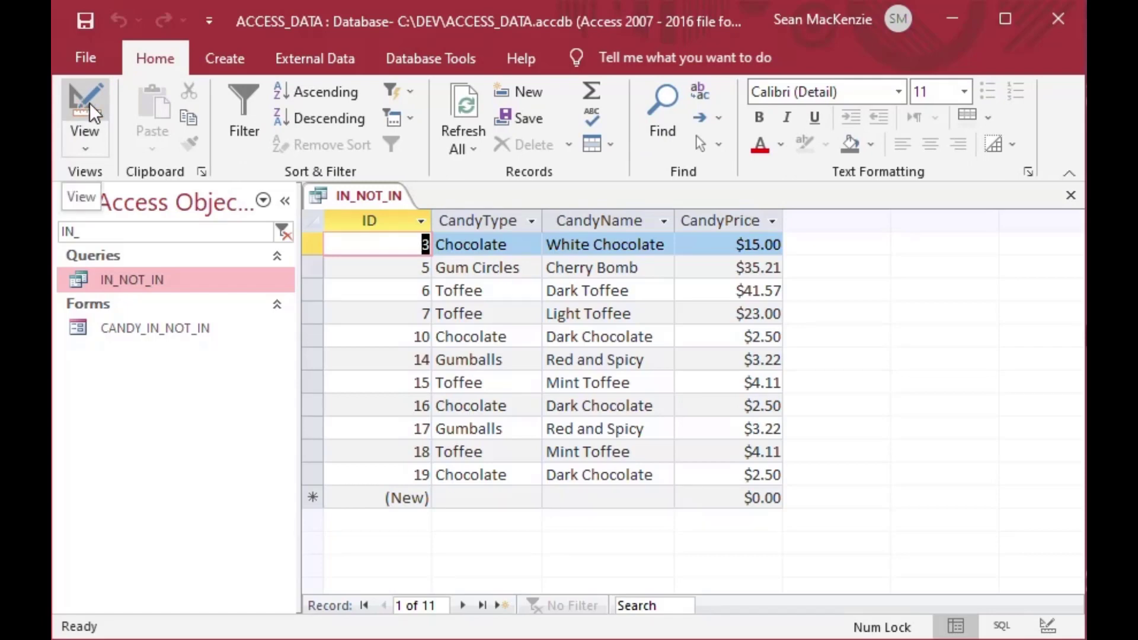
left_click(465, 268)
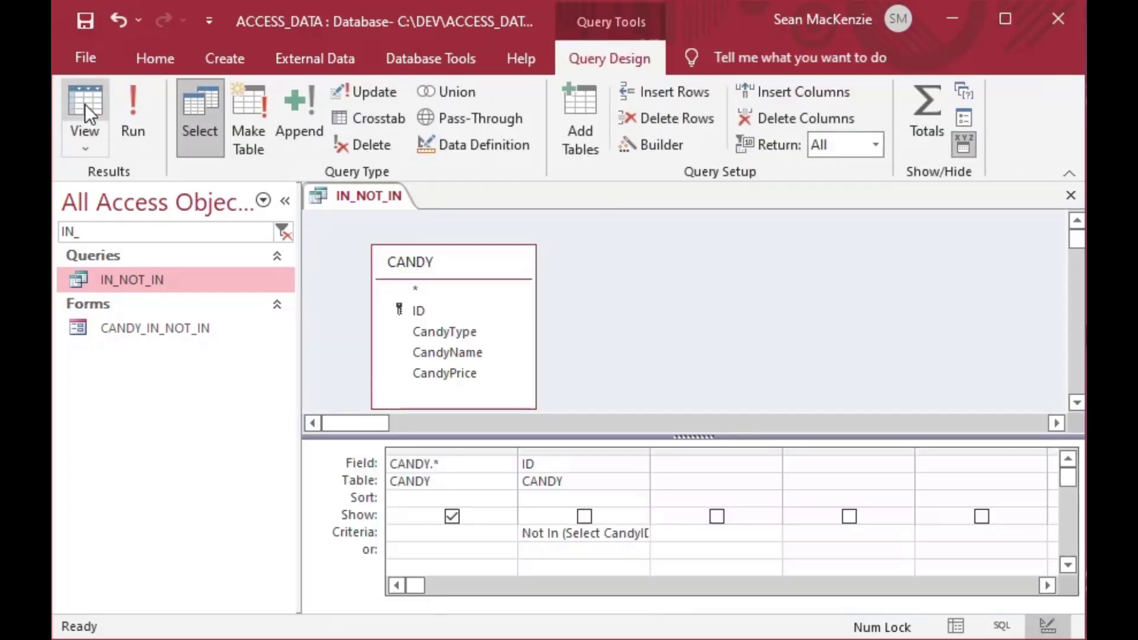
mouse_move(583, 517)
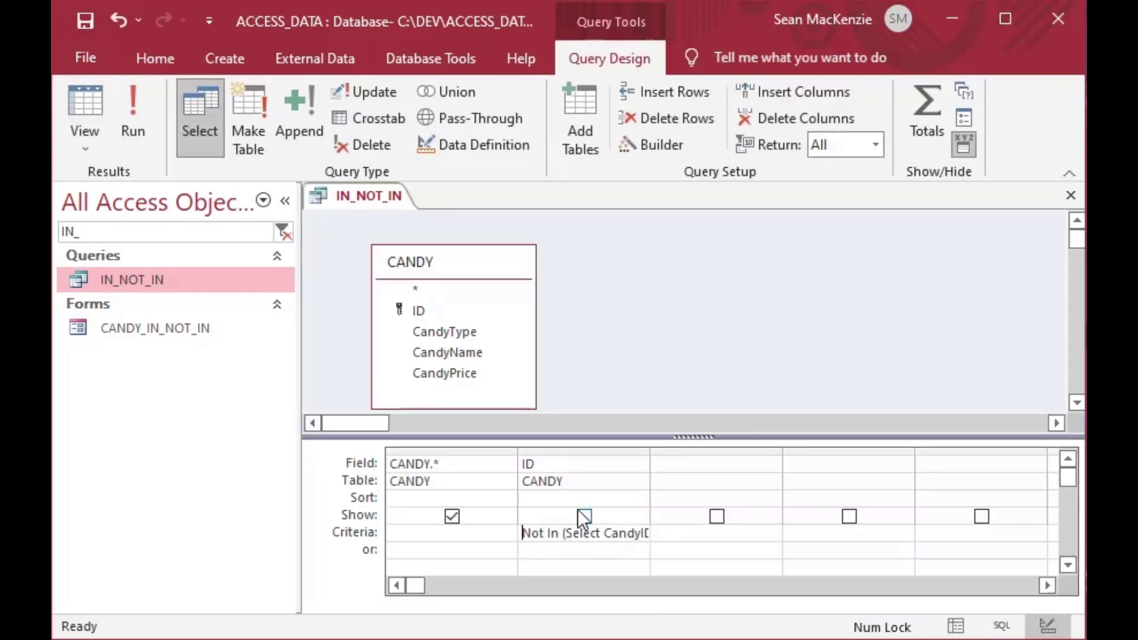